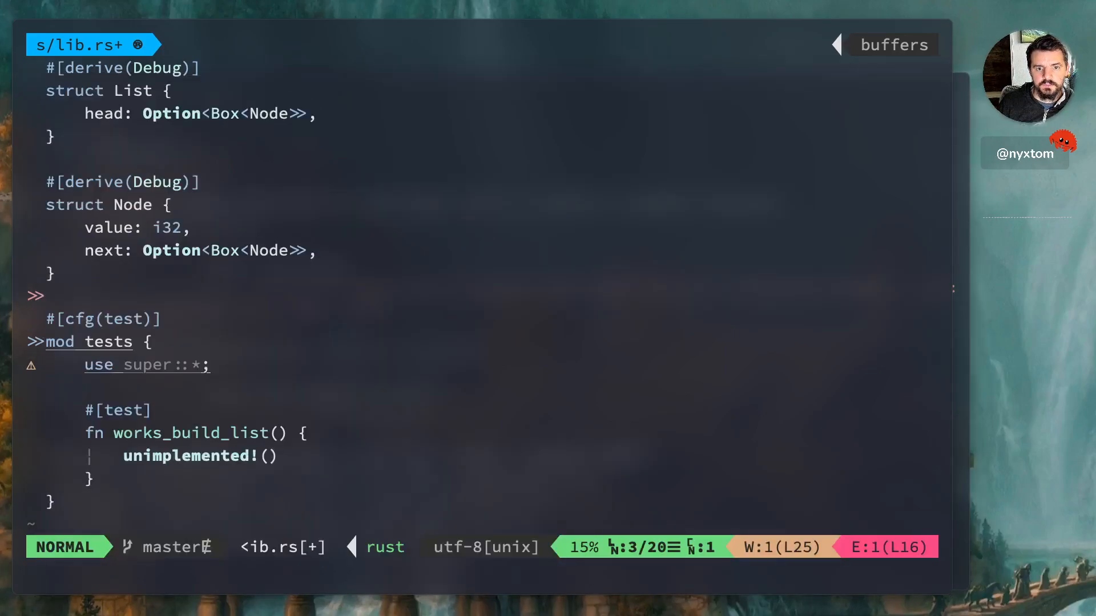
# Write impl List with push(&mut self, value: i32) starting a boxed Node { value, next: ... }.
pyautogui.write('impl List {')
pyautogui.write('fn push')
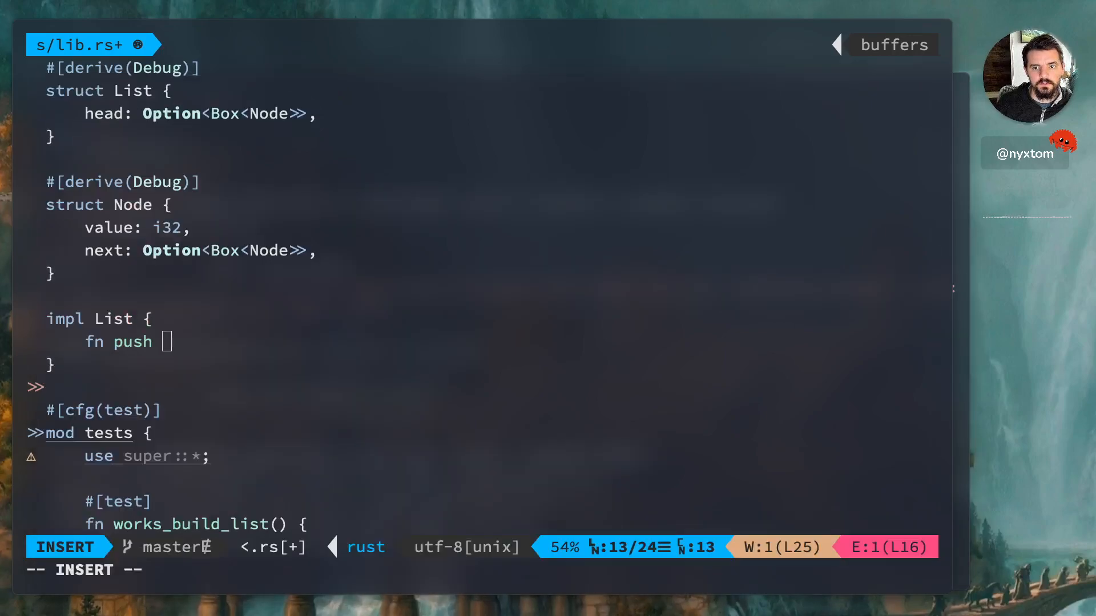
pyautogui.write('()')
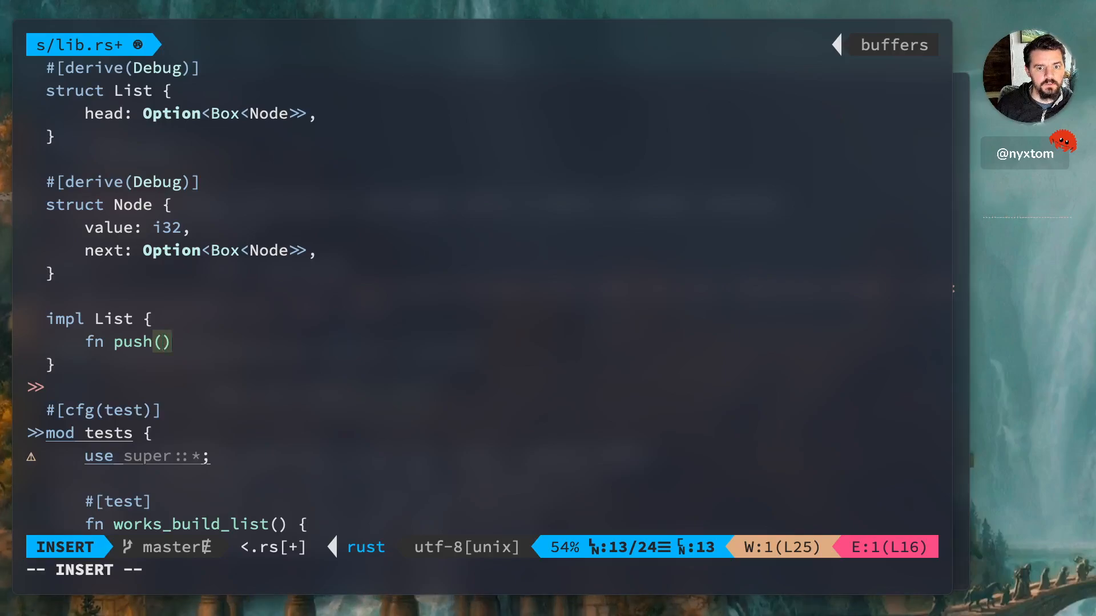
pyautogui.write('&mut self,')
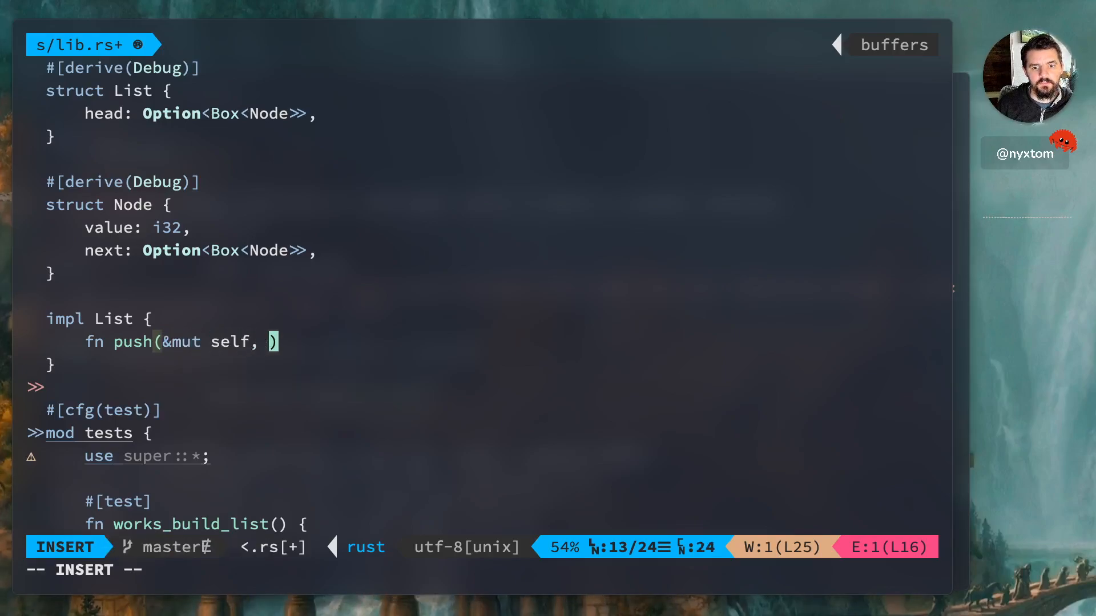
pyautogui.write('value: i32')
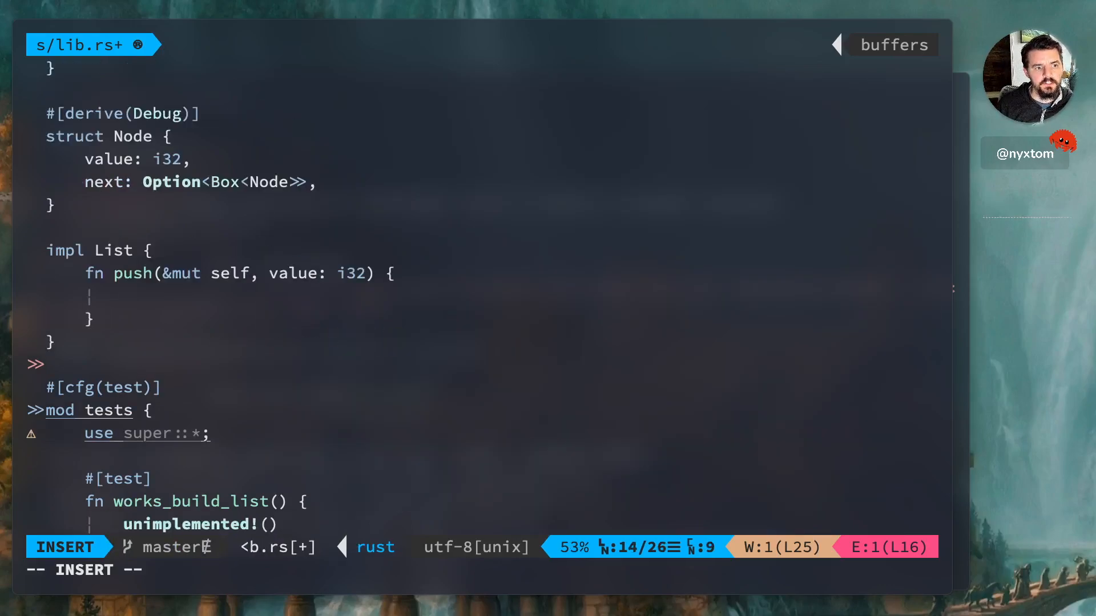
pyautogui.write('let node = Bo')
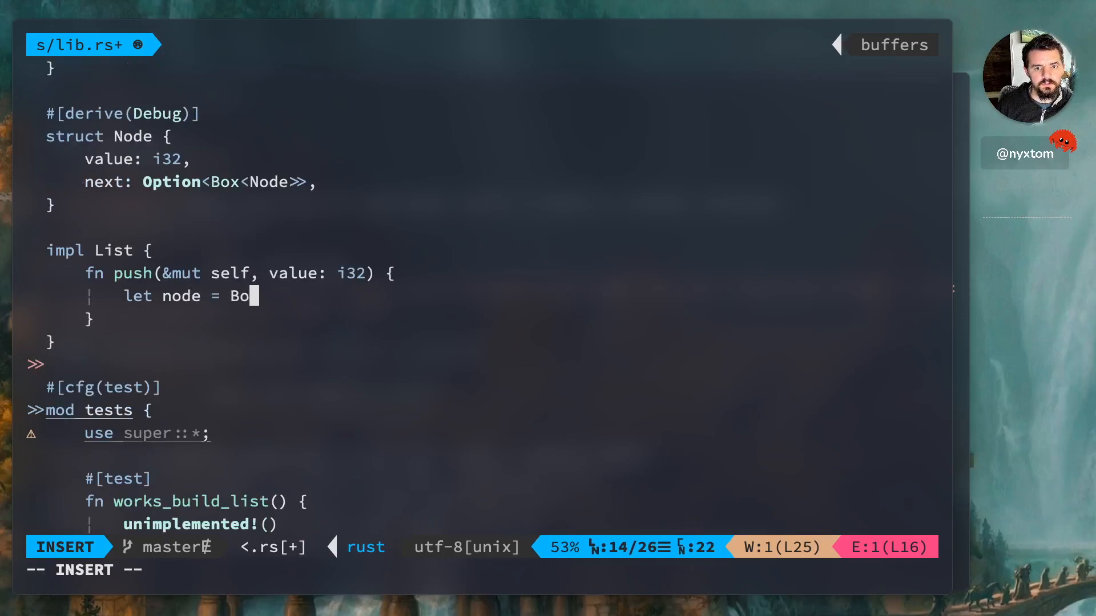
pyautogui.write('x::new(N')
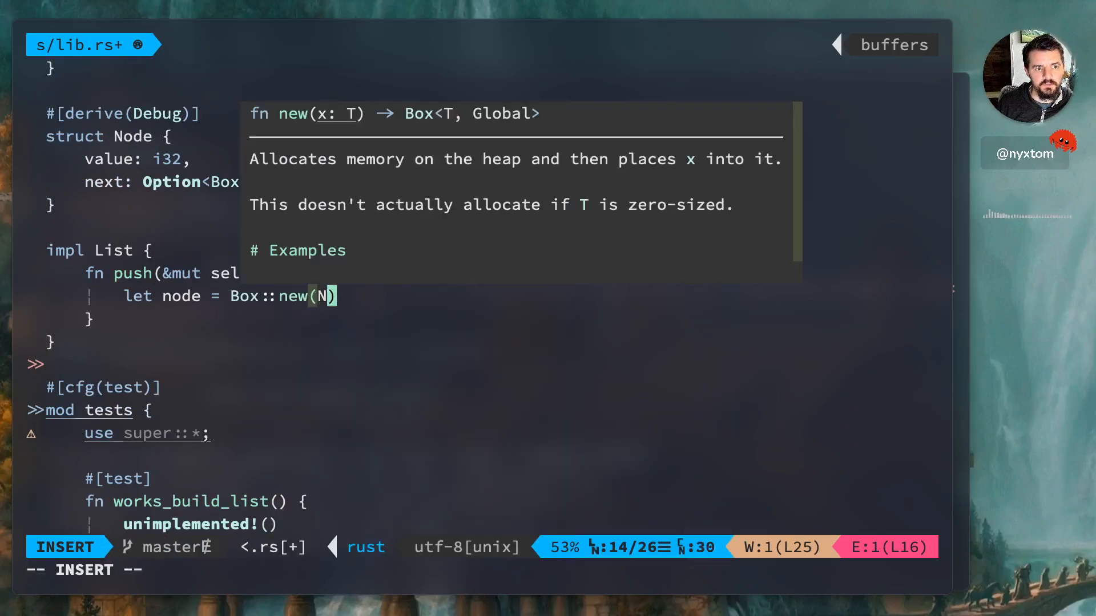
pyautogui.write('ode {')
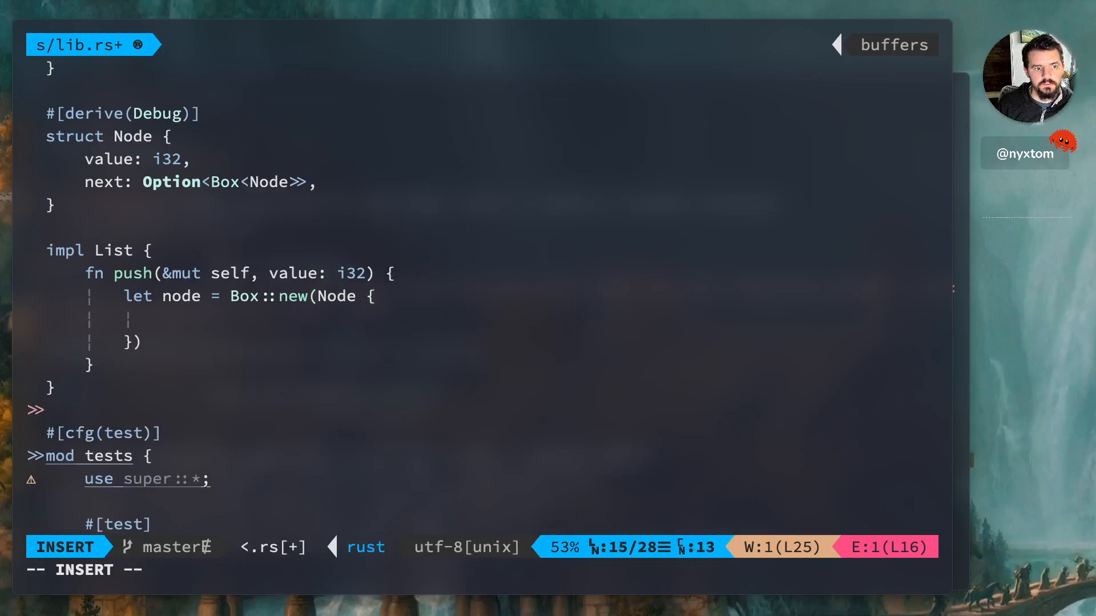
pyautogui.write('value,')
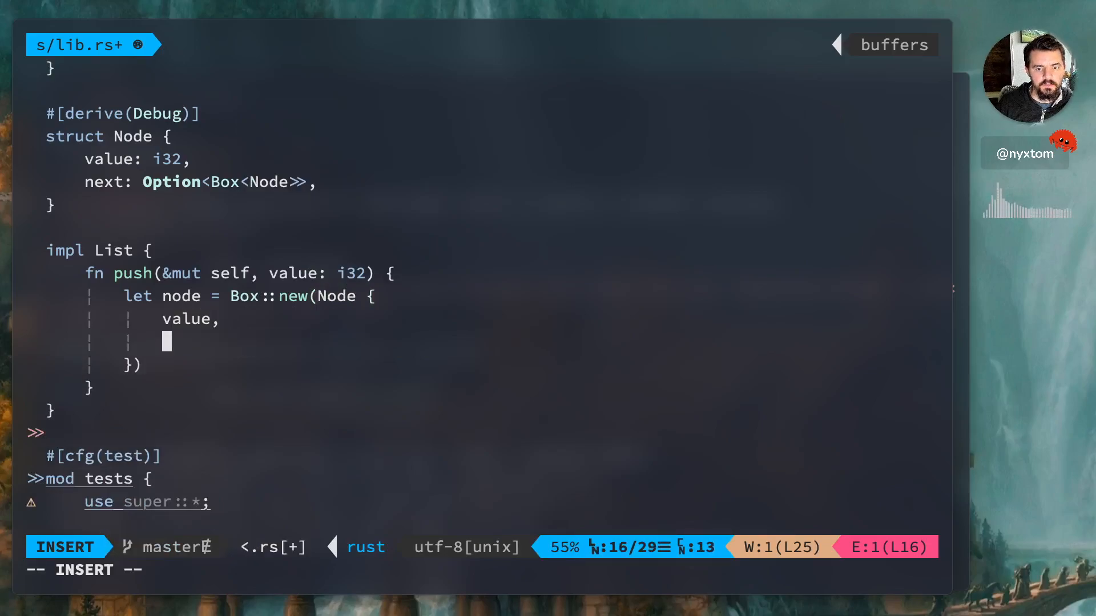
pyautogui.write('next: ??')
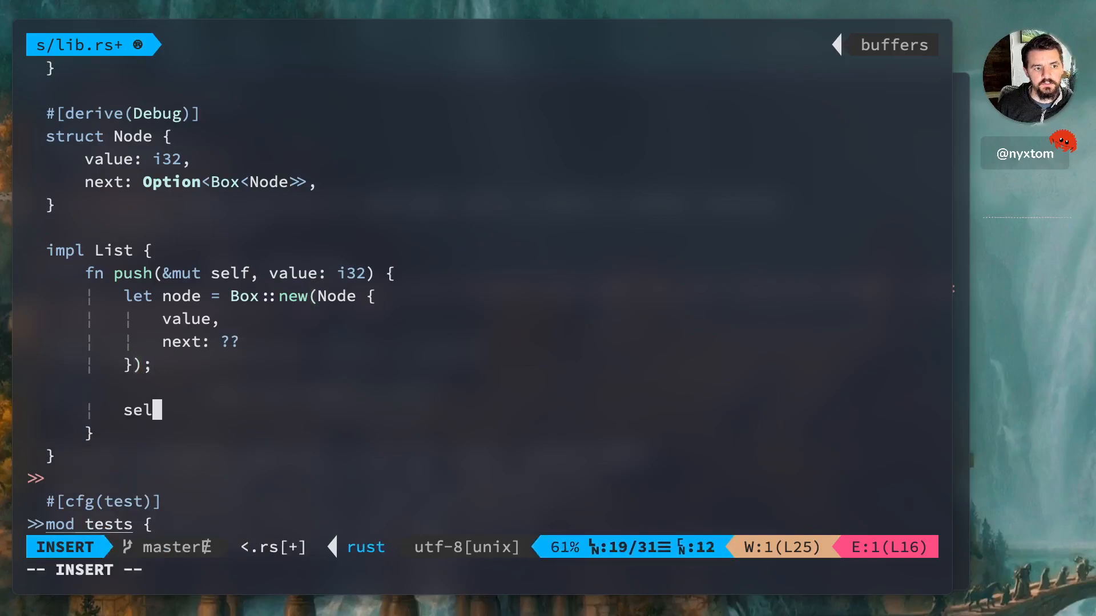
# Set next to self.head and assign self.head = Some(node) to finish push.
pyautogui.write('self.head = Some(node);')
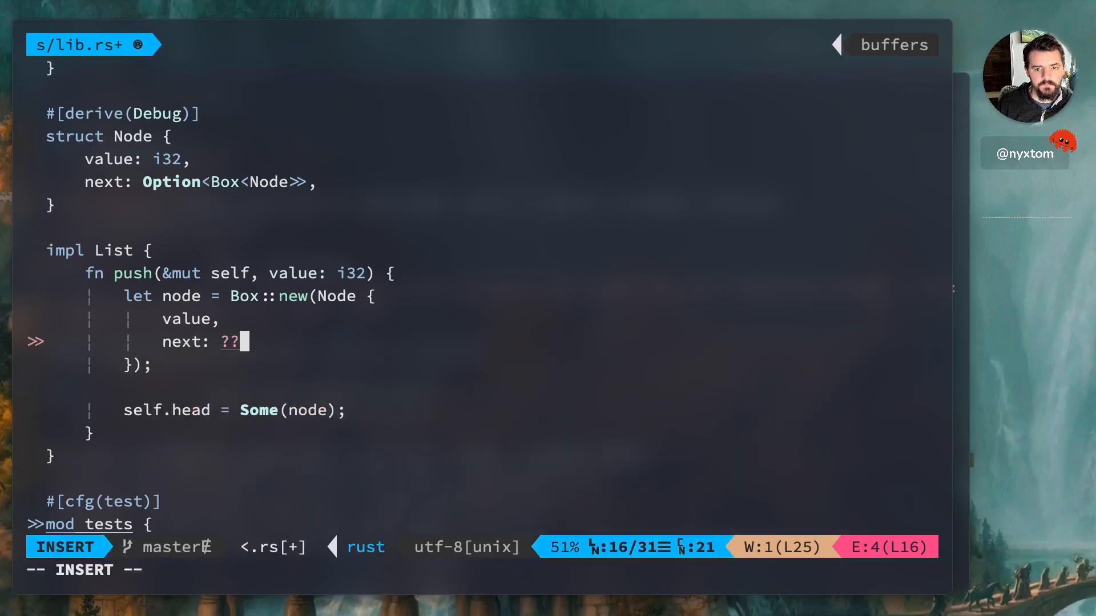
pyautogui.press('Backspace')
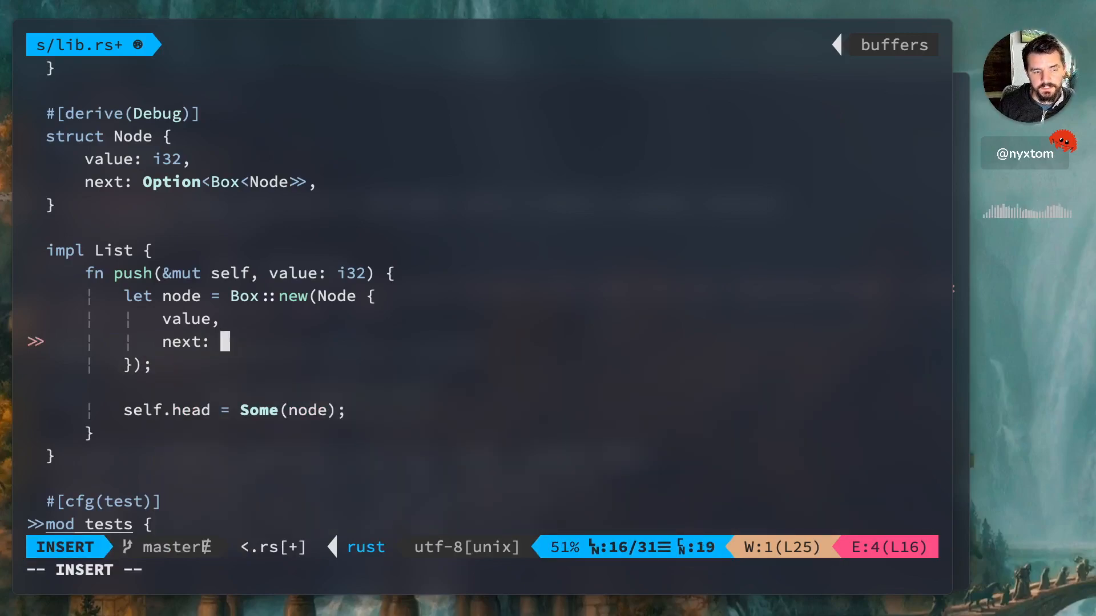
pyautogui.write('self.head,')
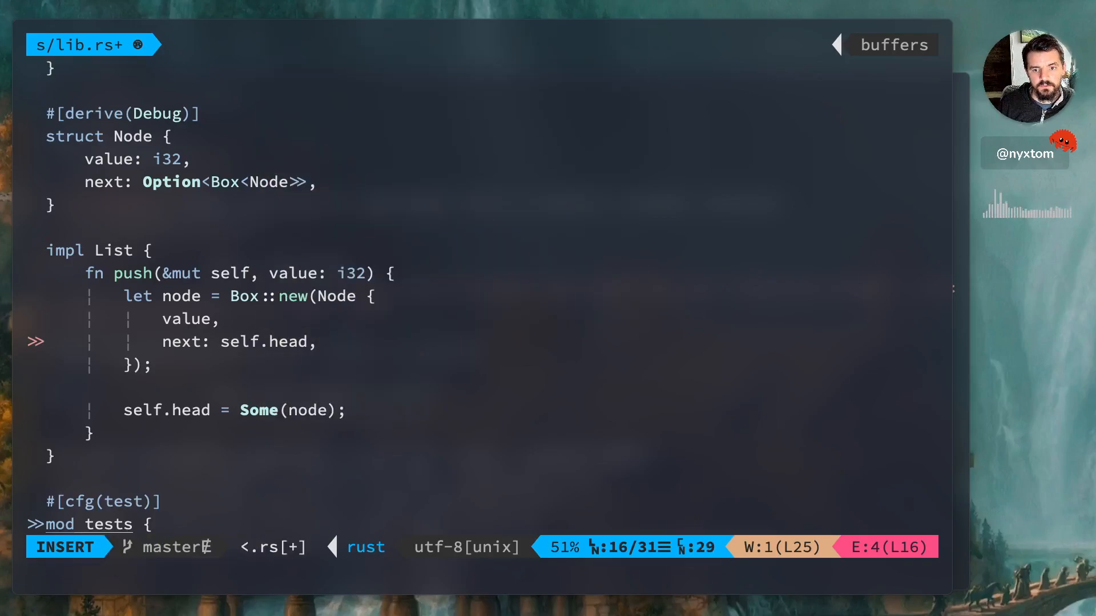
# Read the E0507 move error on self.head and change next to self.head.take().
pyautogui.press('Escape')
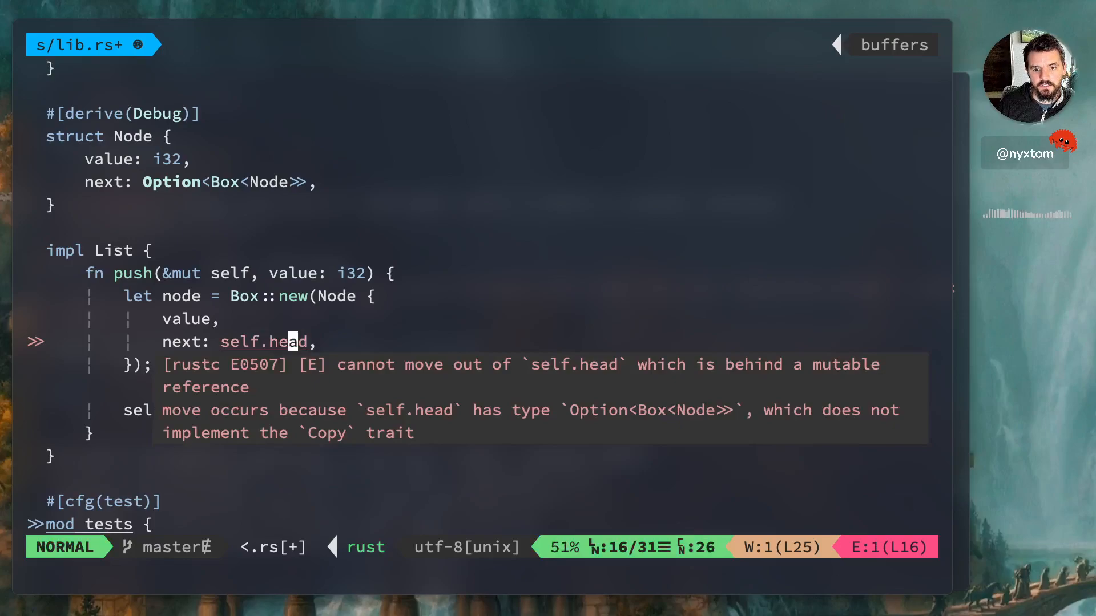
pyautogui.press('l')
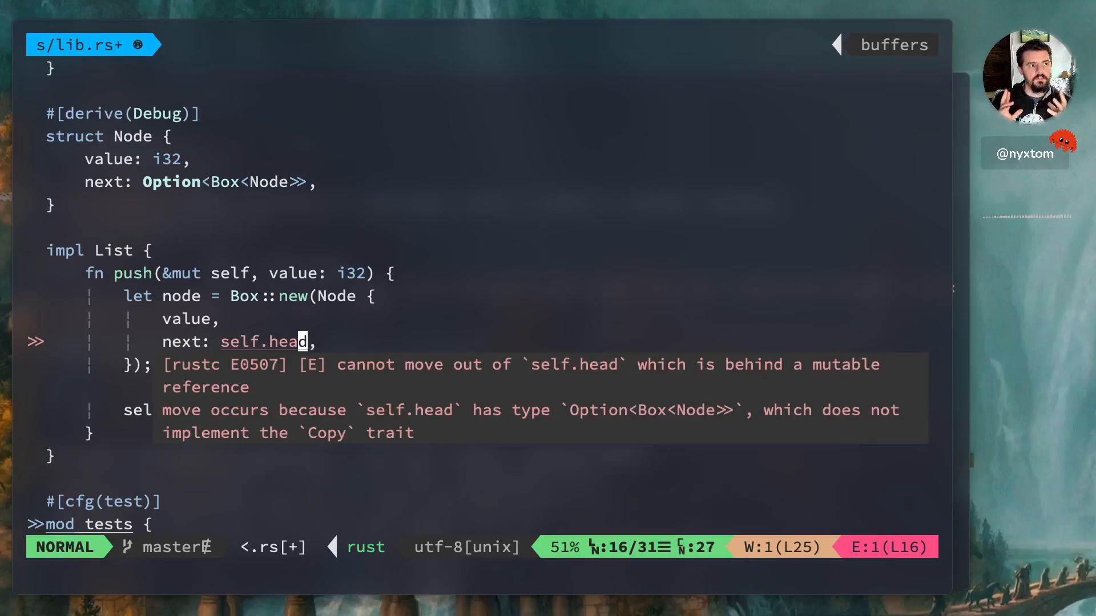
pyautogui.press('j')
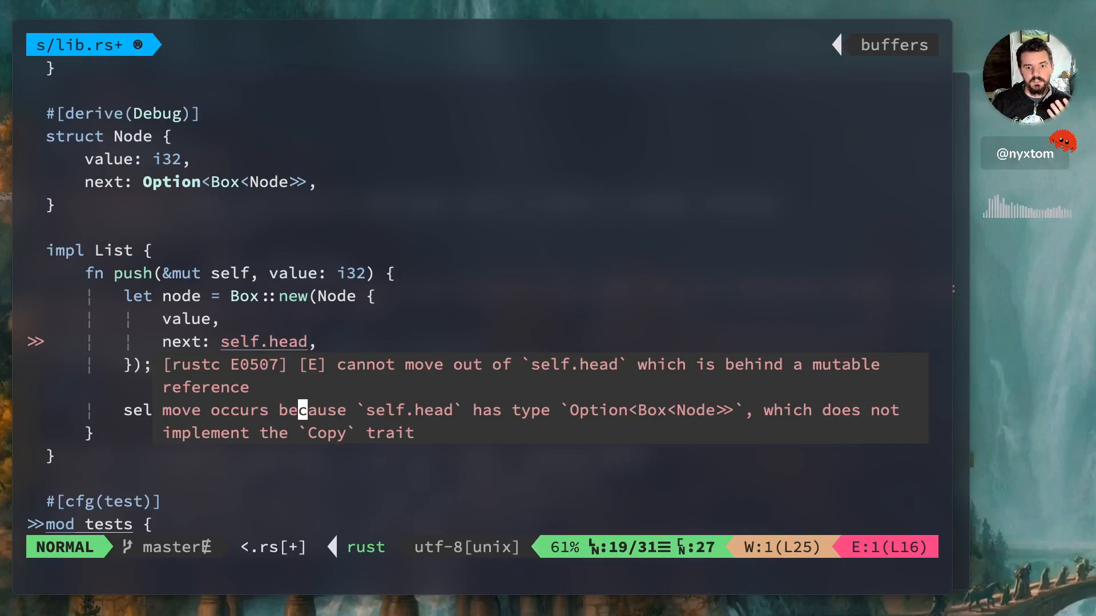
pyautogui.press('up')
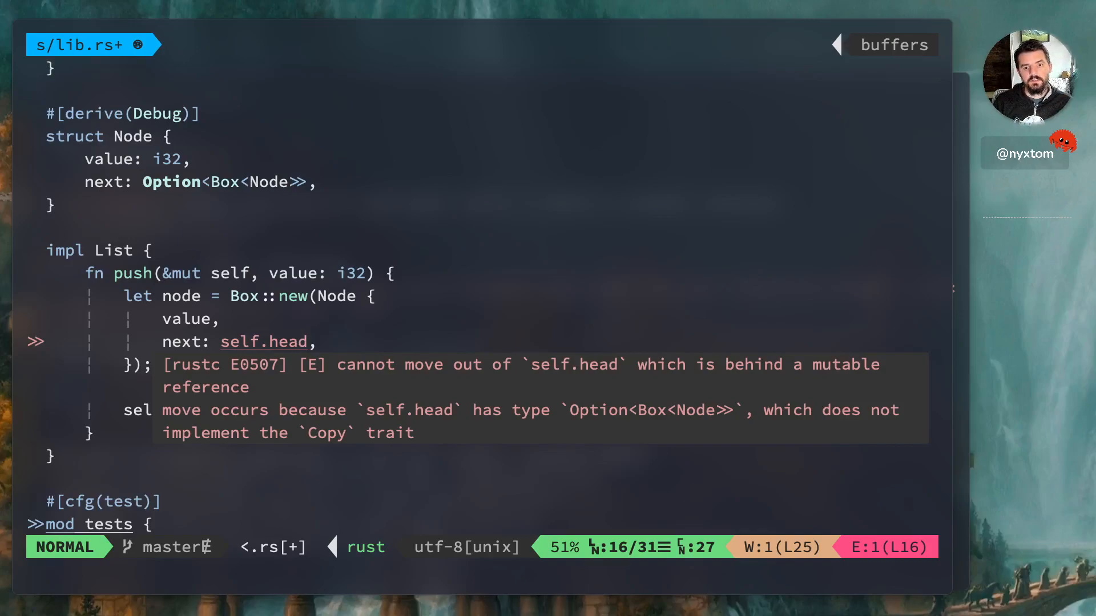
pyautogui.write('.take(')
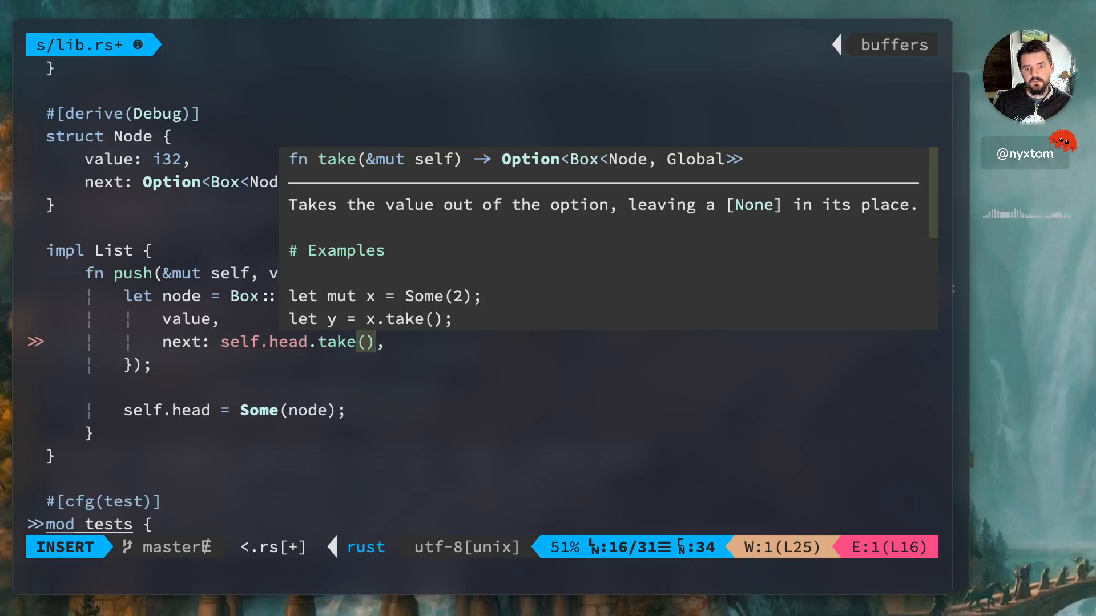
pyautogui.press('Escape')
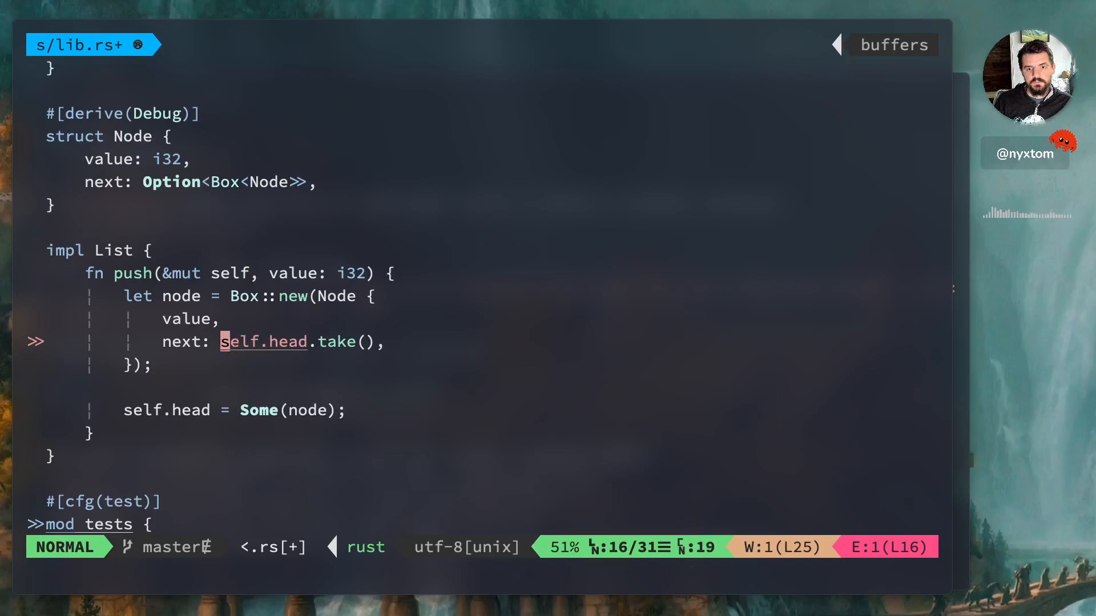
# Try a std::mem::replace(&mut self.head, None) variant, then undo the experiment.
pyautogui.write('std::meme:')
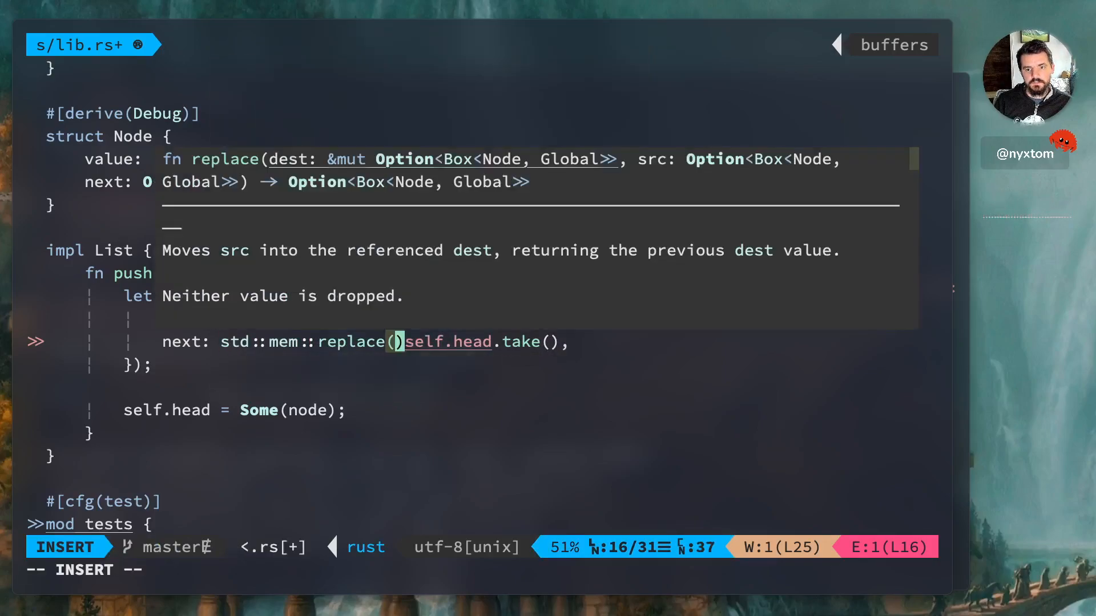
pyautogui.write('&')
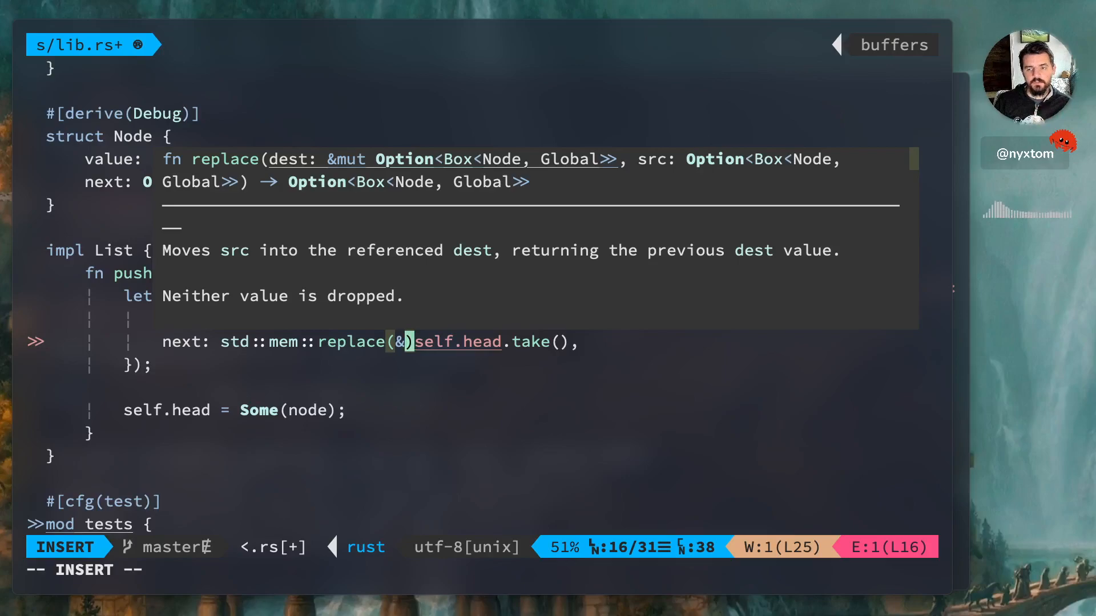
pyautogui.write('mut self.')
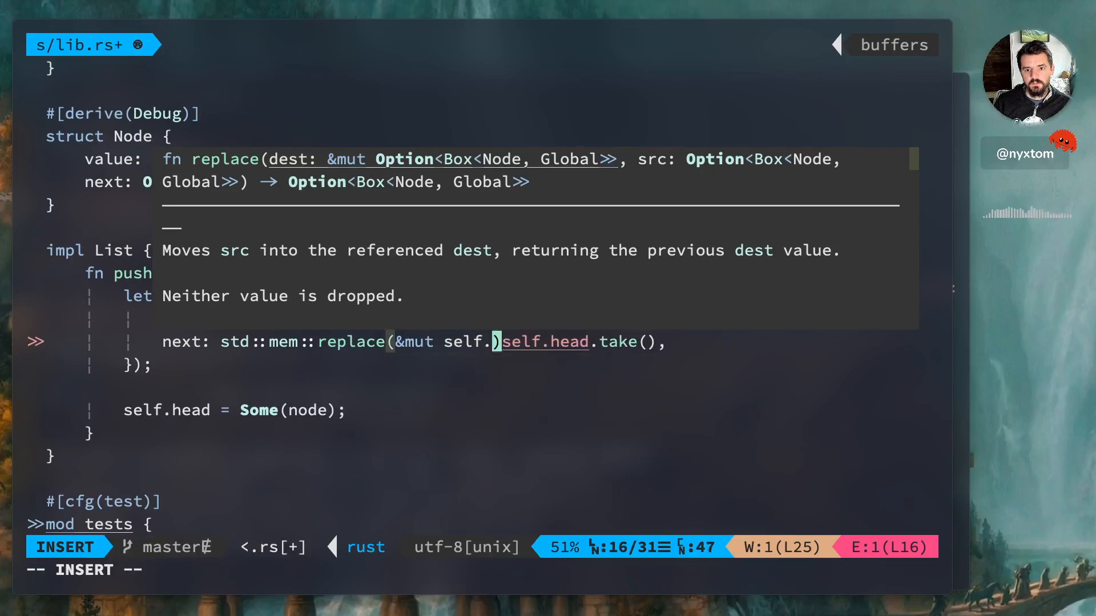
pyautogui.write('None')
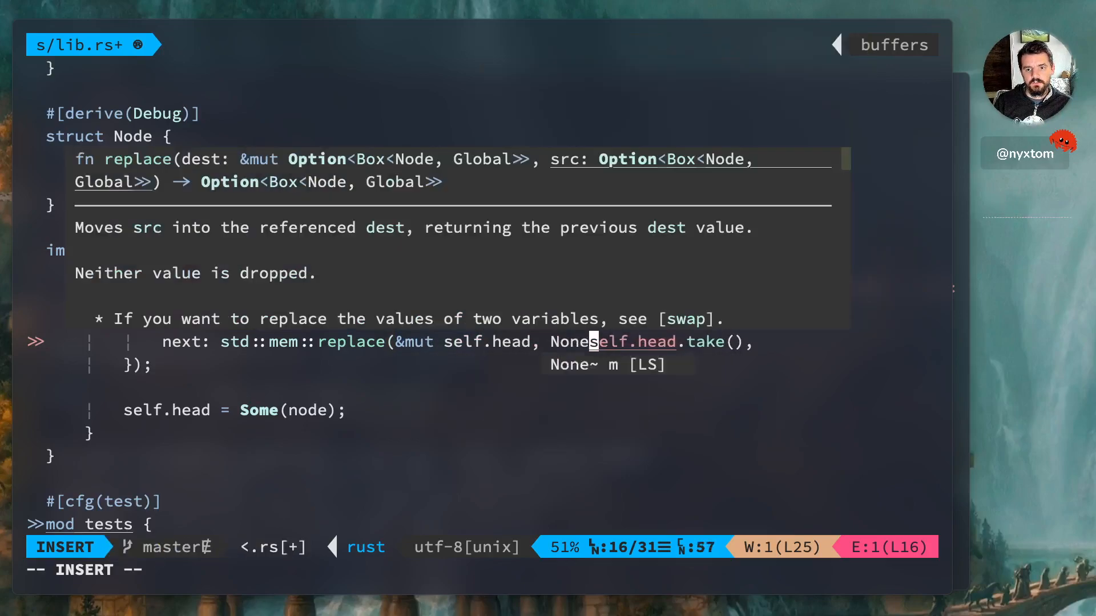
pyautogui.press('Escape')
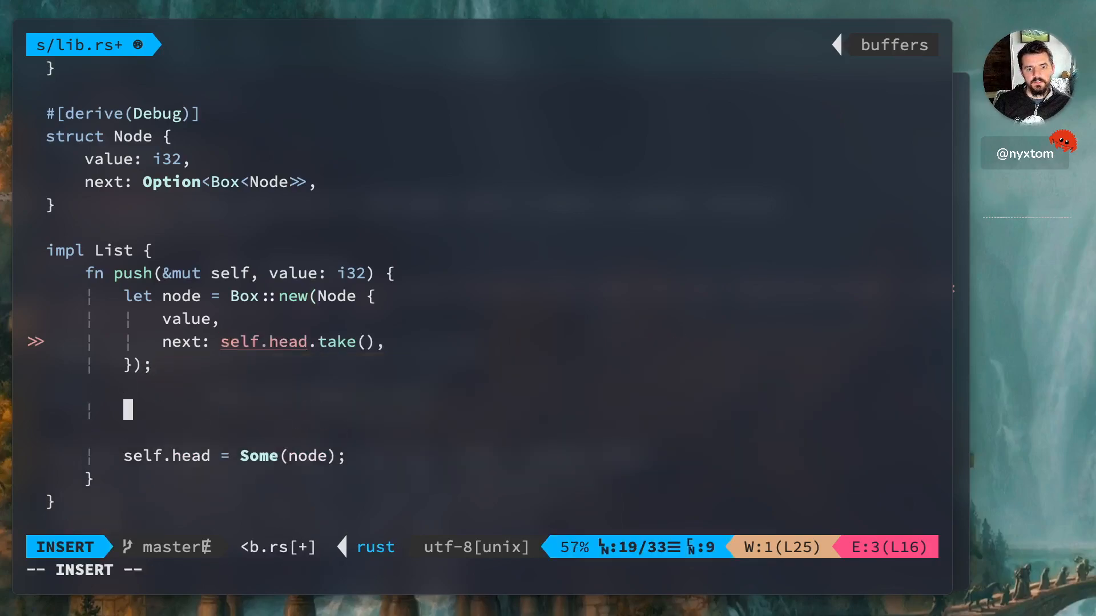
# Add a println!("{:?}", ...) debug print of self.head inside push.
pyautogui.write('println!("{}")')
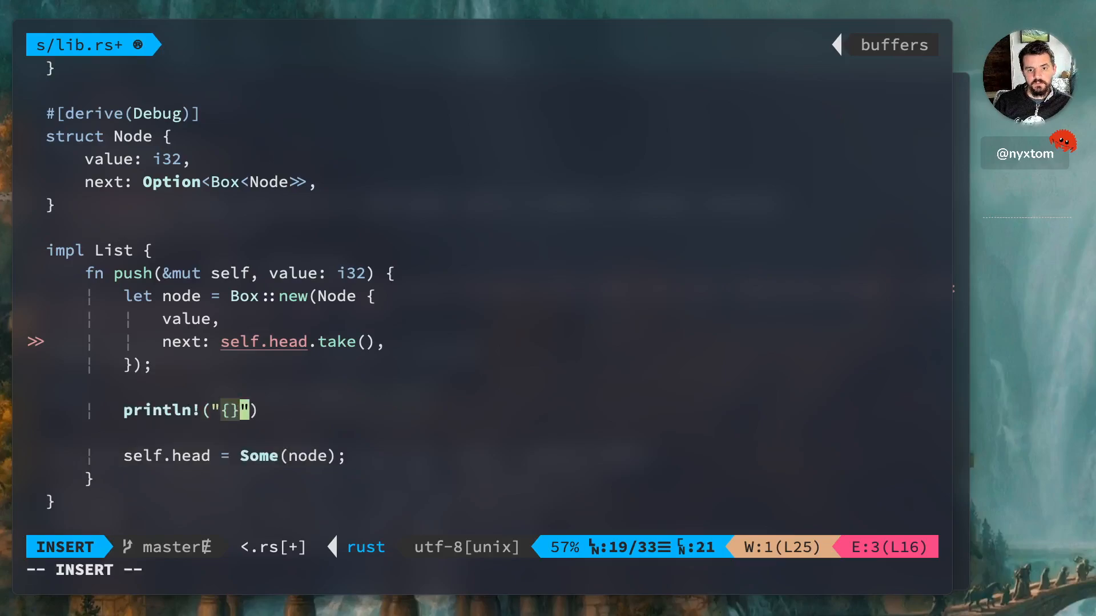
pyautogui.write(':')
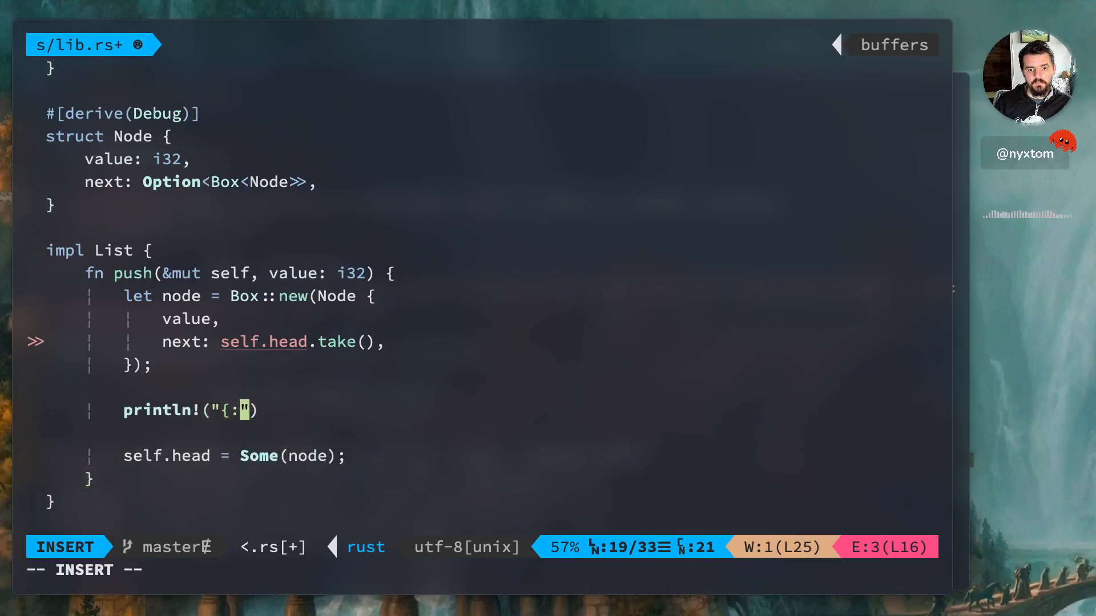
pyautogui.write('?}", &self.head')
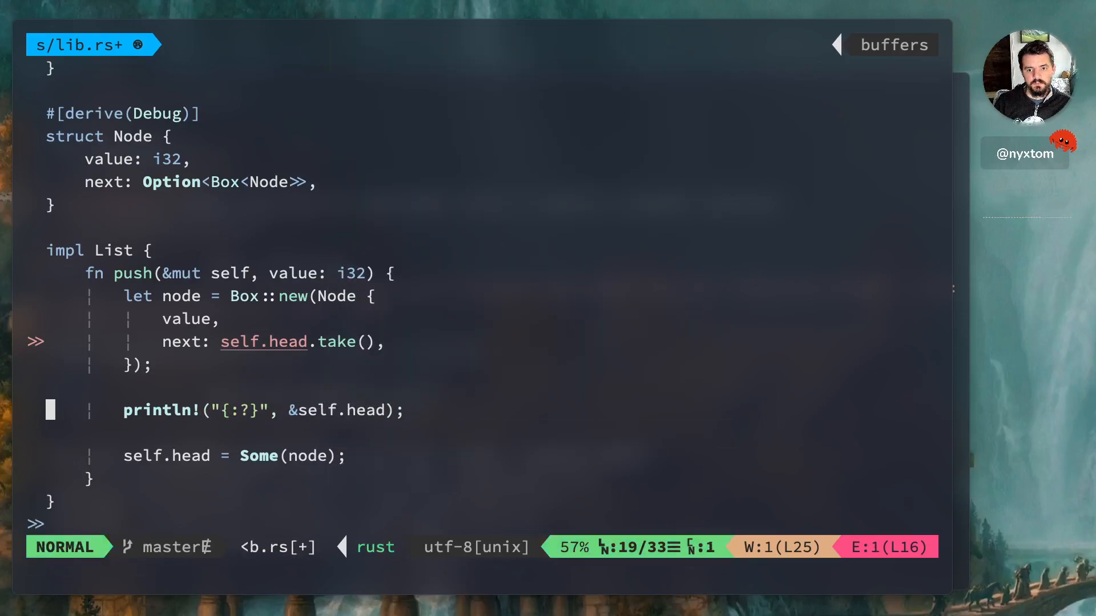
pyautogui.press('i')
pyautogui.write('fn new() -> Self {')
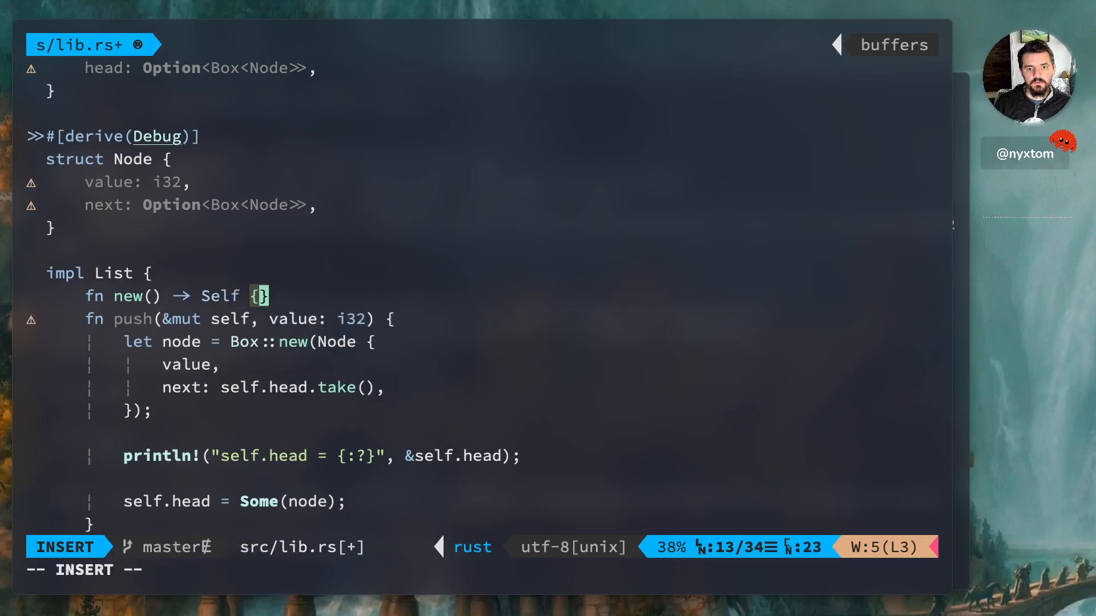
# Begin the works_build_list test body constructing List { head: None }.
pyautogui.write('List {')
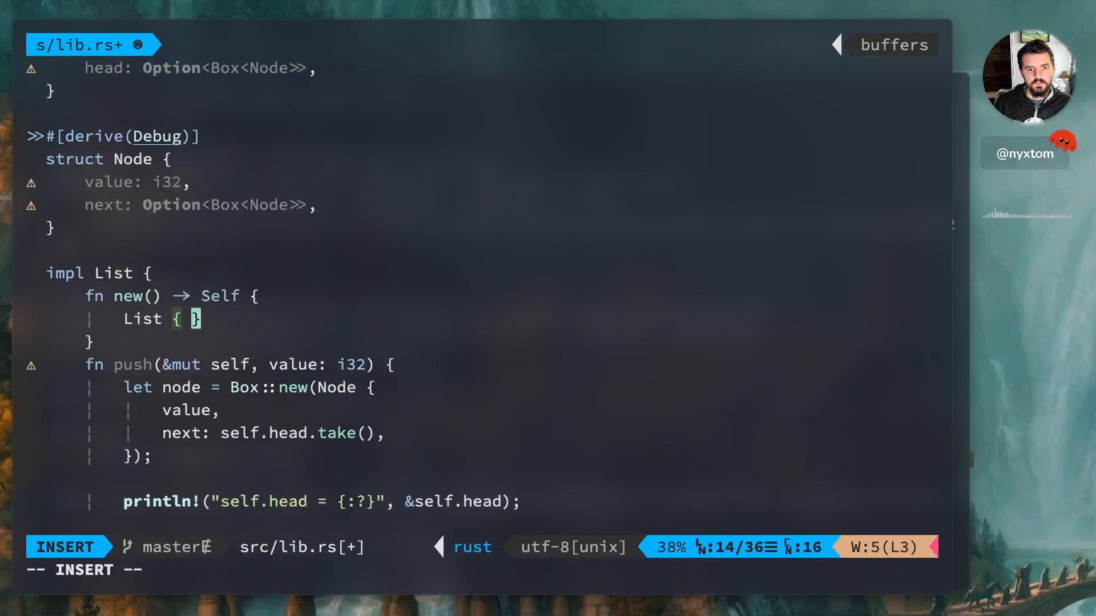
pyautogui.write('head: No')
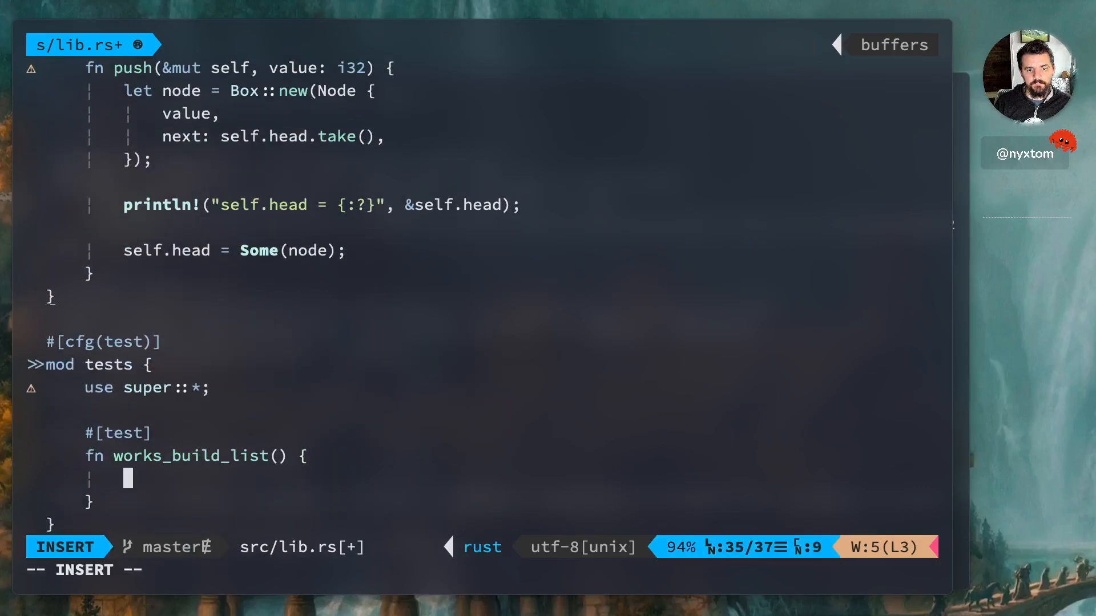
# Declare let mut list = List {...} and push values starting with 5.
pyautogui.write('let lits')
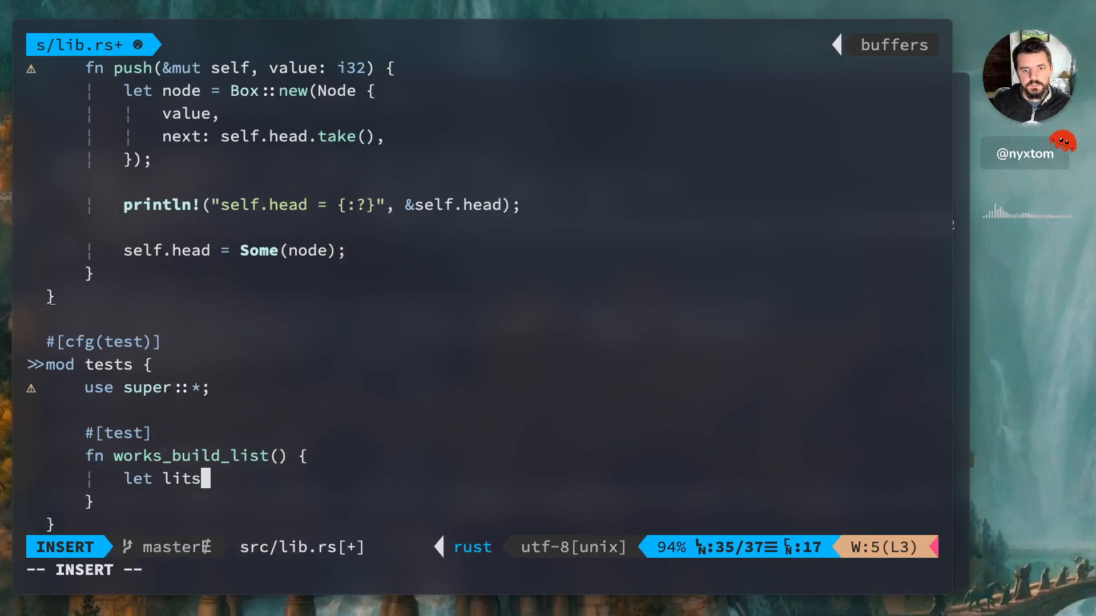
pyautogui.write('= List {}')
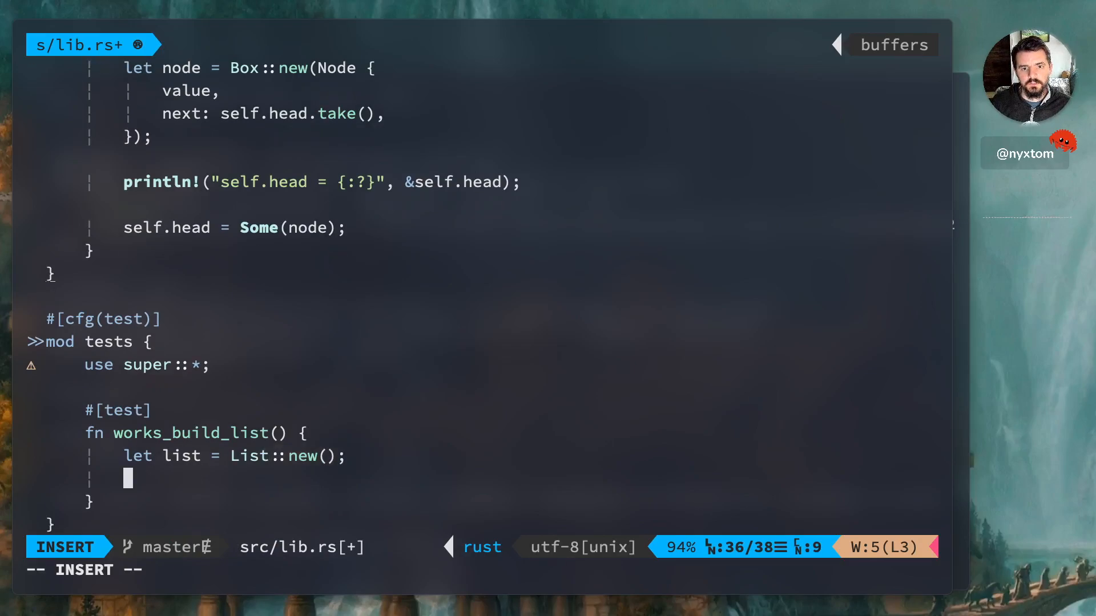
pyautogui.write('list.push()')
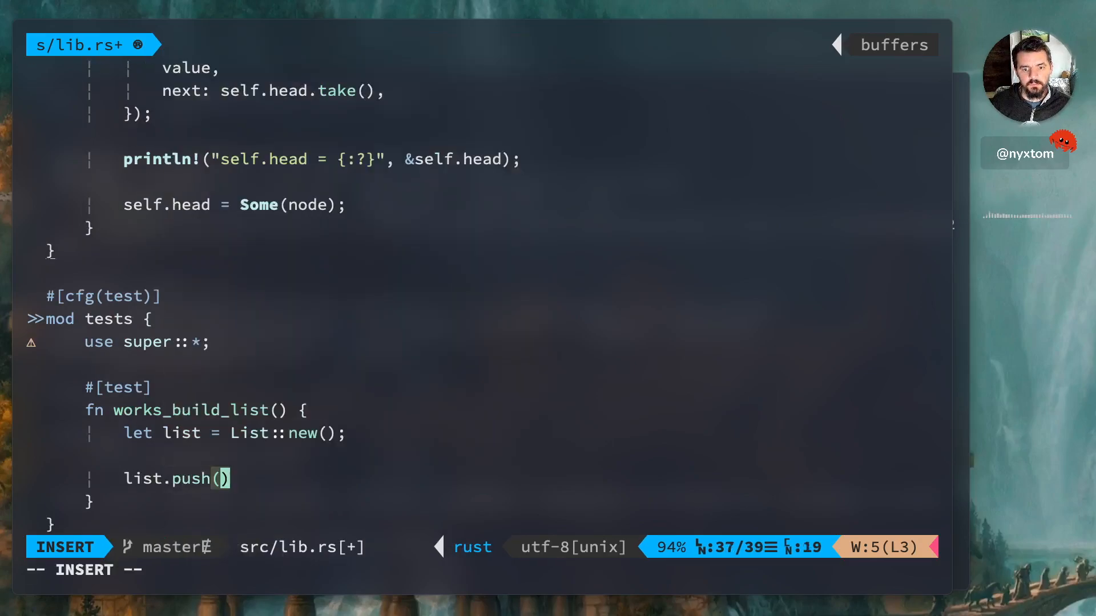
pyautogui.write('5')
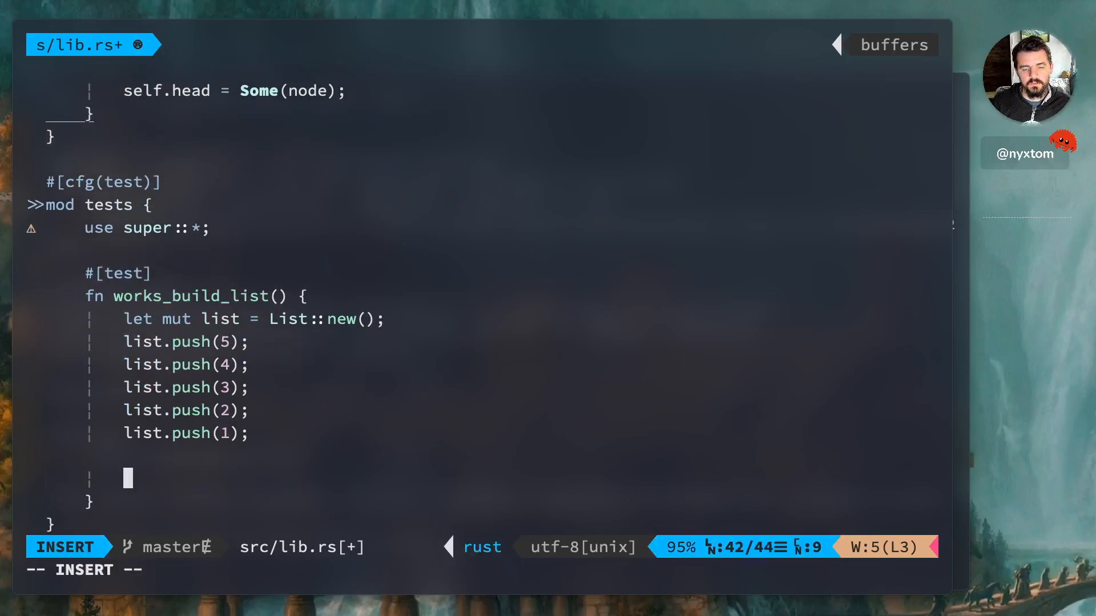
# Assert list.head.is_some() equals true and save the file.
pyautogui.write('assert_eqa')
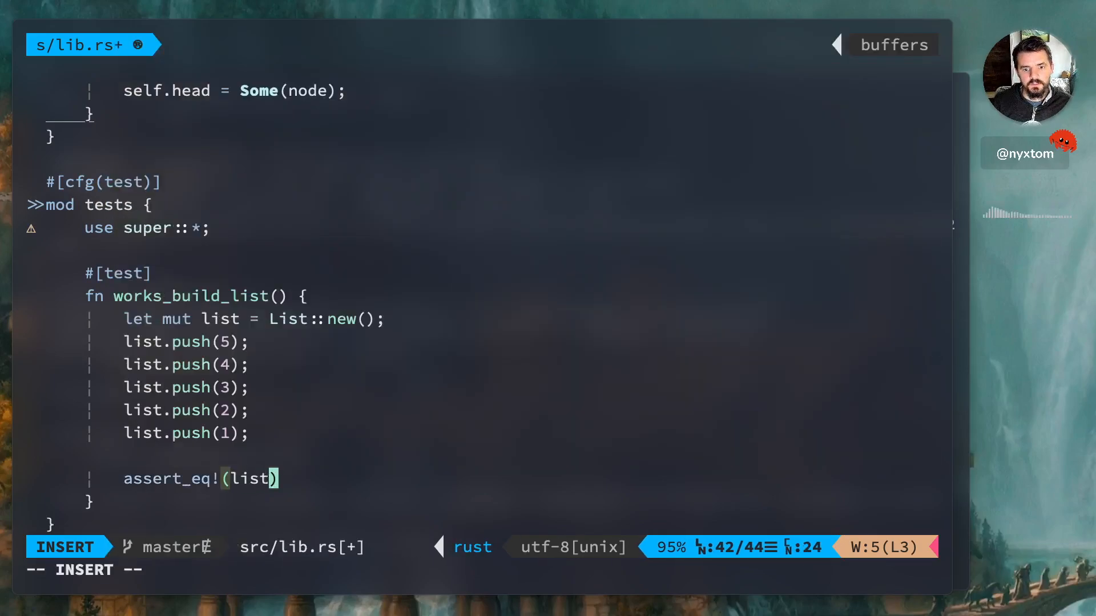
pyautogui.write('.head.is_some(')
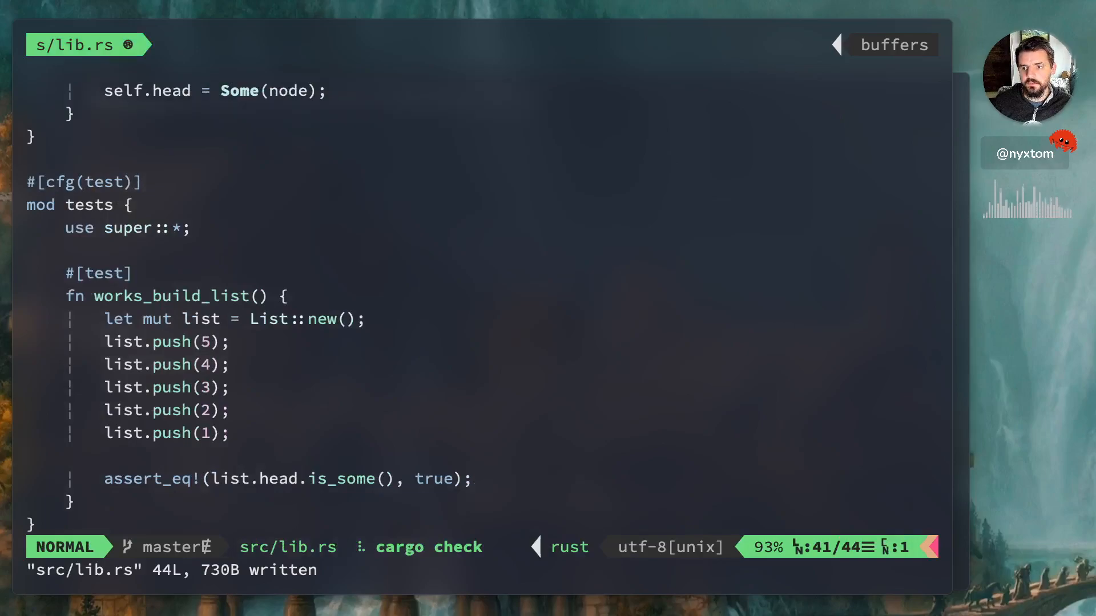
# Add fn pop(&mut self) -> Option<i32> signature to impl List.
pyautogui.press('Return')
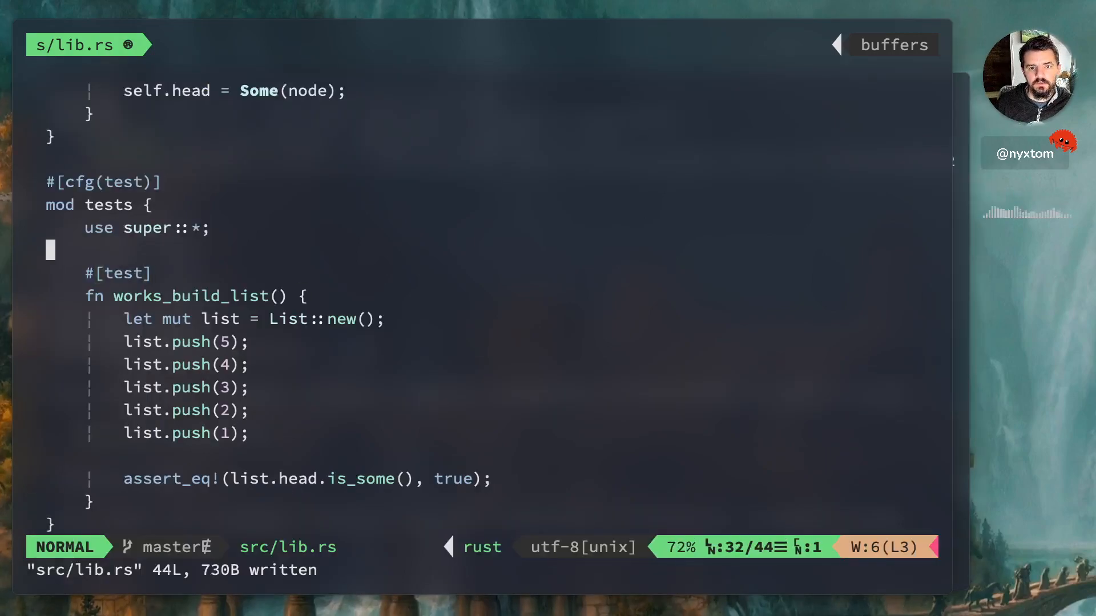
pyautogui.scroll(3)
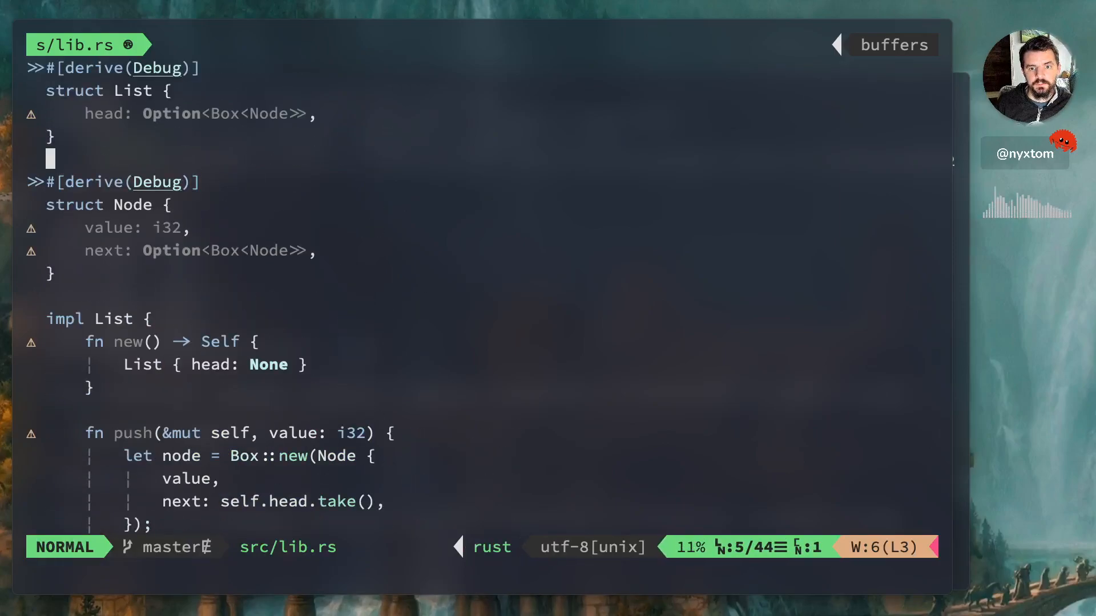
pyautogui.scroll(-3)
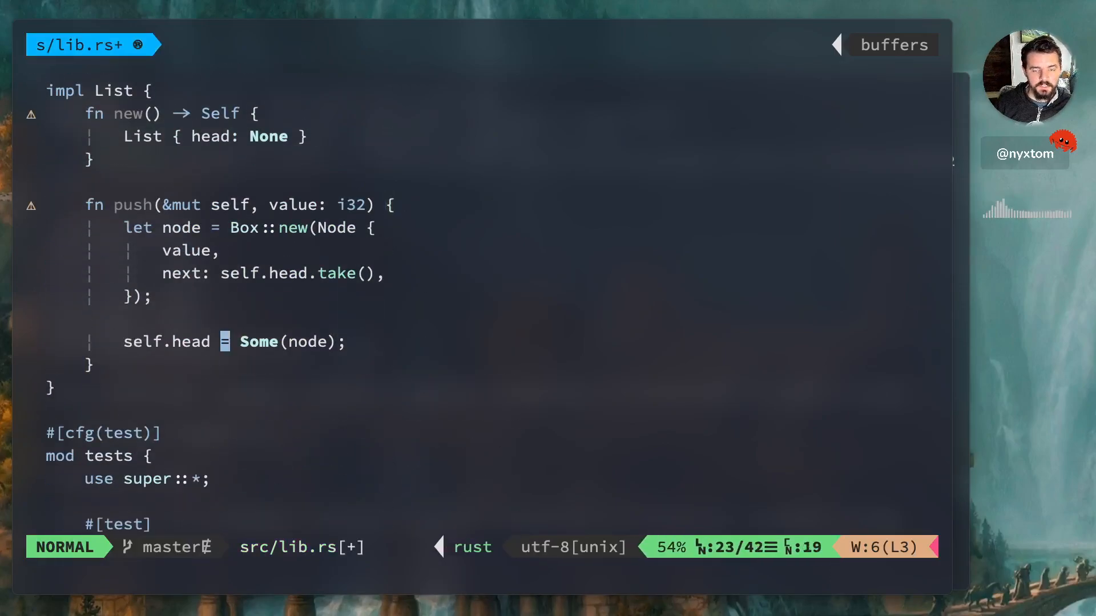
pyautogui.write('fn pop(')
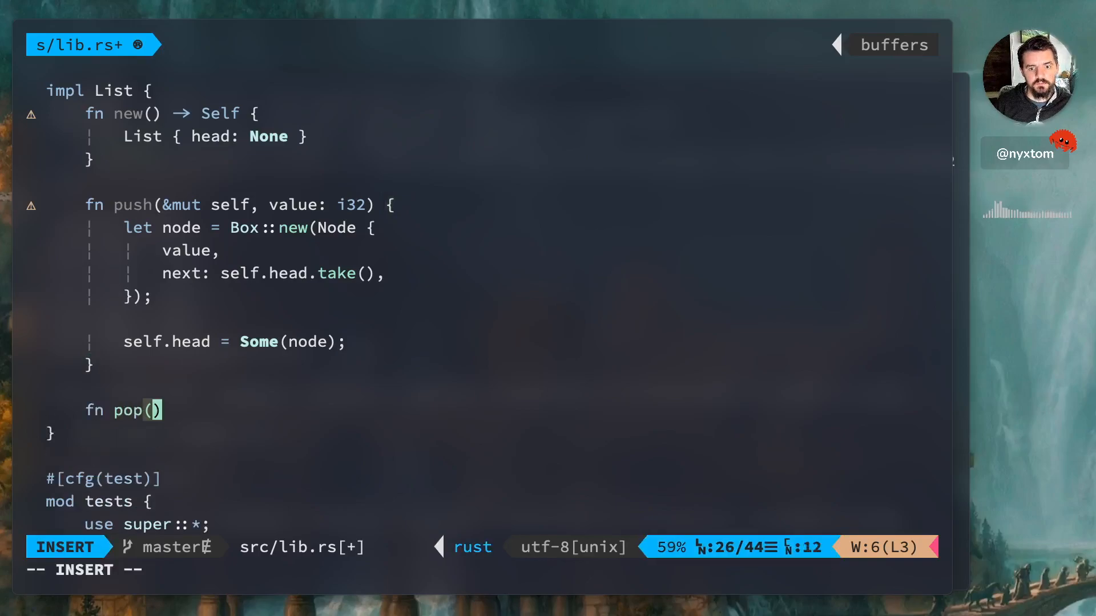
pyautogui.write('&mut self) ->')
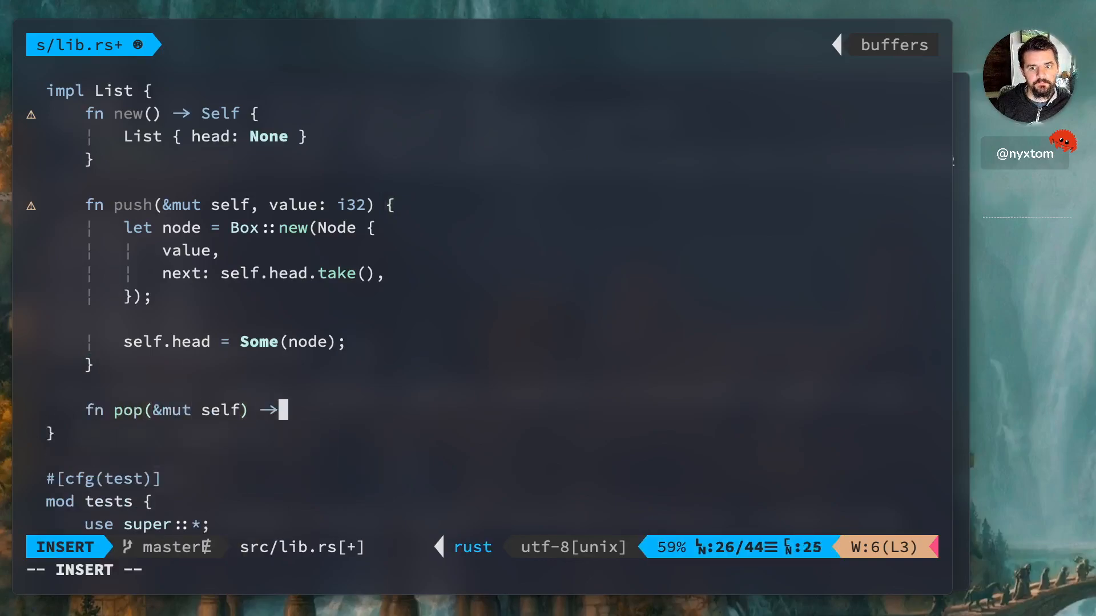
pyautogui.write('Option<i32> {}')
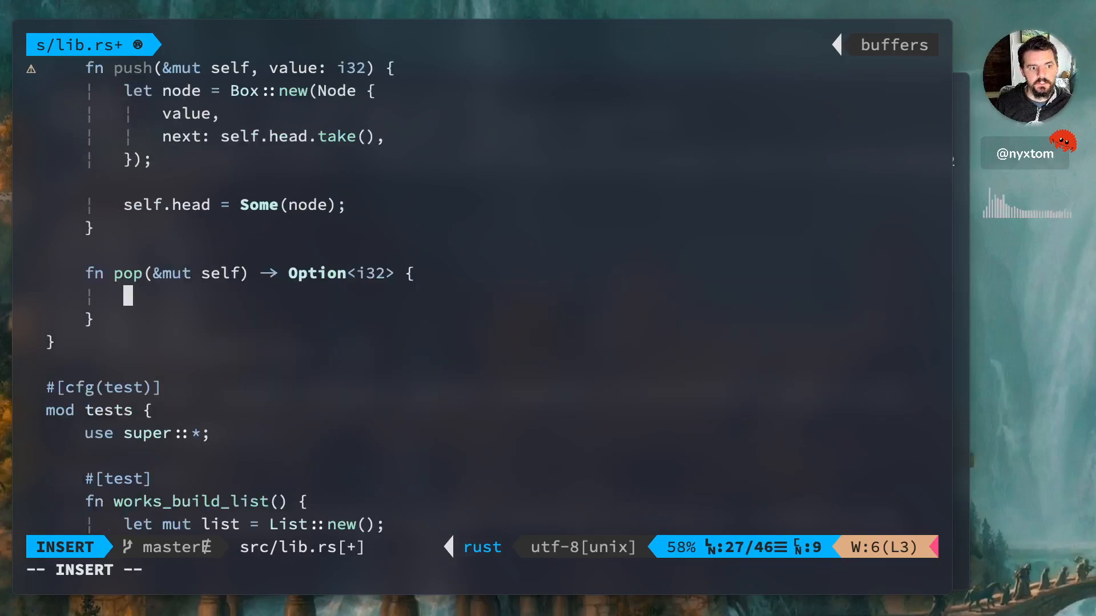
pyautogui.write('self.')
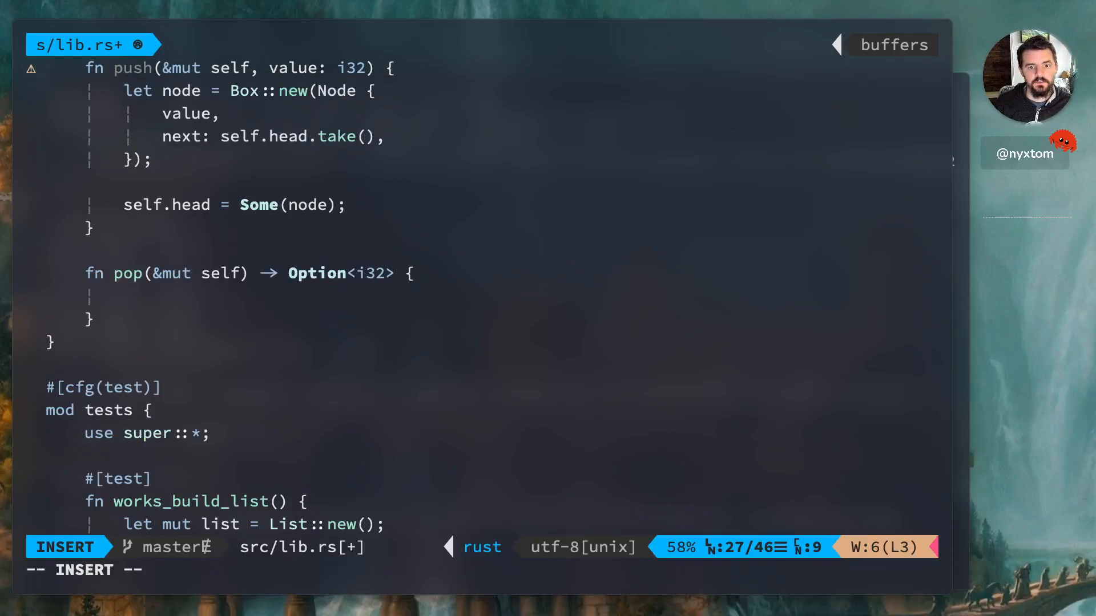
# Write let current = self.head.take(), discarding prev and mut false starts.
pyautogui.write('let')
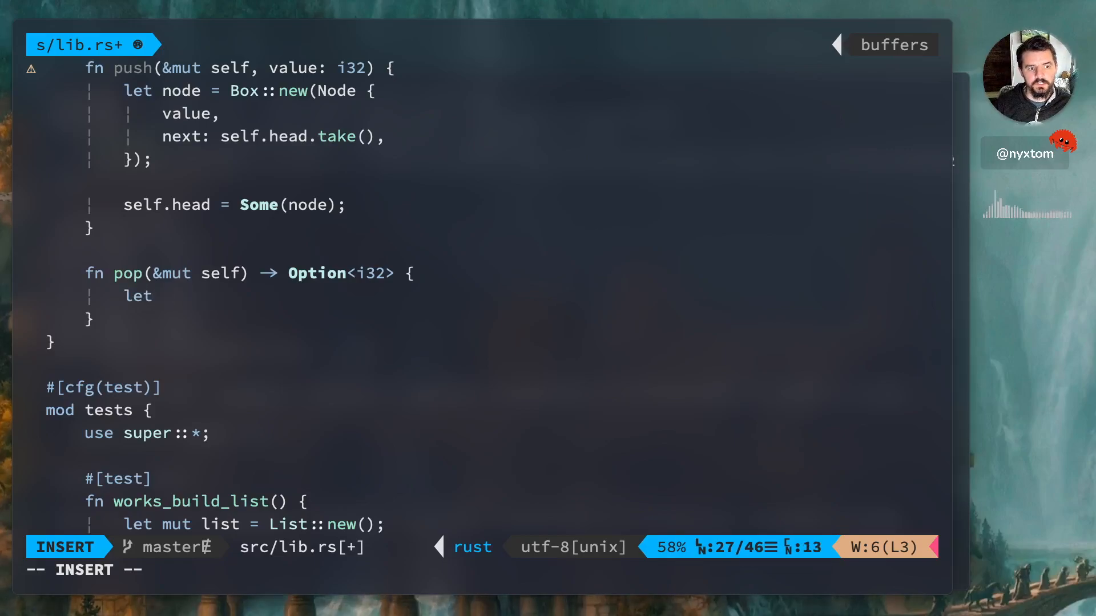
pyautogui.write('mu')
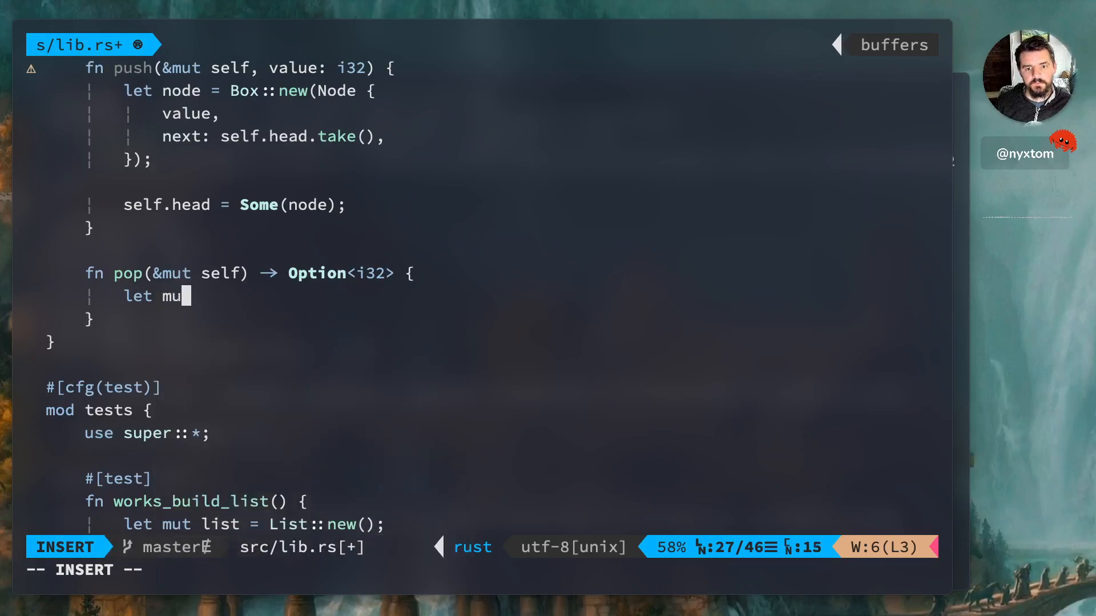
pyautogui.press('BackSpace')
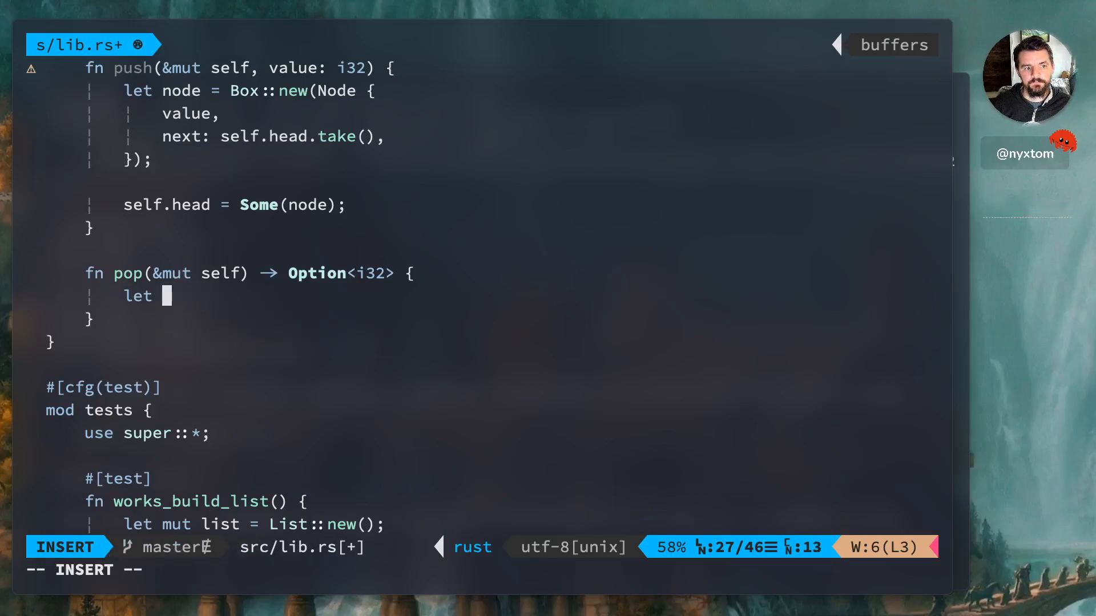
pyautogui.write('prev =')
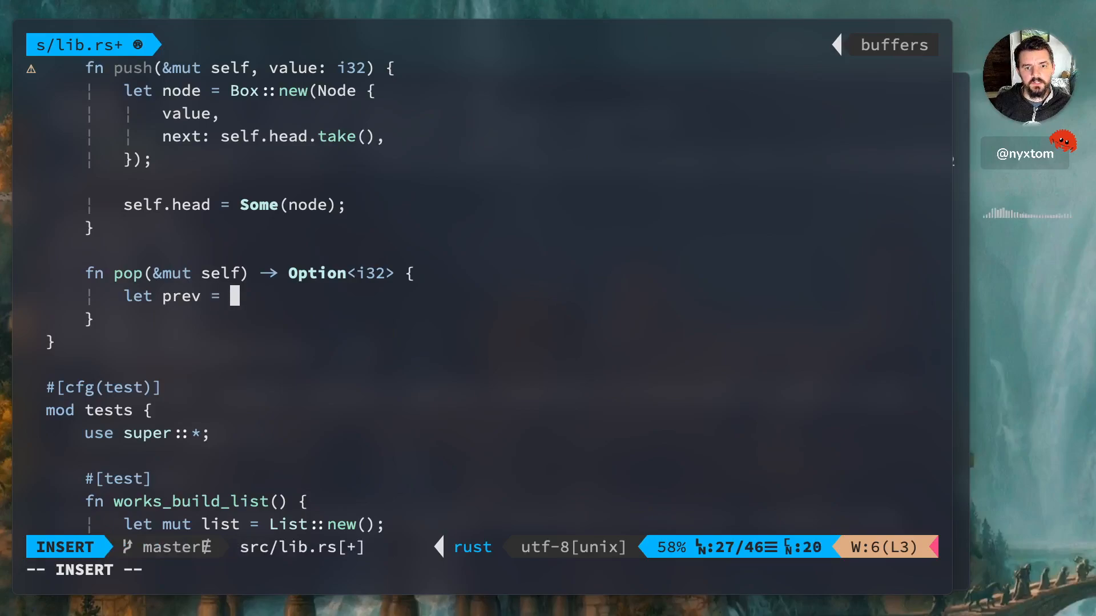
pyautogui.press('backspace')
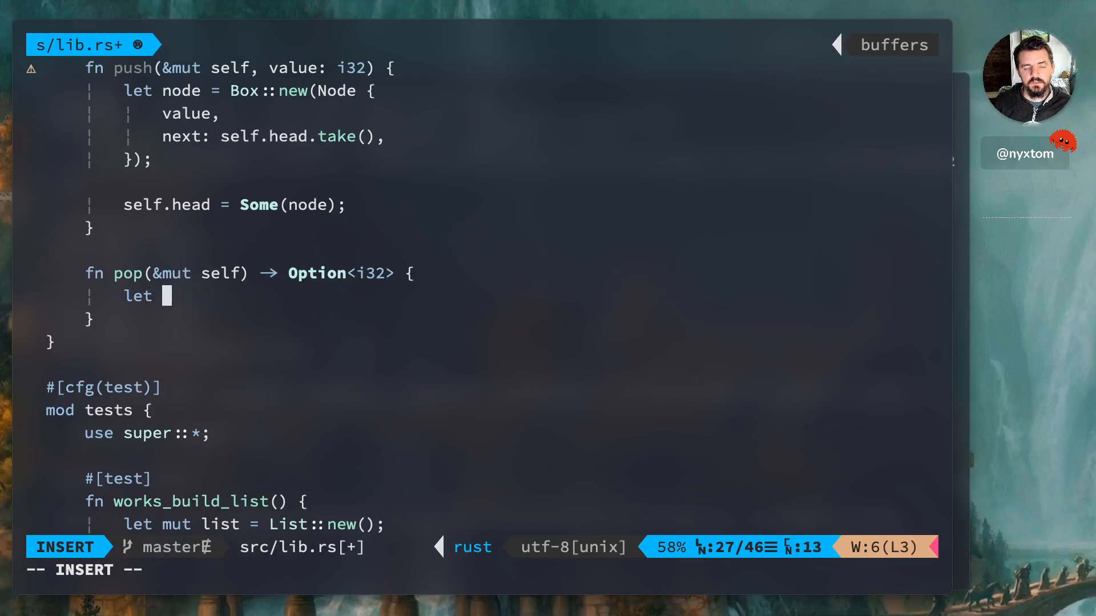
pyautogui.write('current = self.head.take();')
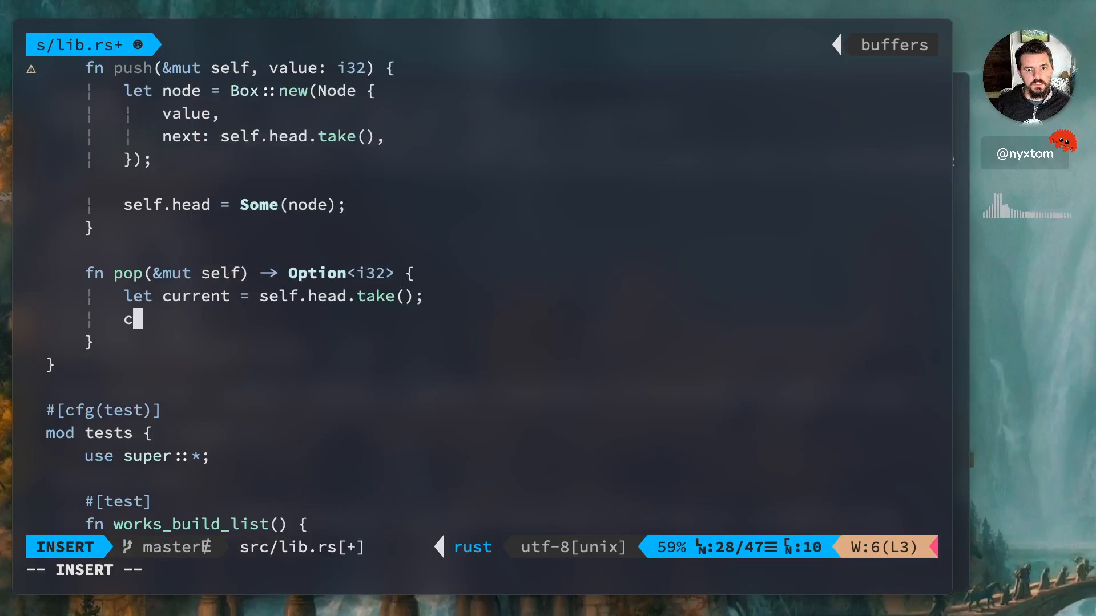
pyautogui.press('BackSpace')
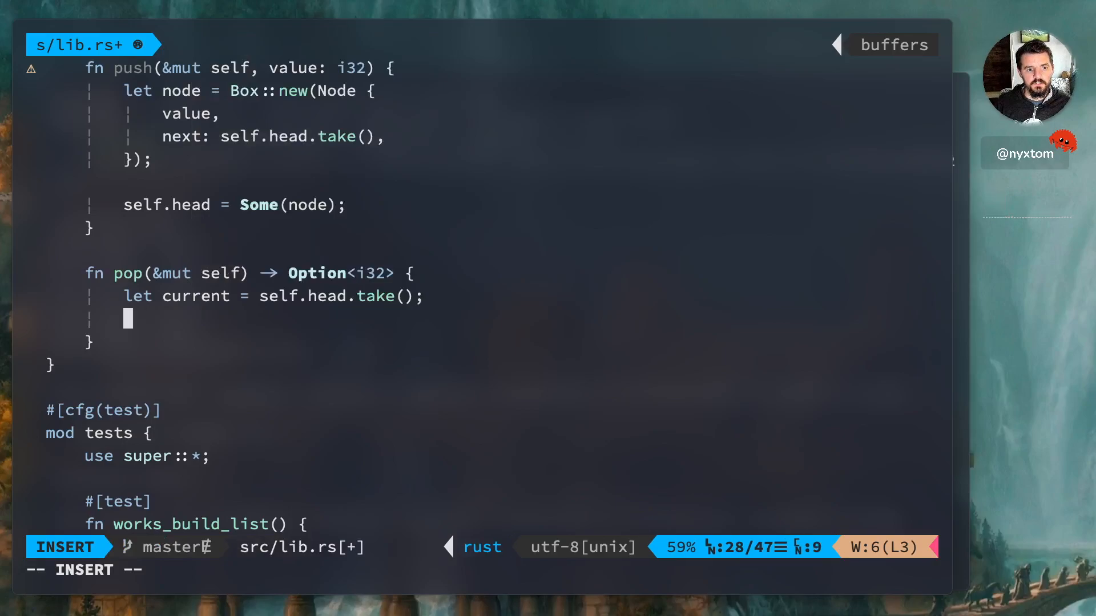
# Assign self.head = current.unwrap() as a first attempt at advancing the head.
pyautogui.write('self.head =')
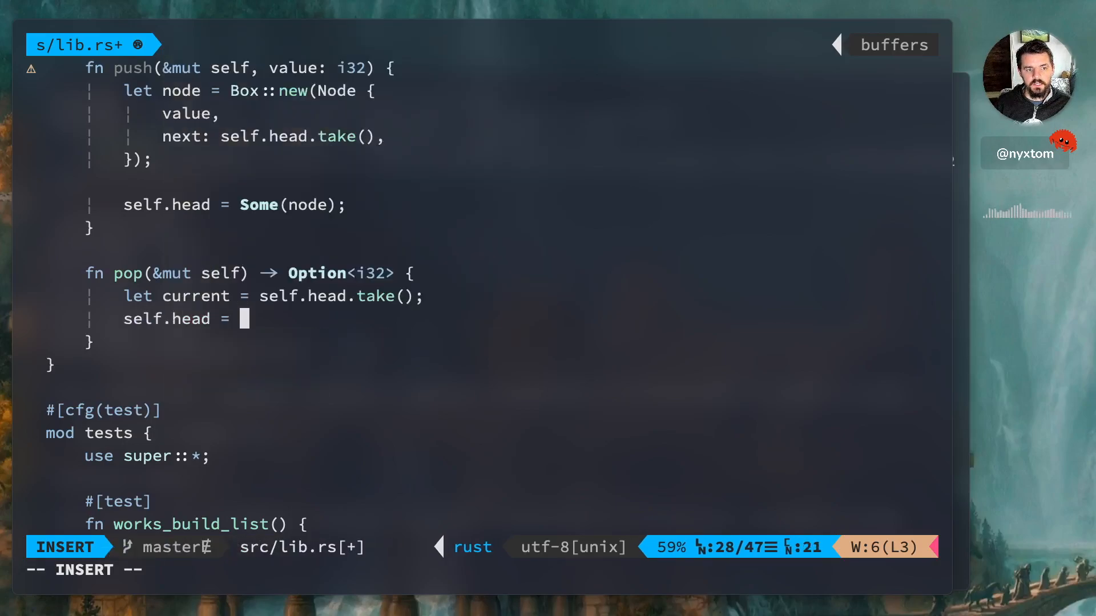
pyautogui.write('node.!node')
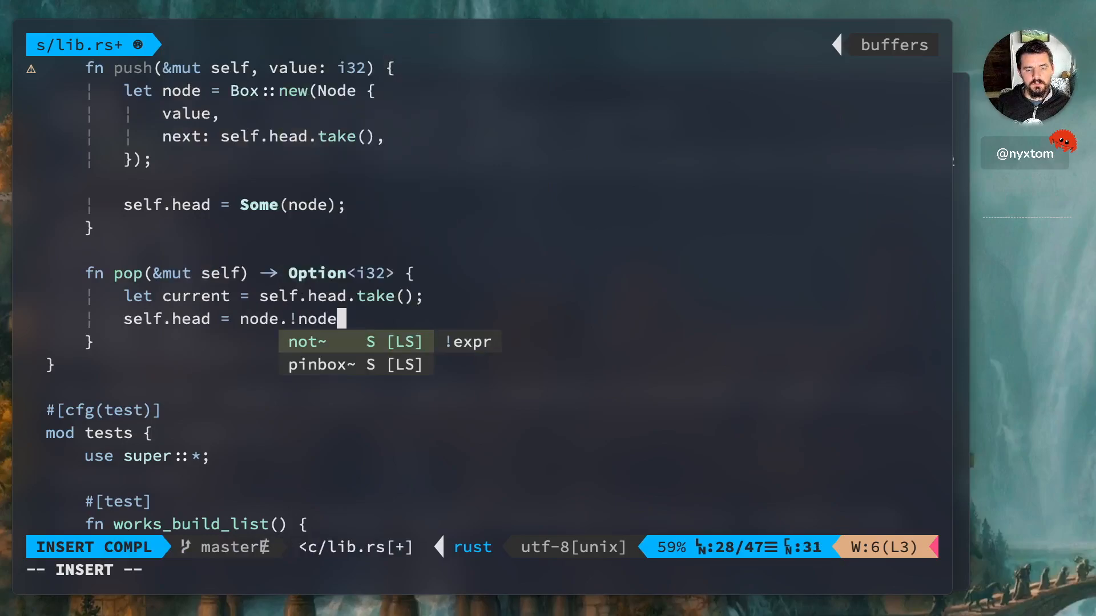
pyautogui.write('current')
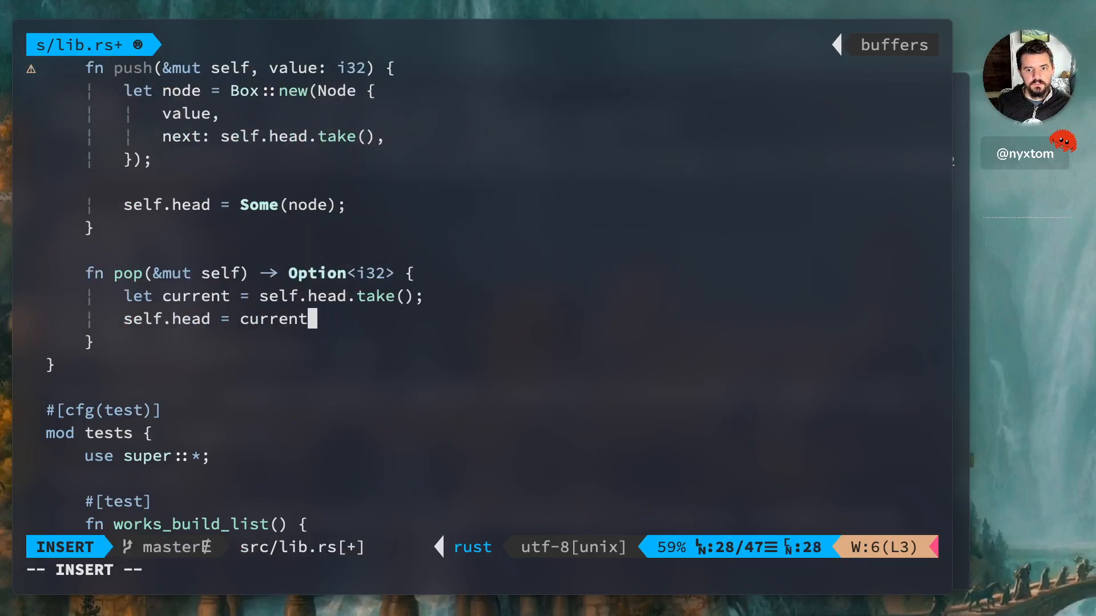
pyautogui.write('.unwrap(')
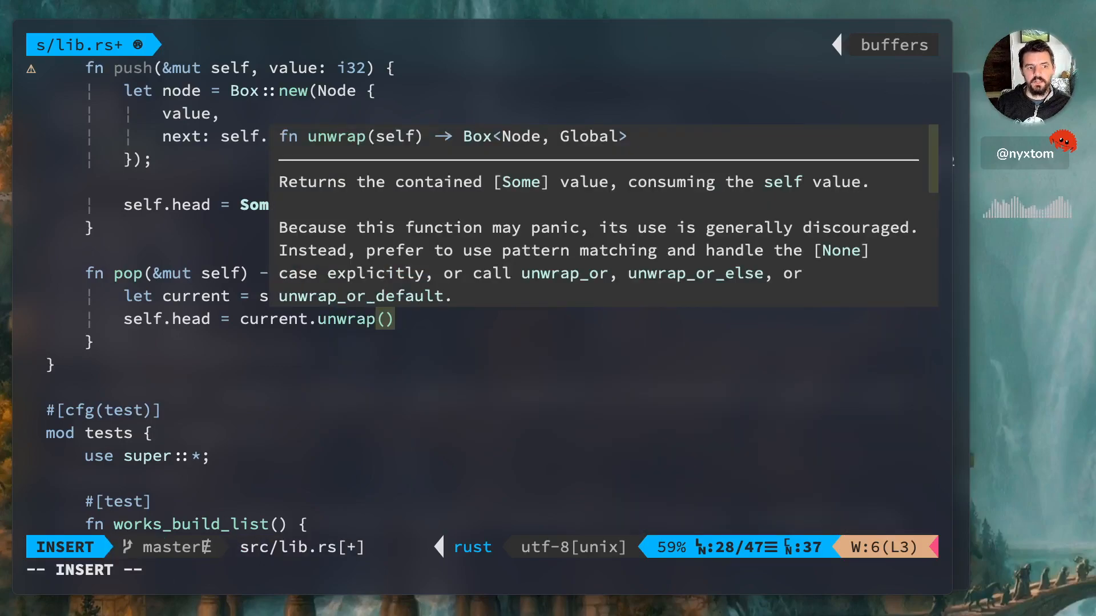
pyautogui.press('Escape')
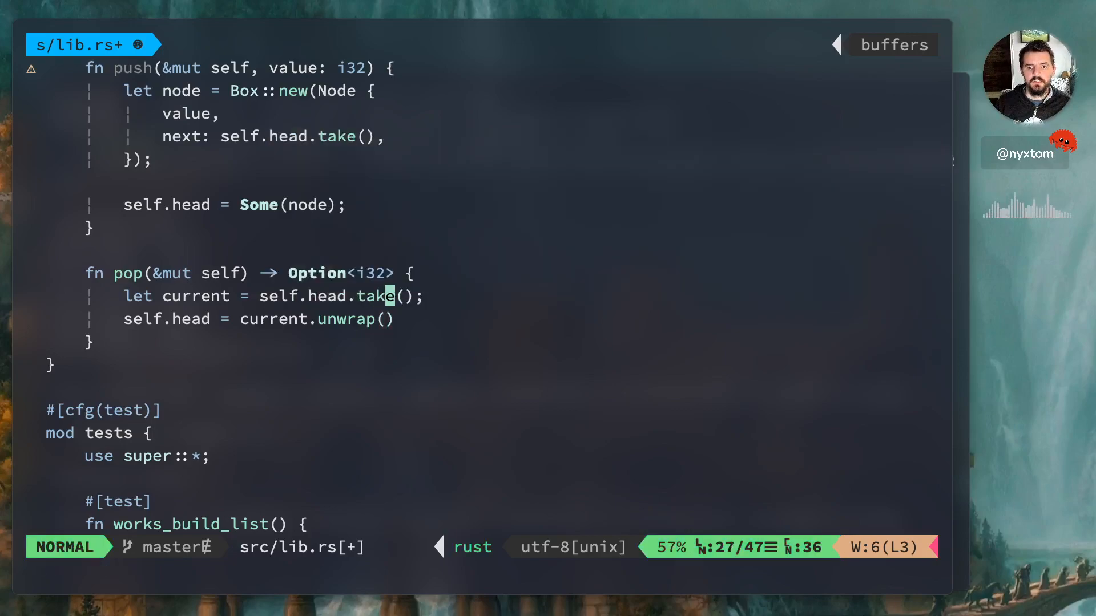
# Rewrite pop as match self.head.take() with a Some(node) arm returning Some(node.value).
pyautogui.write('match')
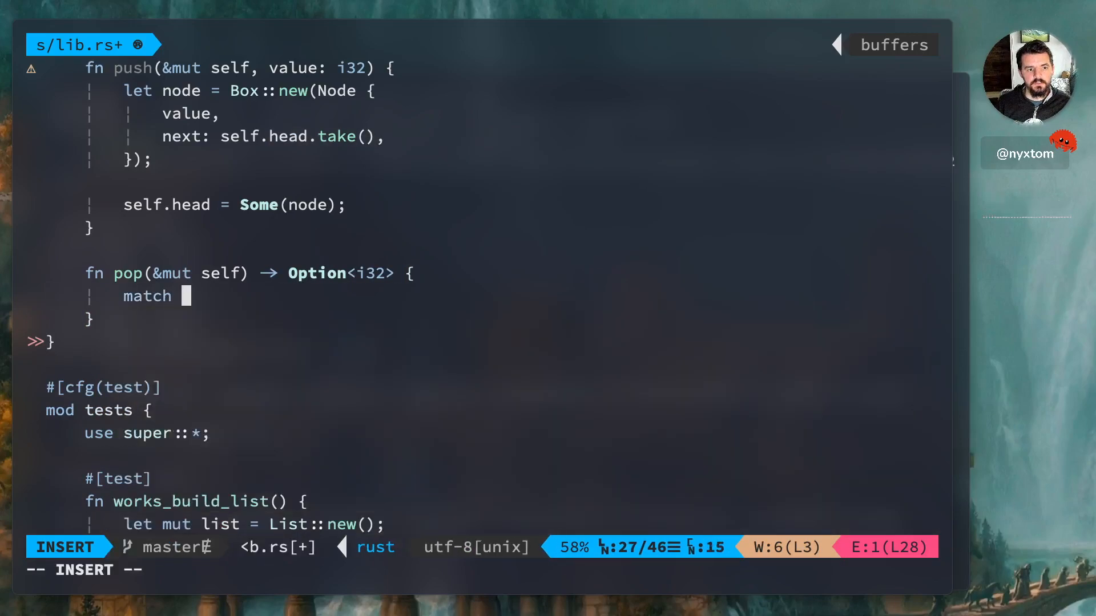
pyautogui.write('self.head.take() {')
pyautogui.write('None => None,')
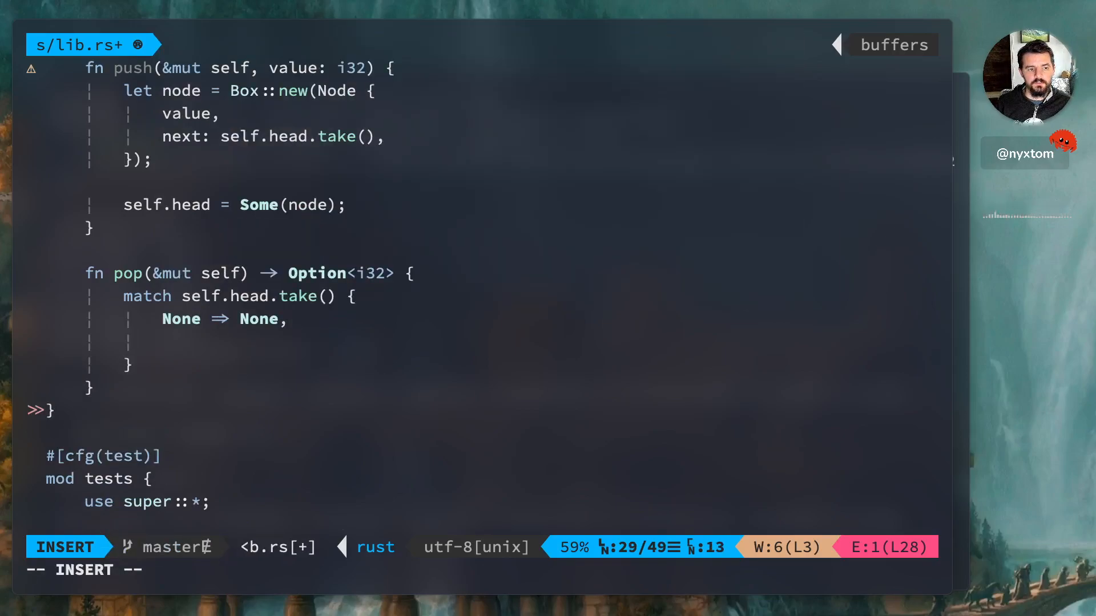
pyautogui.write('Some(n)')
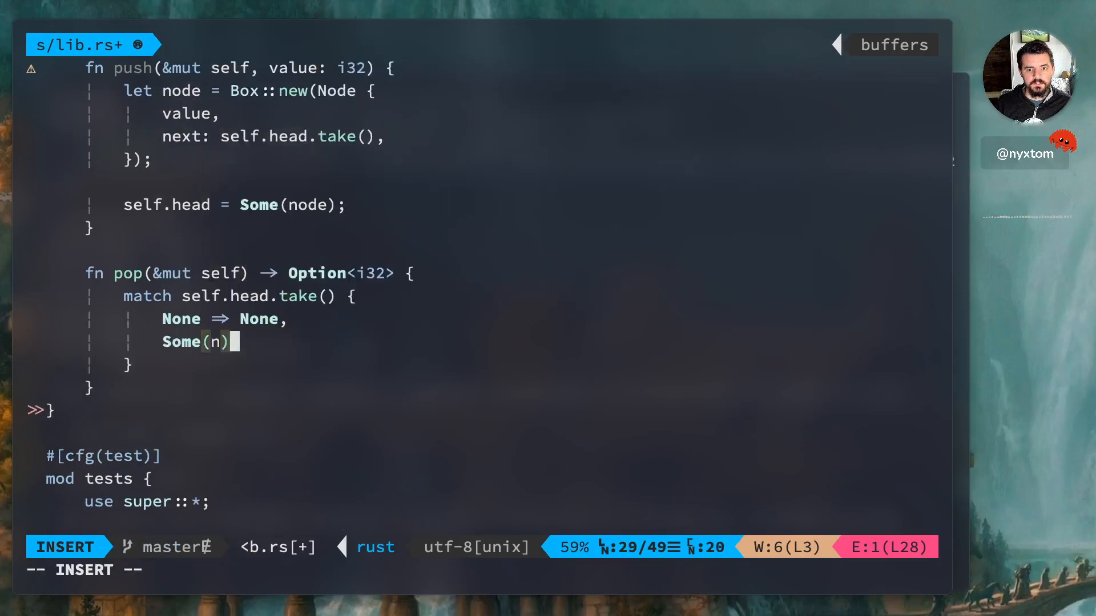
pyautogui.write('ode => {')
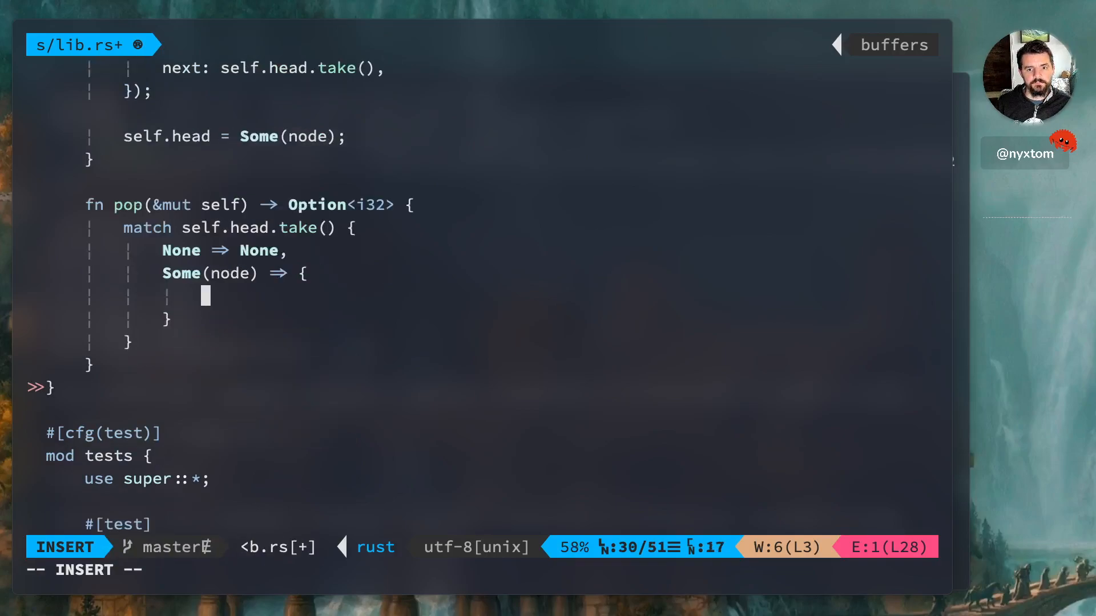
pyautogui.write('node')
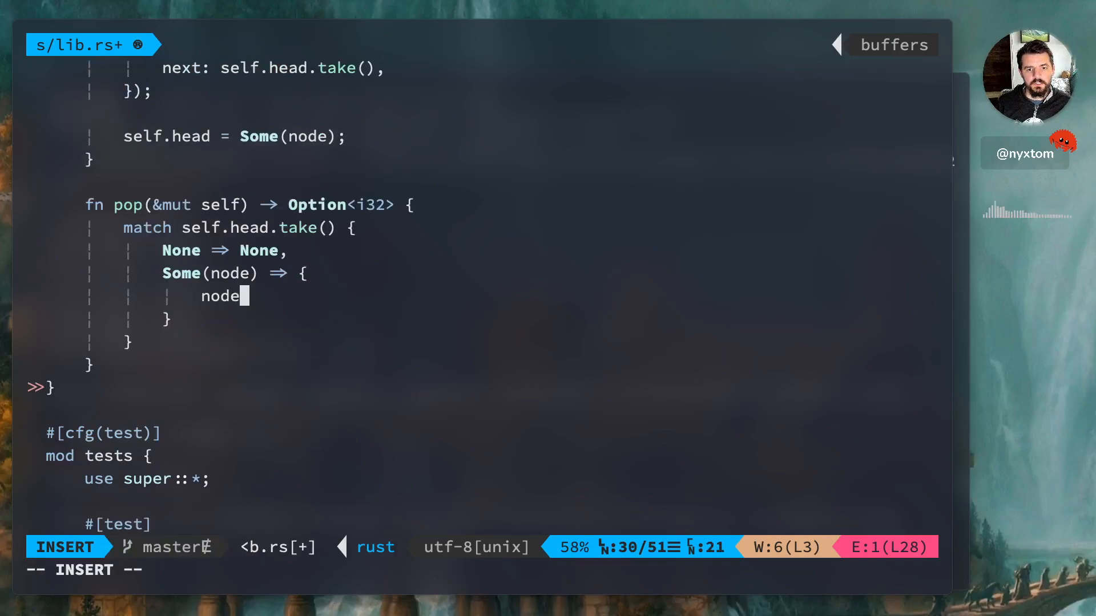
pyautogui.press('BackSpace')
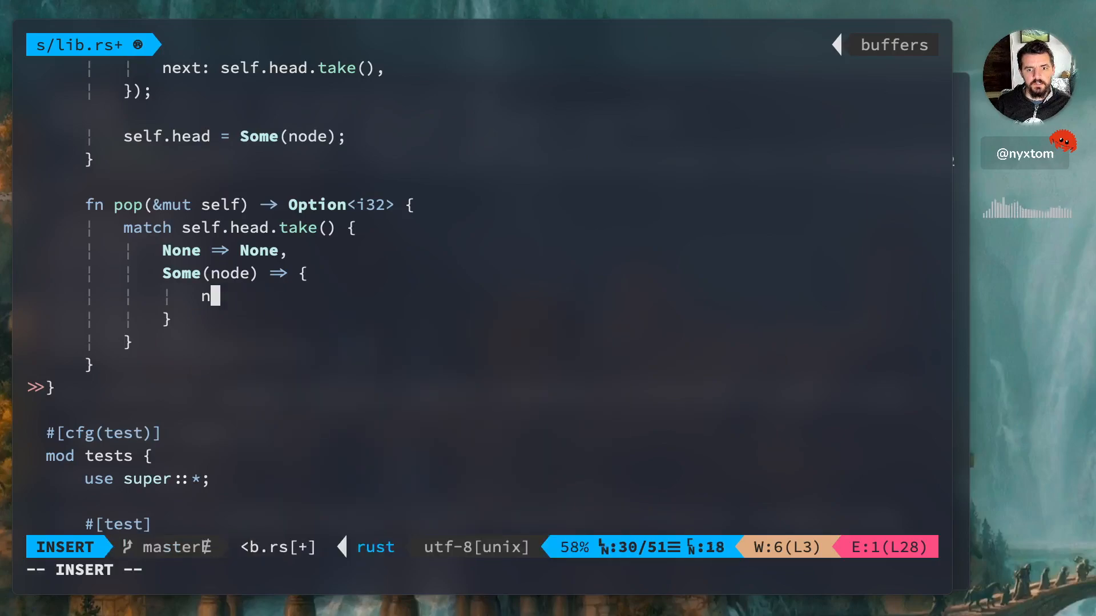
pyautogui.write('ode')
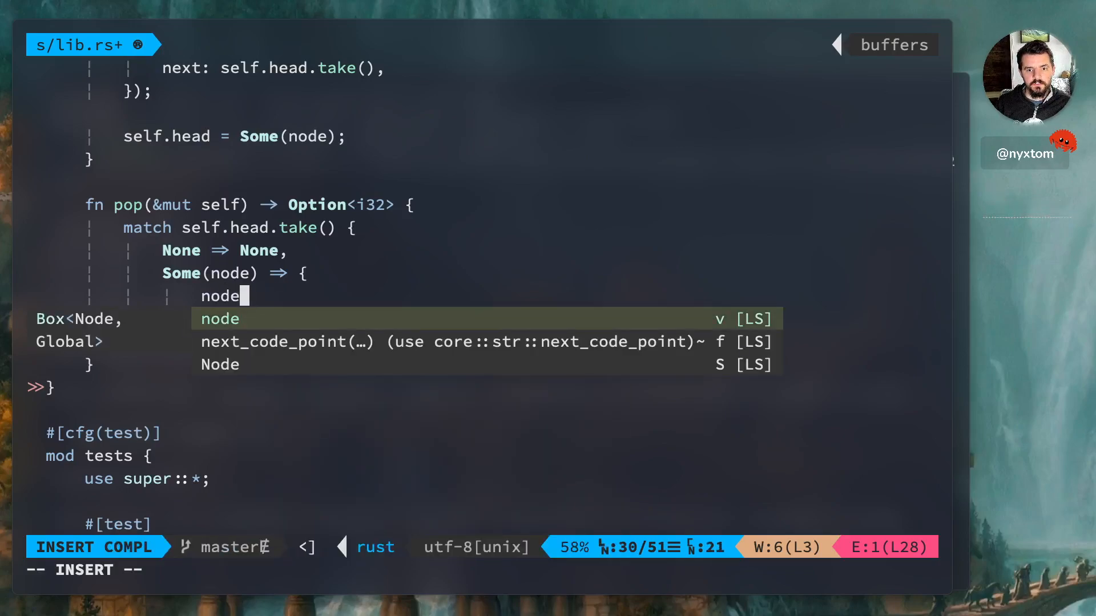
pyautogui.write('.value')
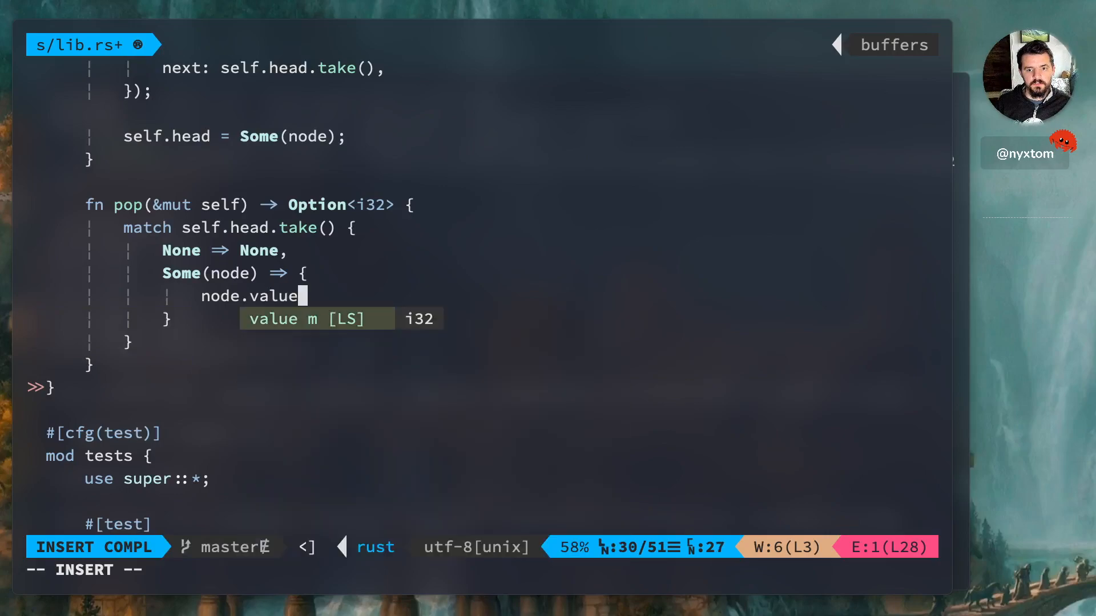
pyautogui.press('Escape')
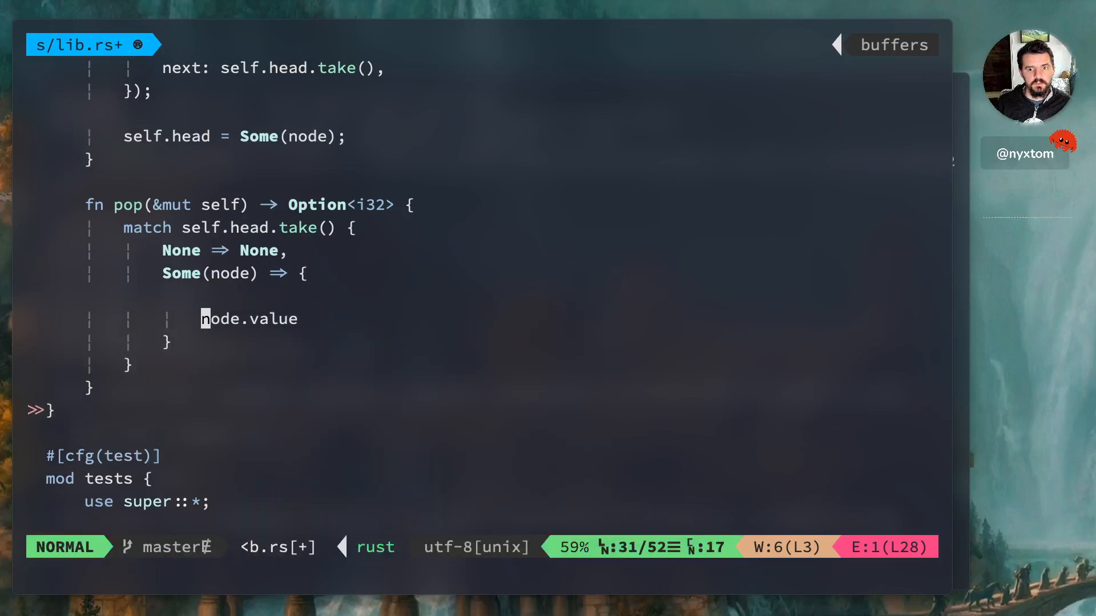
pyautogui.write('Some(')
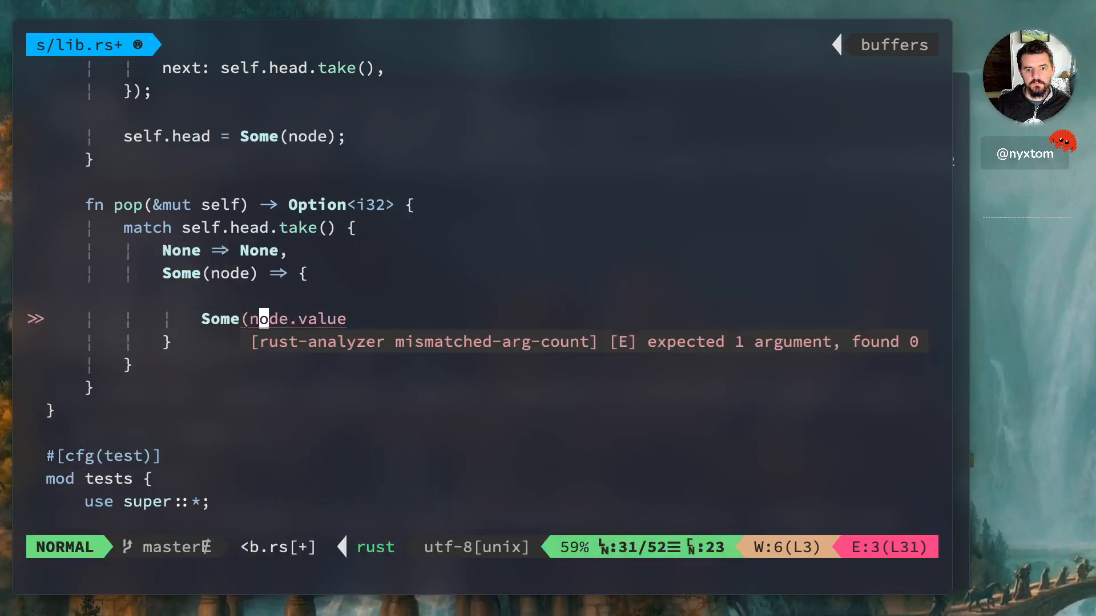
# Insert self.head = node.next above the return in the Some(node) arm.
pyautogui.press('O')
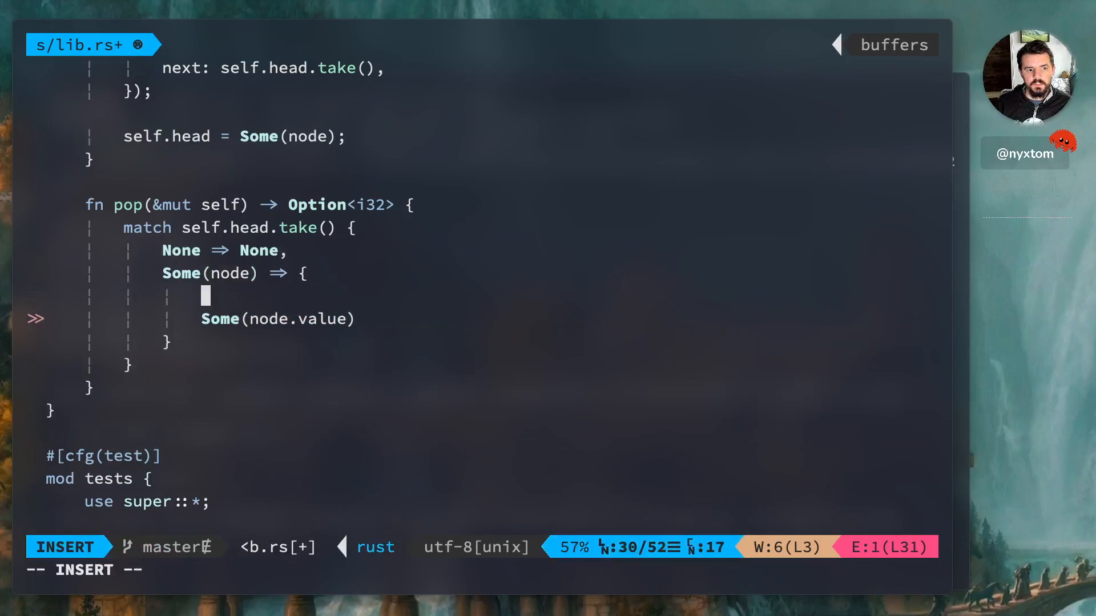
pyautogui.write('self.head =')
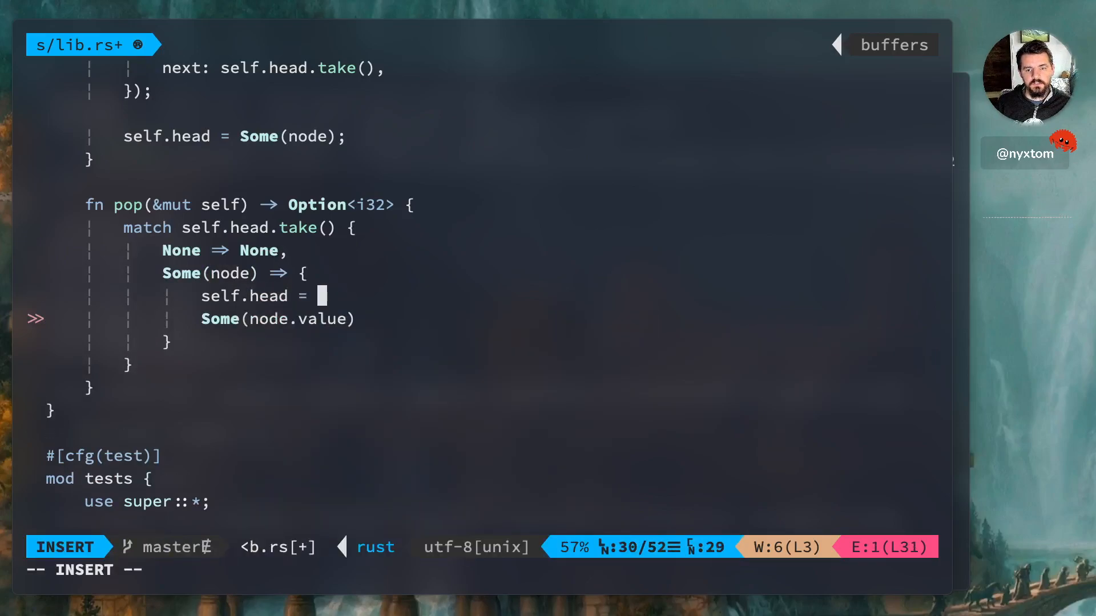
pyautogui.write('node.')
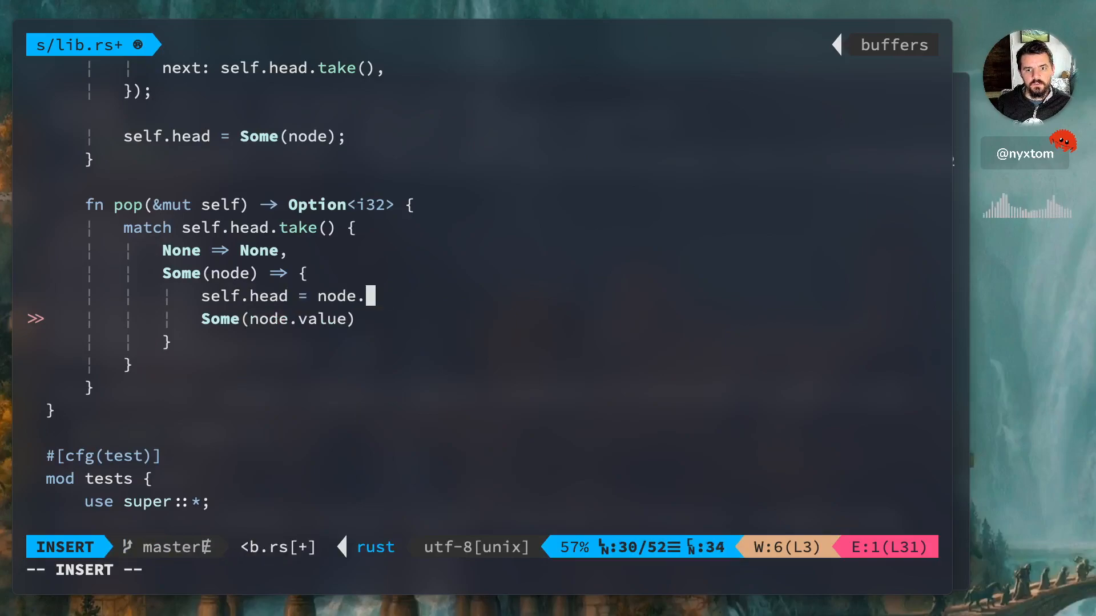
pyautogui.write('next')
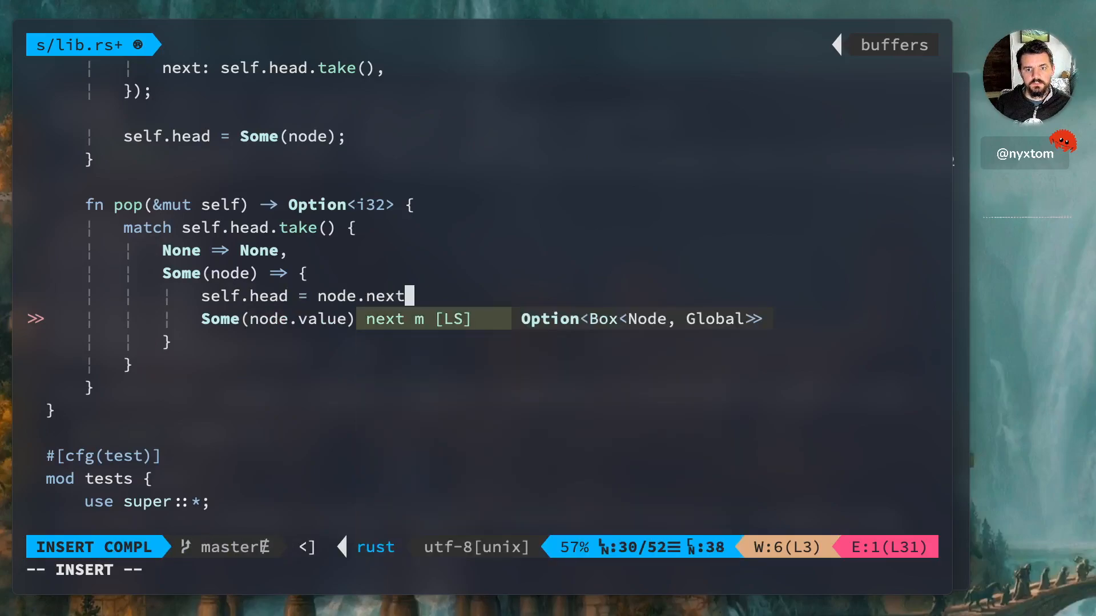
pyautogui.press('Escape')
pyautogui.write('assert_eq!(list.pop(), Some(1));')
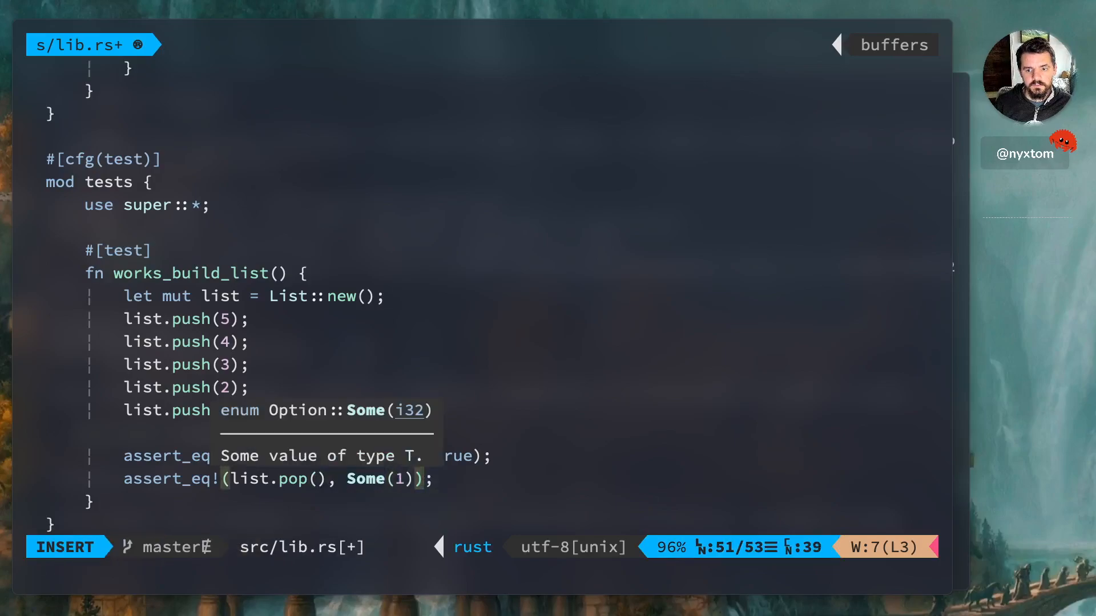
# Finish the five assert_eq!(list.pop(), Some(n)) lines and save src/lib.rs.
pyautogui.press('Escape')
pyautogui.write(':w')
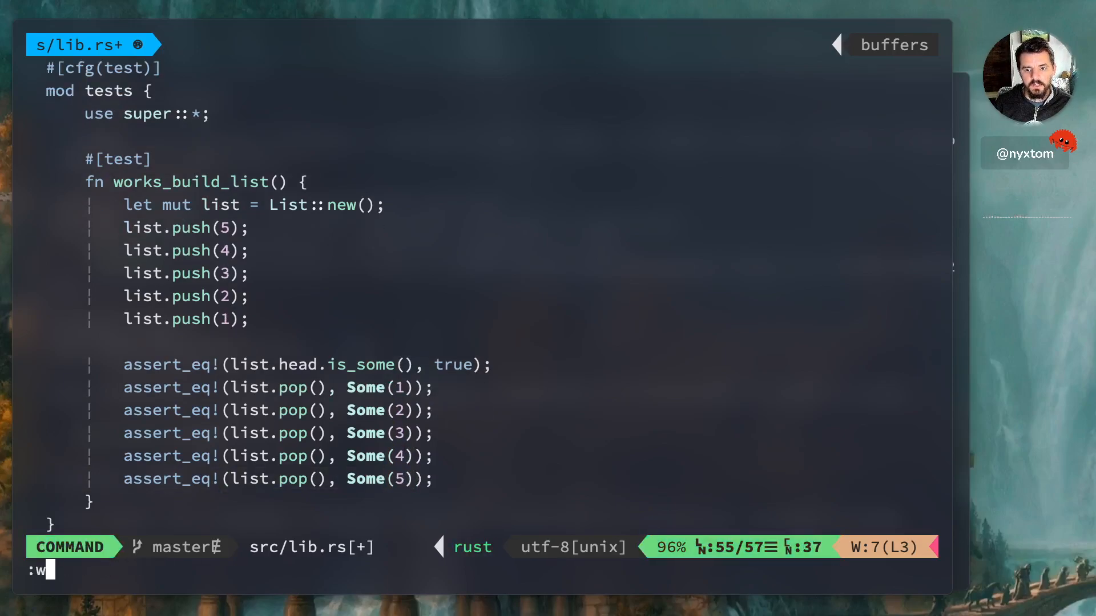
pyautogui.press('Return')
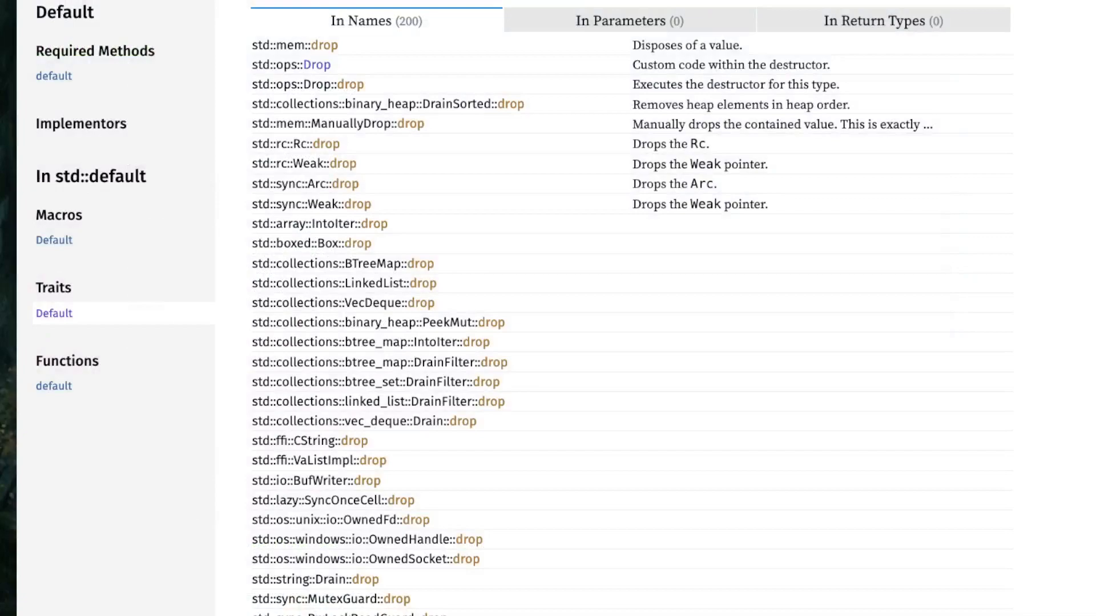
pyautogui.moveTo(306, 85)
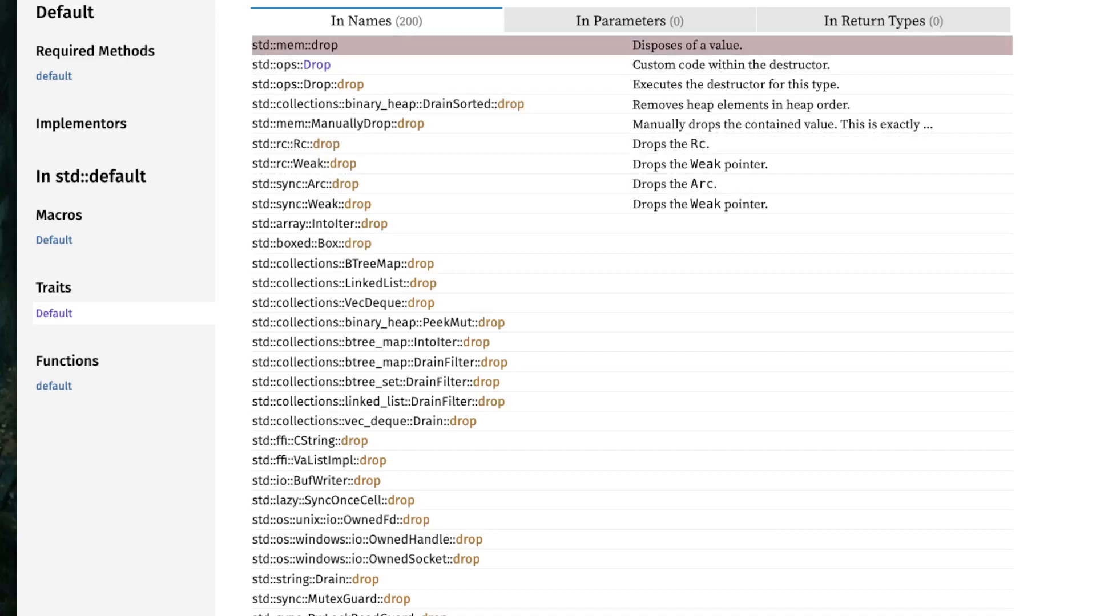
# From the drop search results, reach the std::ops::Drop trait documentation page.
pyautogui.click(294, 45)
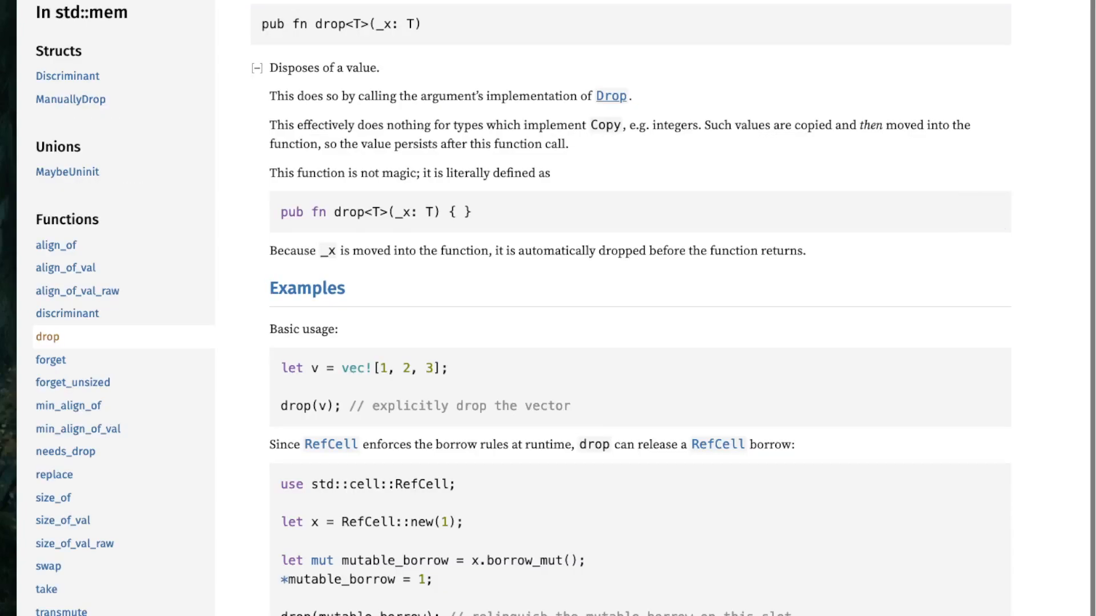
pyautogui.click(610, 95)
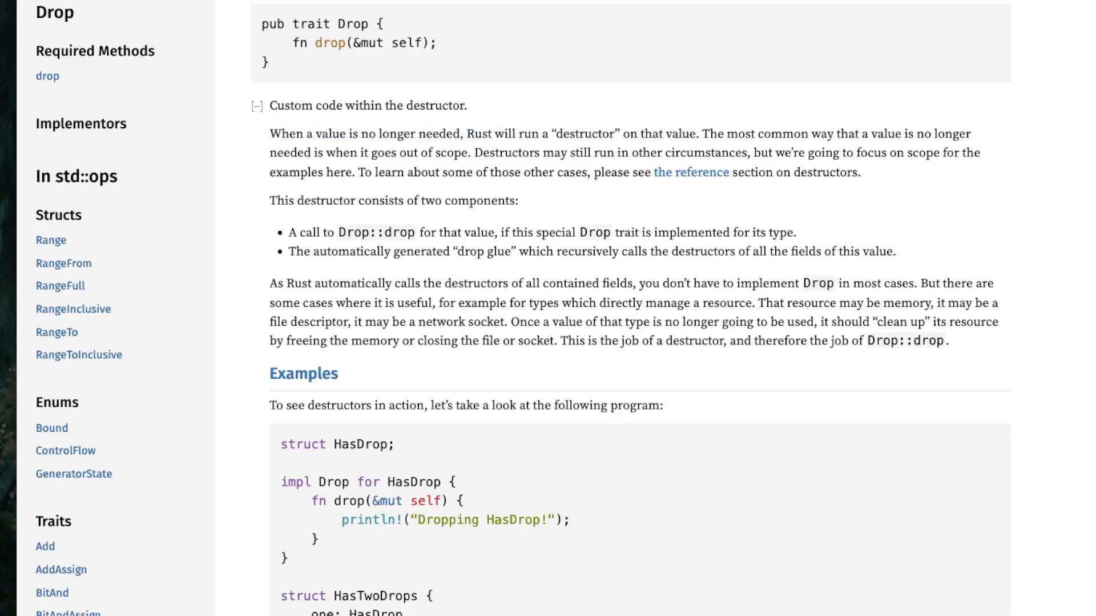
pyautogui.scroll(-3)
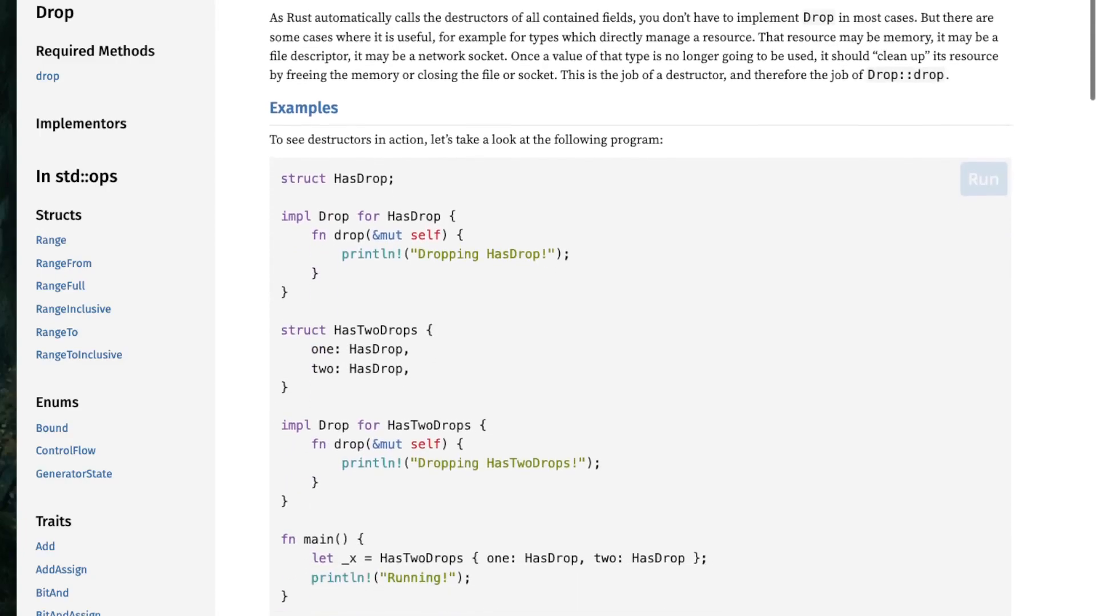
pyautogui.scroll(-3)
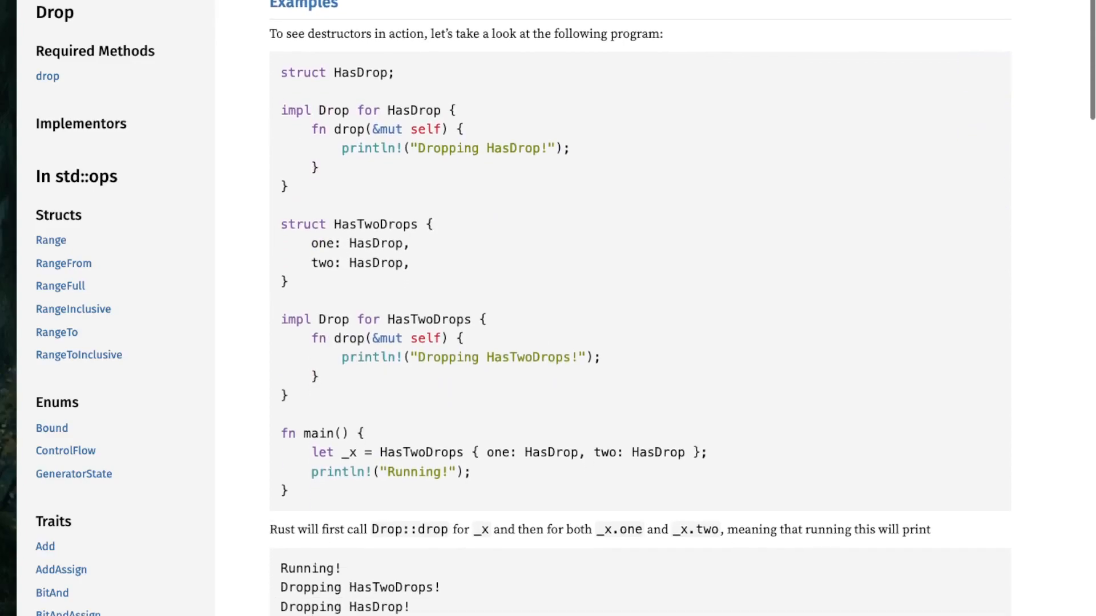
pyautogui.scroll(-3)
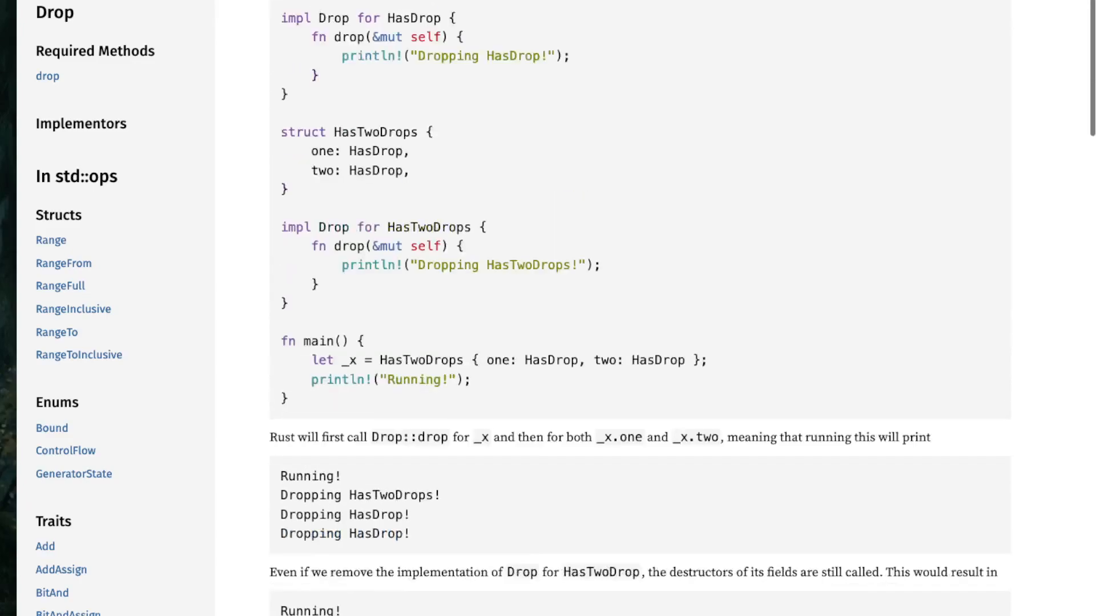
pyautogui.scroll(3)
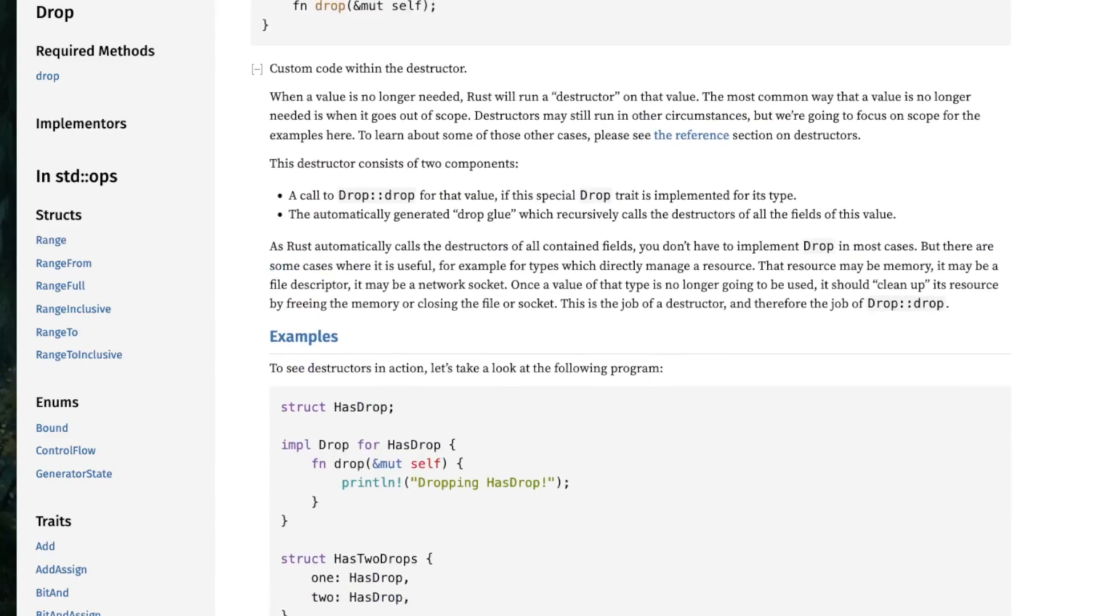
pyautogui.scroll(3)
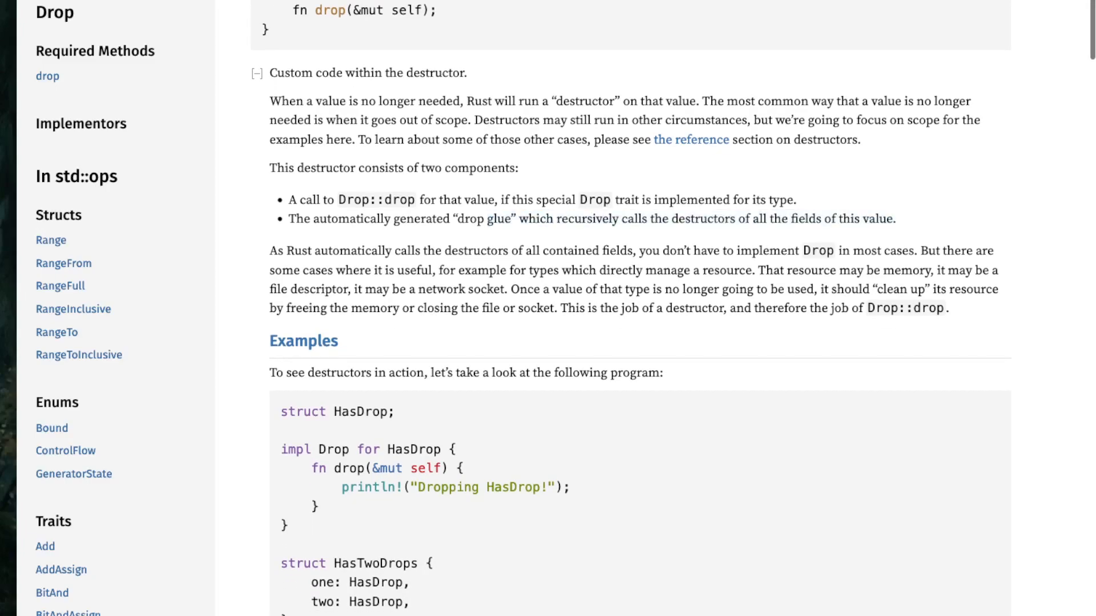
pyautogui.scroll(-3)
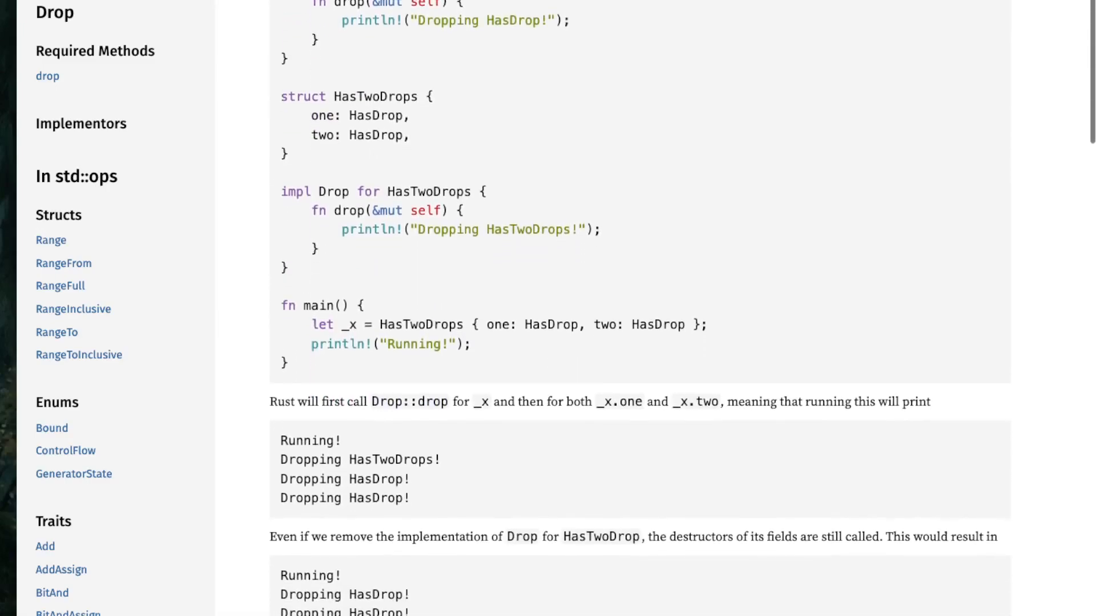
pyautogui.scroll(-3)
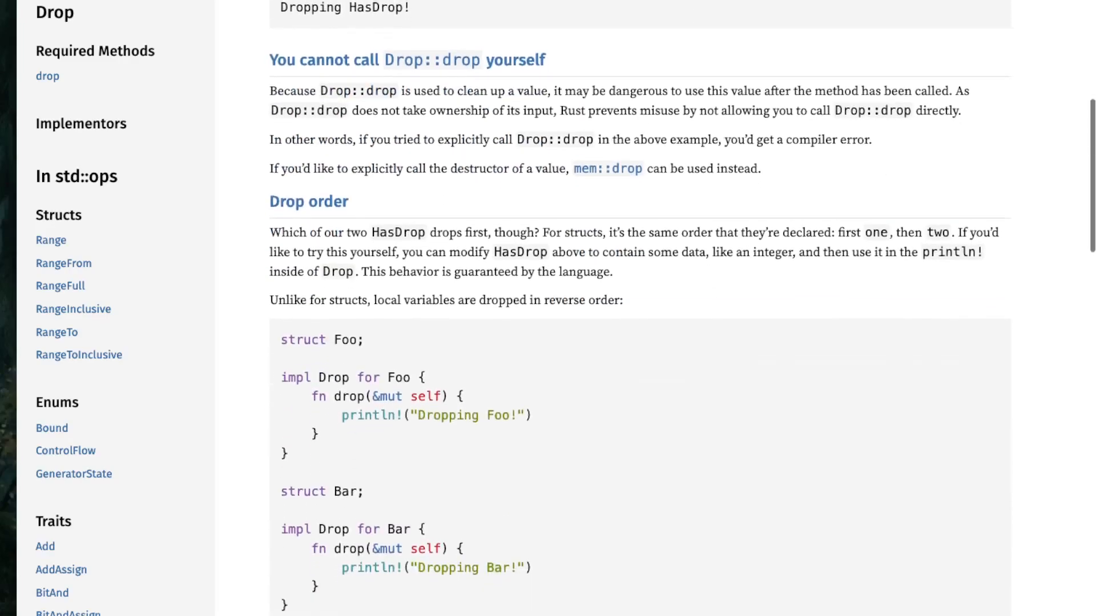
pyautogui.scroll(3)
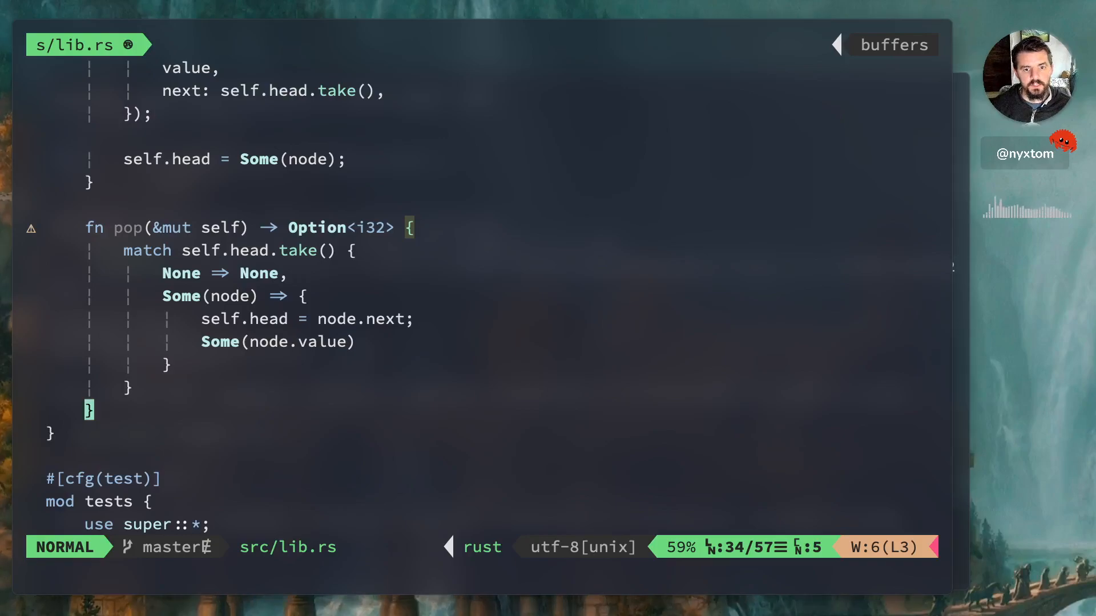
# Add impl Drop for List with fn drop taking let mut cur = self.head.take().
pyautogui.press('o')
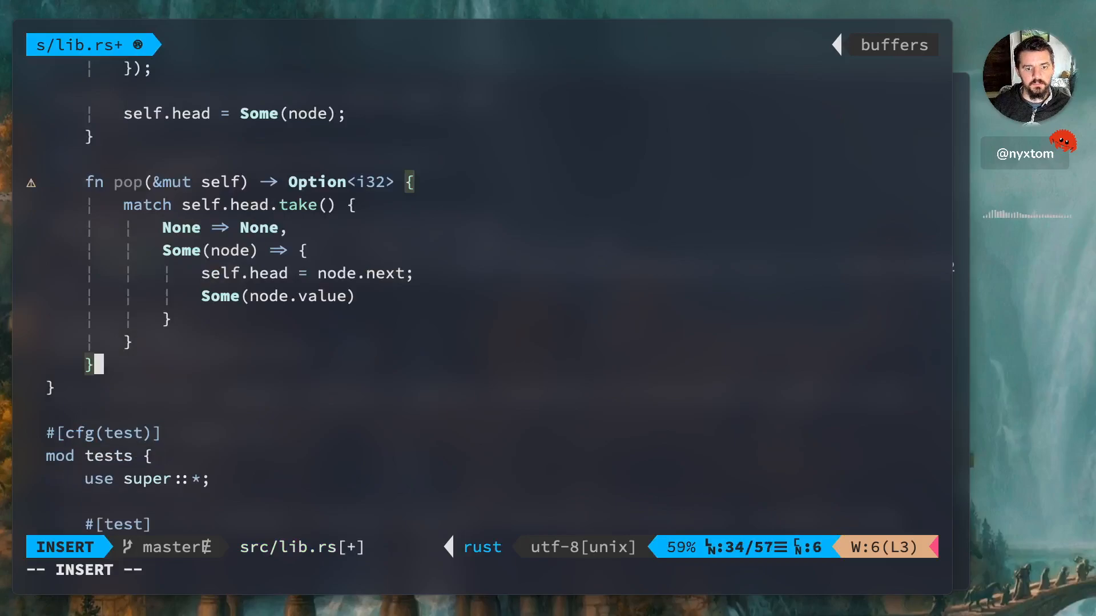
pyautogui.write('impl Drop for List {')
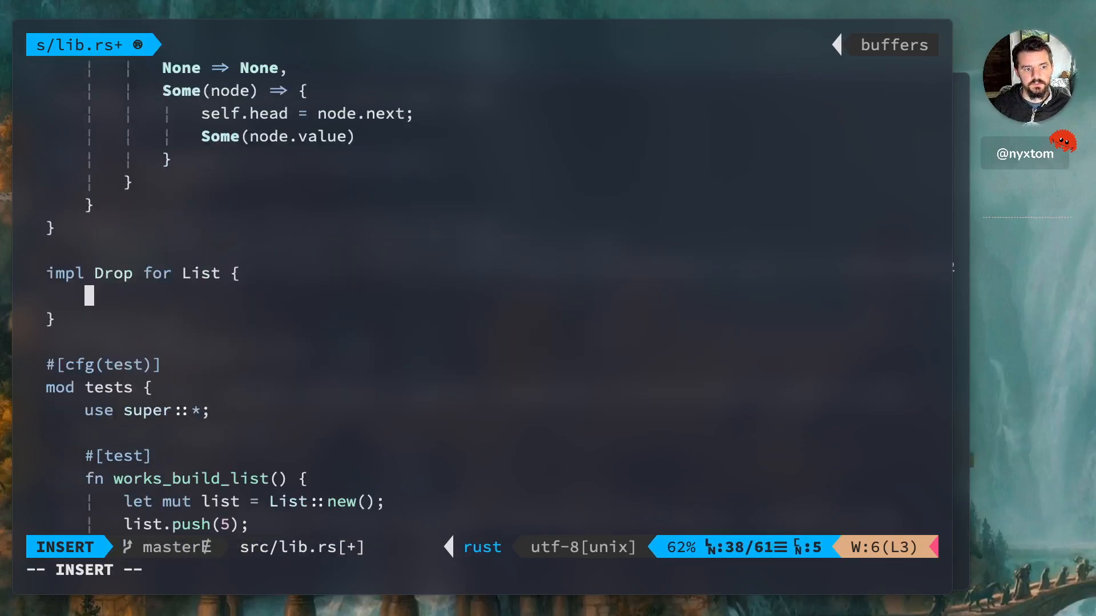
pyautogui.write('fn drop')
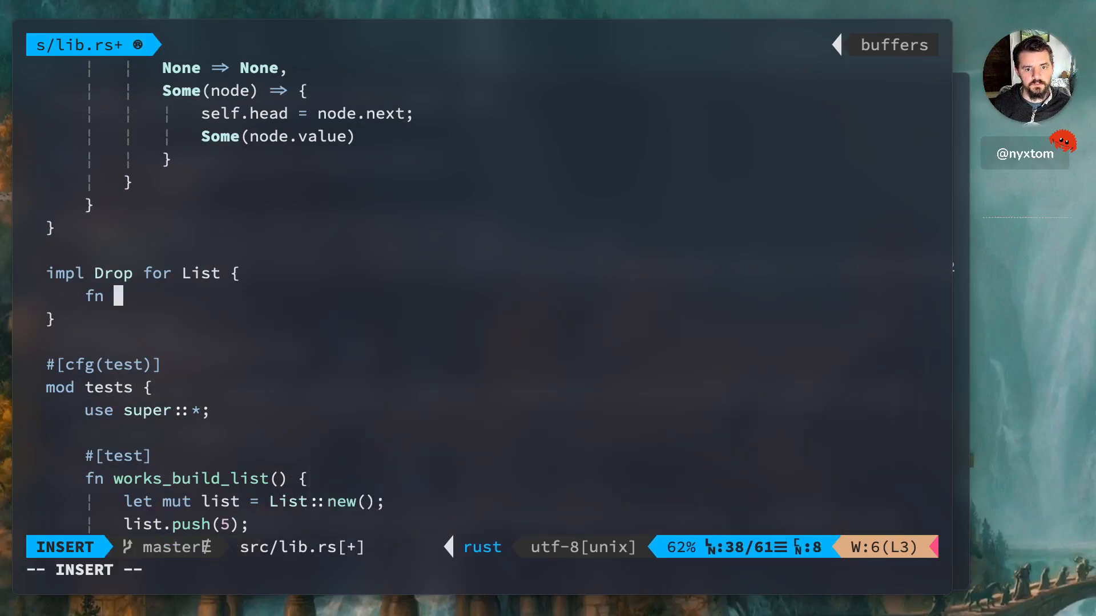
pyautogui.write('drop(&mut self) {')
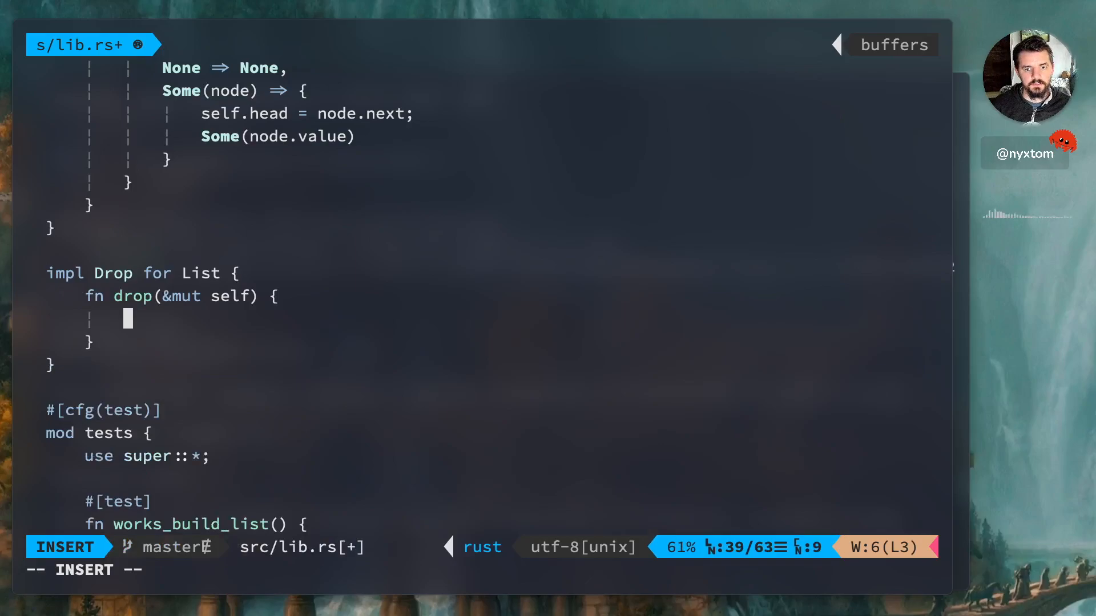
pyautogui.write('let')
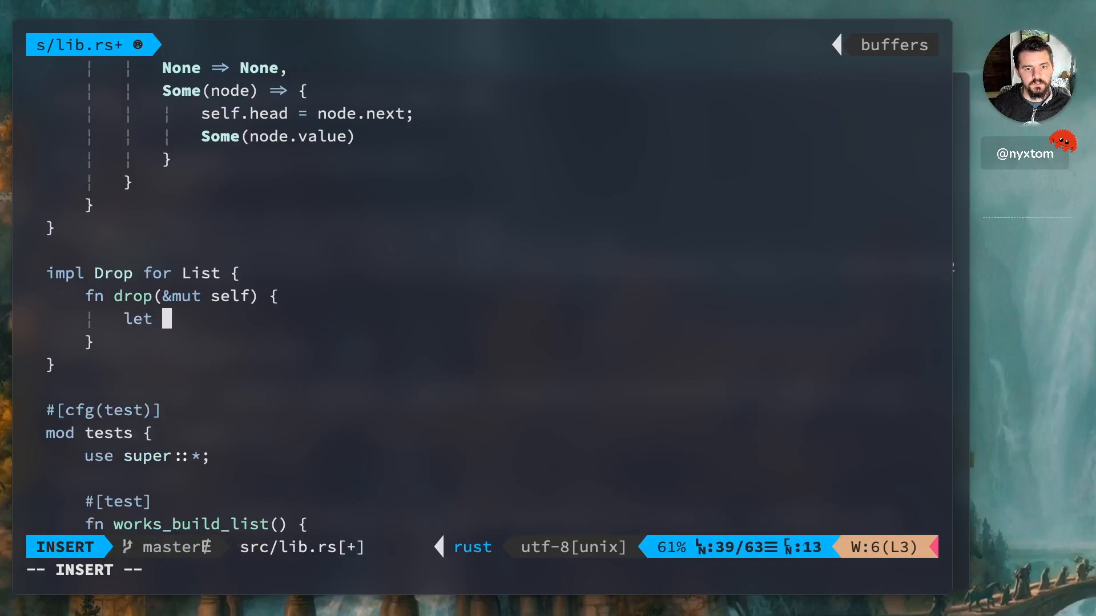
pyautogui.write('mut cur =')
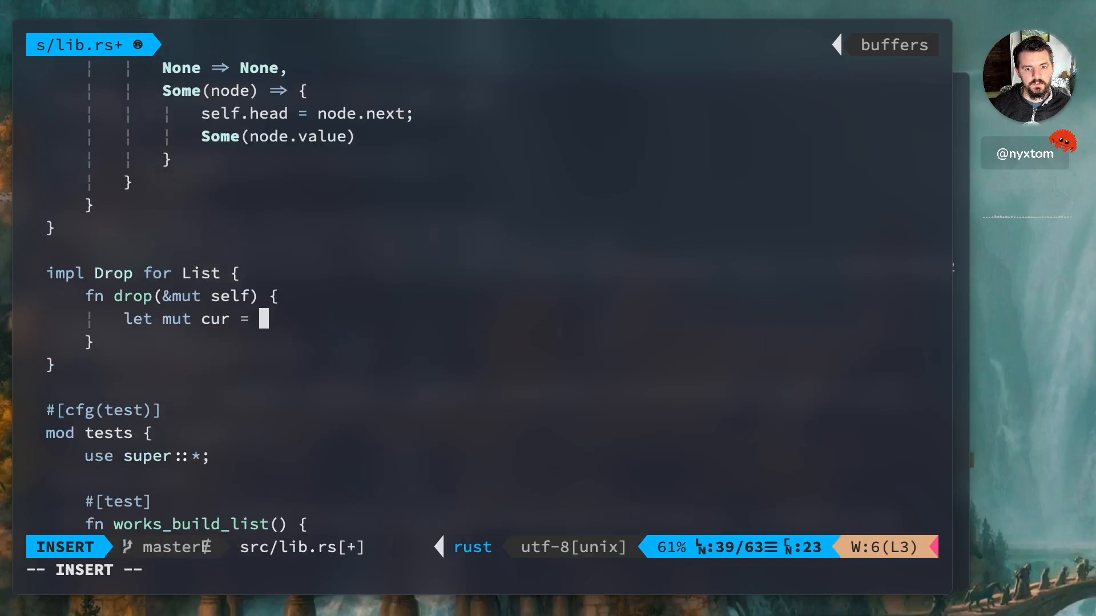
pyautogui.write('self')
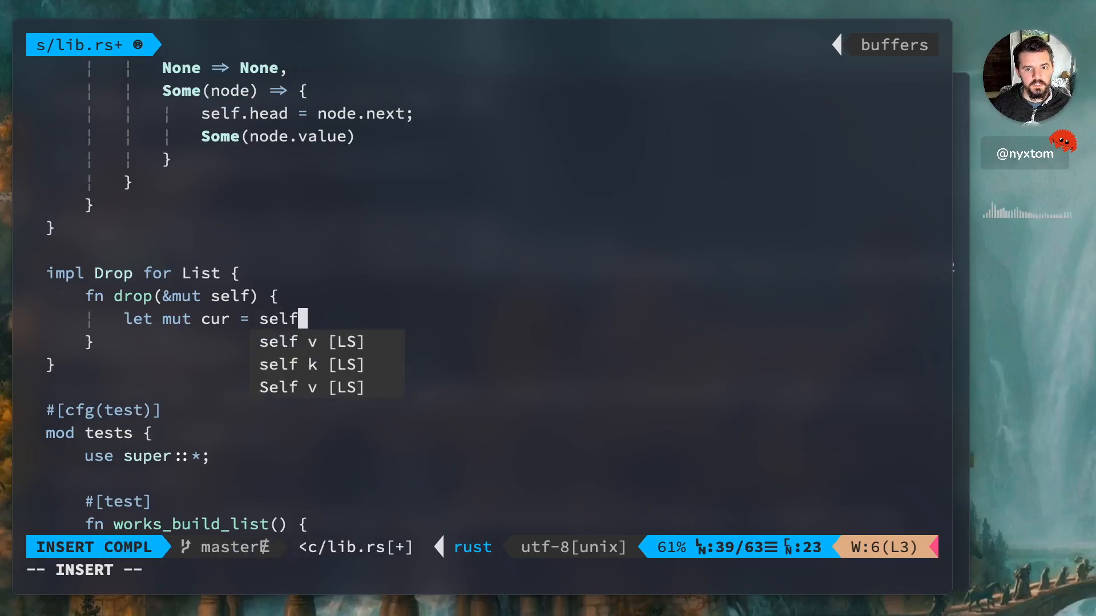
pyautogui.write('.head')
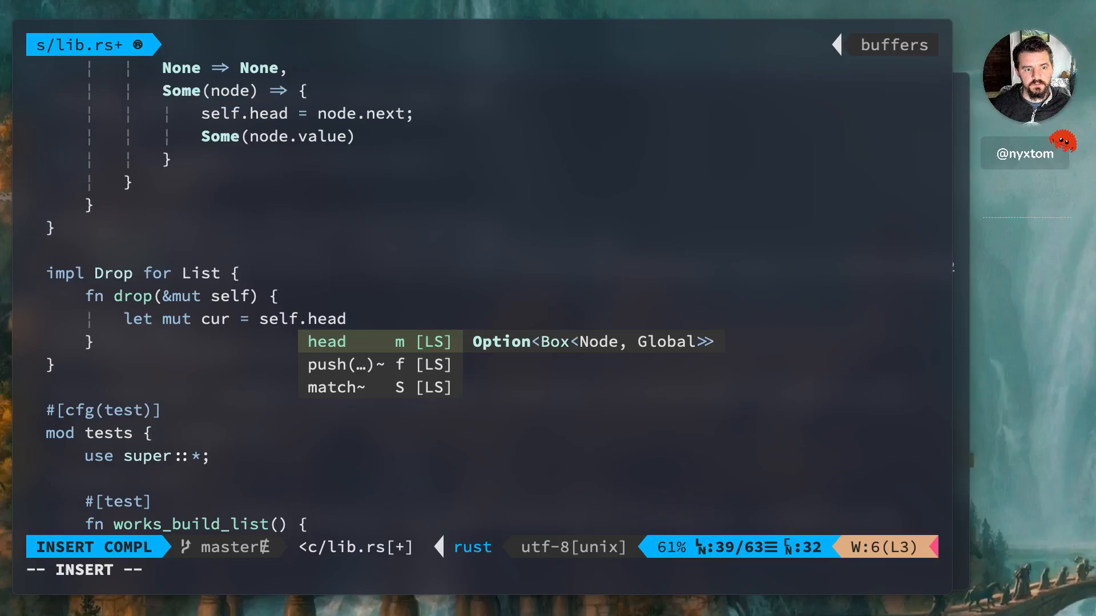
pyautogui.write('.take();')
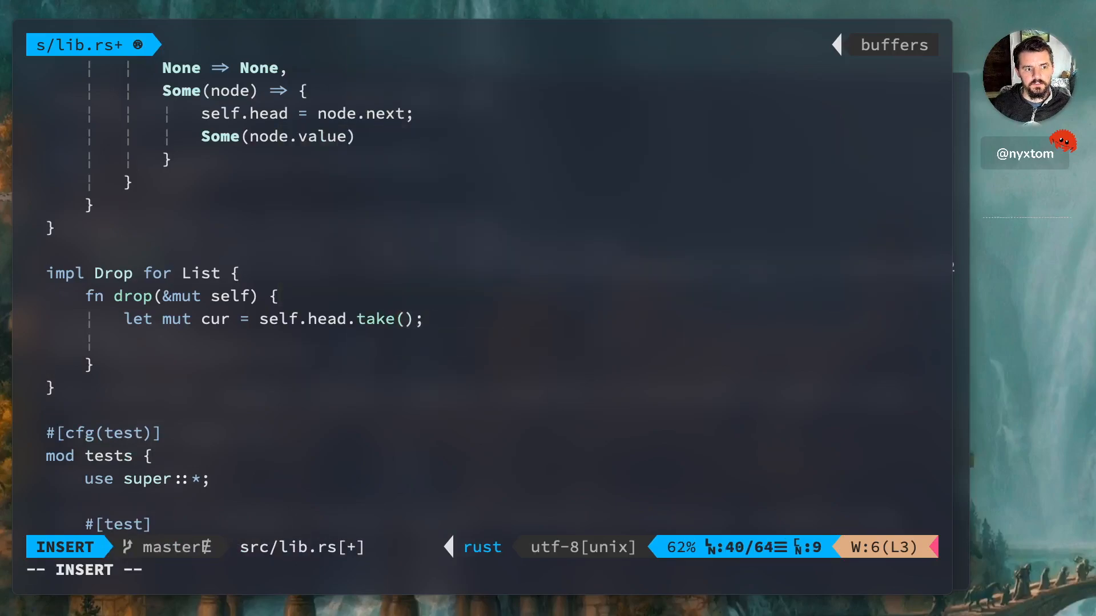
# Loop while let Some(n) = cur, advancing with cur = n.next.take().
pyautogui.write('while let Some(')
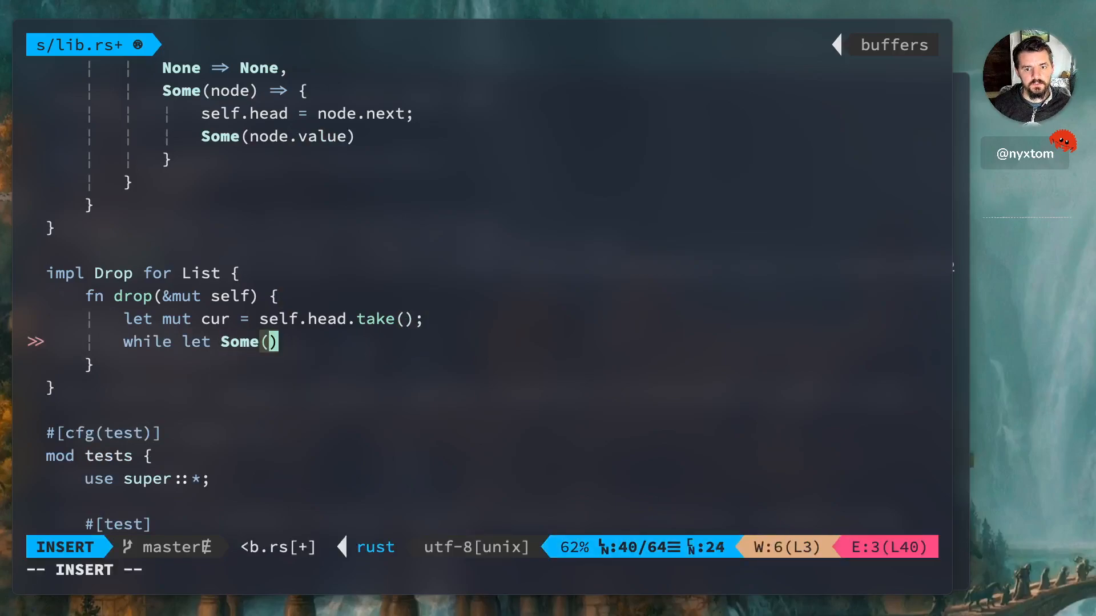
pyautogui.write('n')
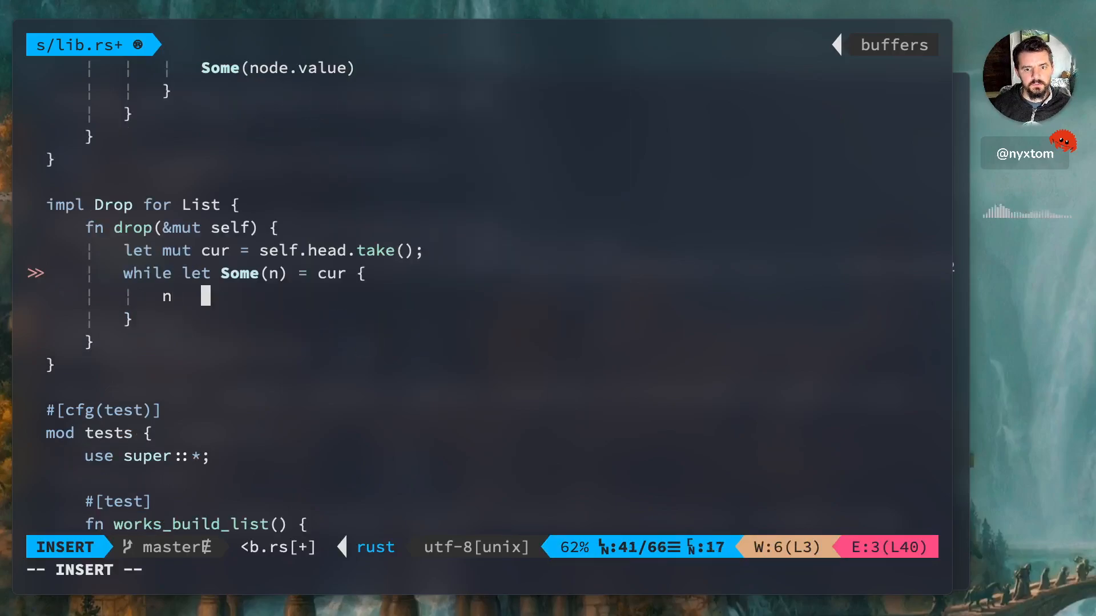
pyautogui.write('n')
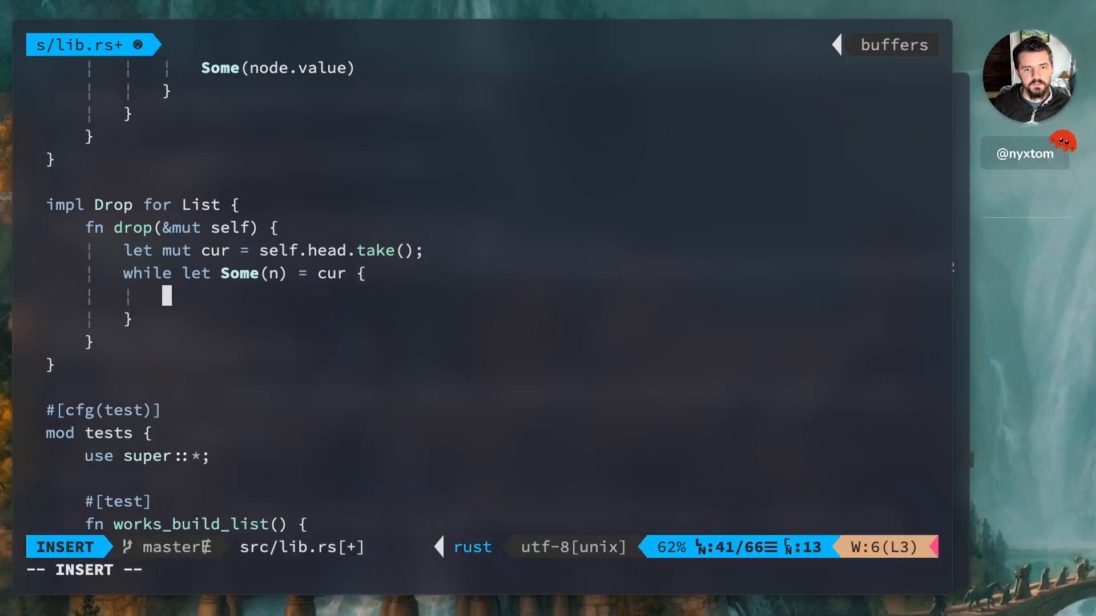
pyautogui.write('cur =')
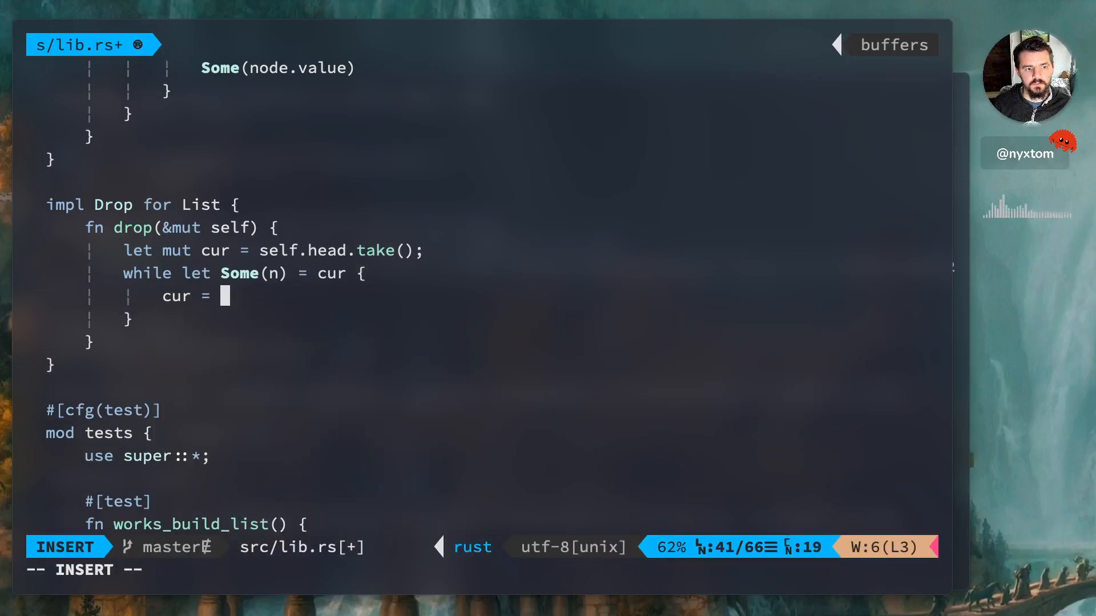
pyautogui.write('n.')
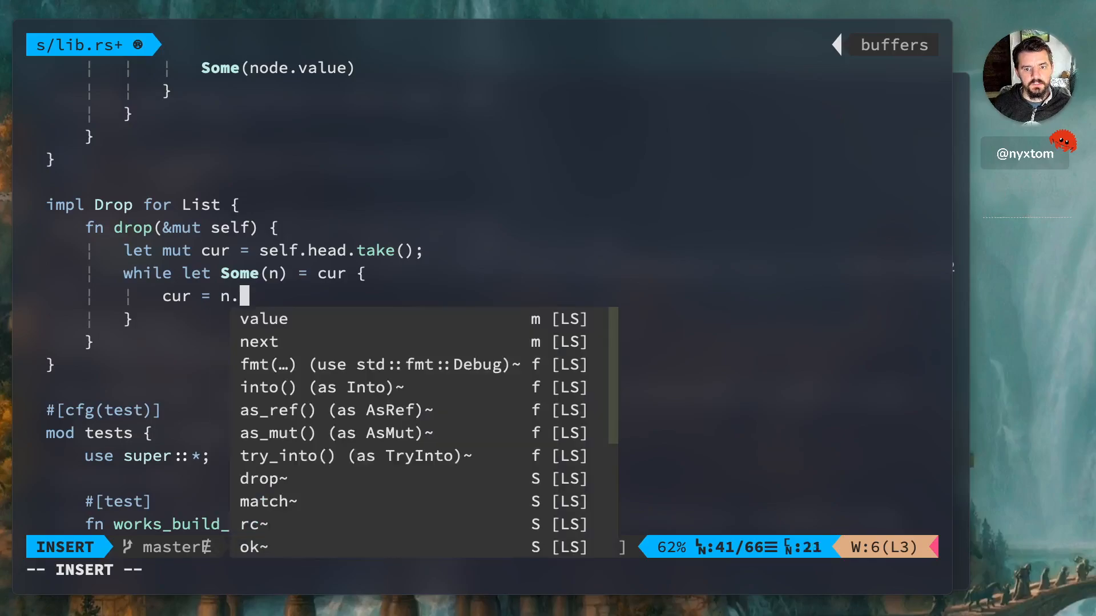
pyautogui.write('next.take()')
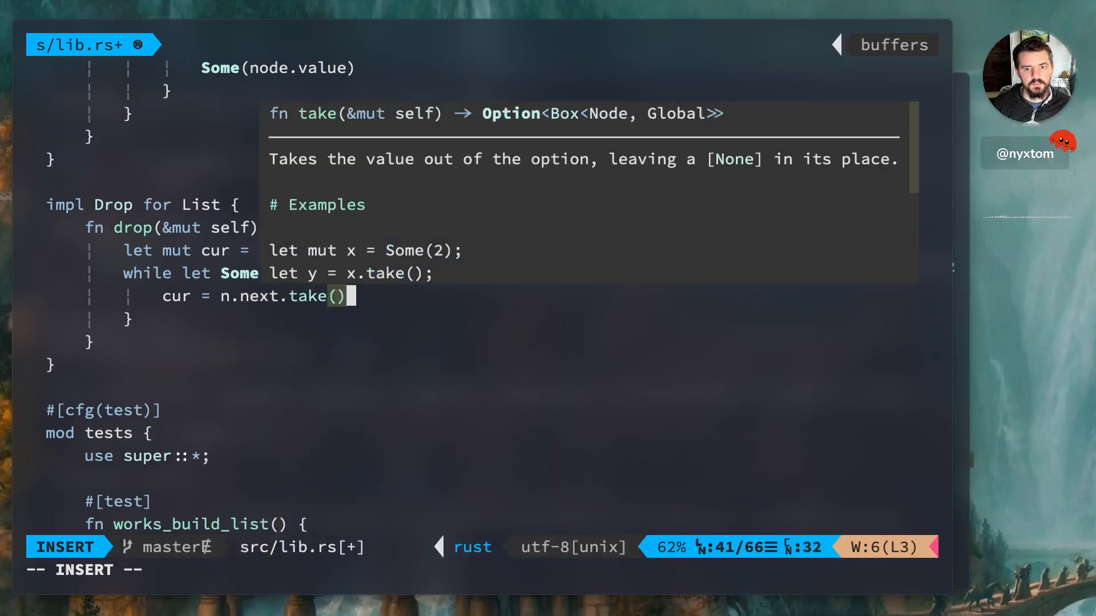
pyautogui.press('Escape')
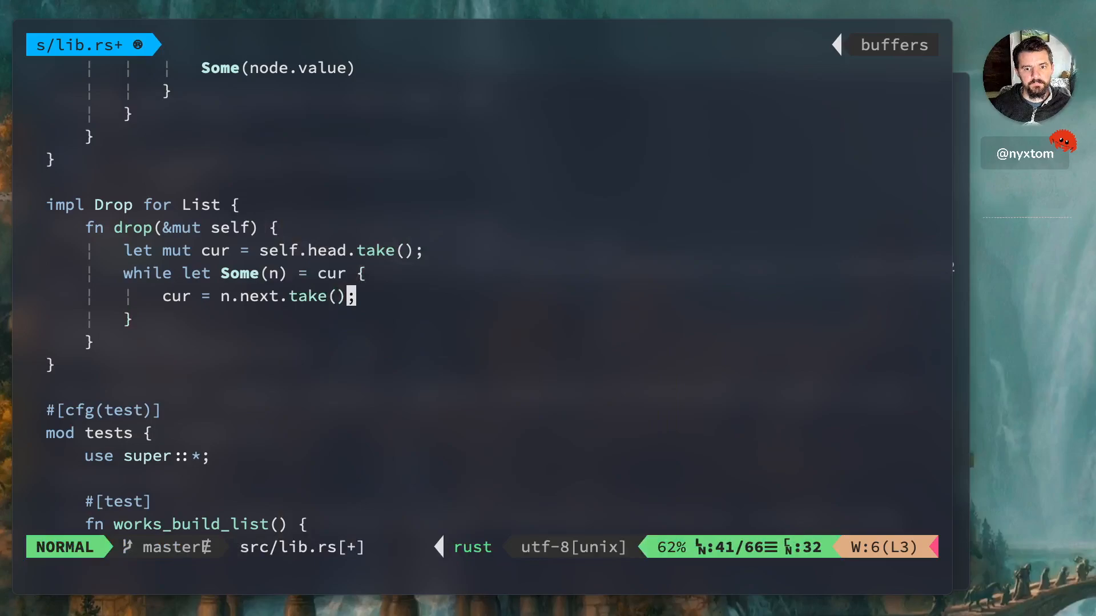
# Save, then fix the borrow error by binding Some(mut n) in the while let.
pyautogui.press('j')
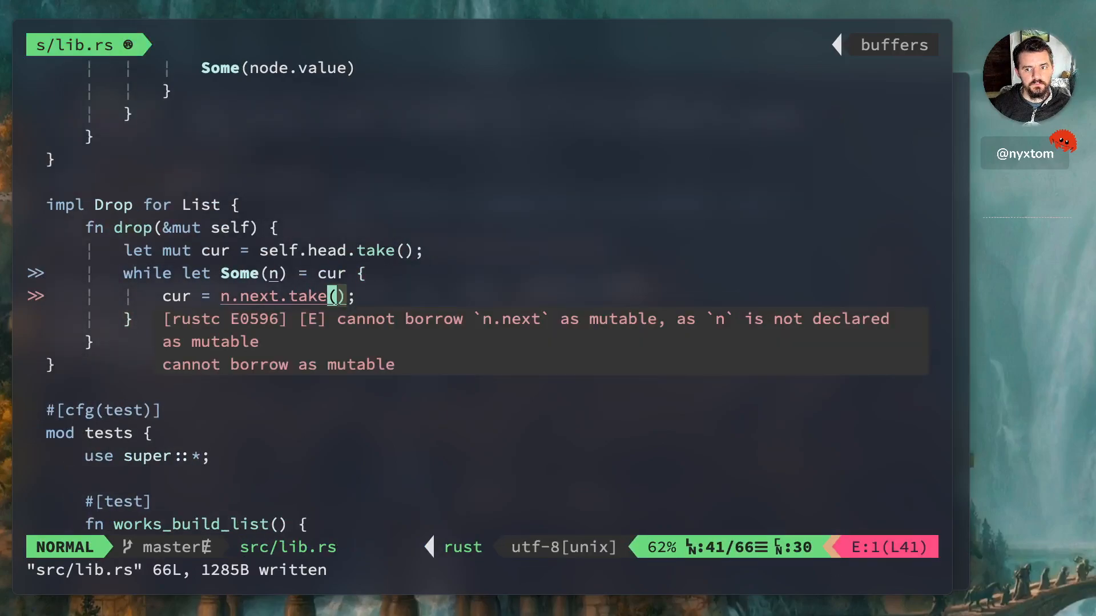
pyautogui.press('b')
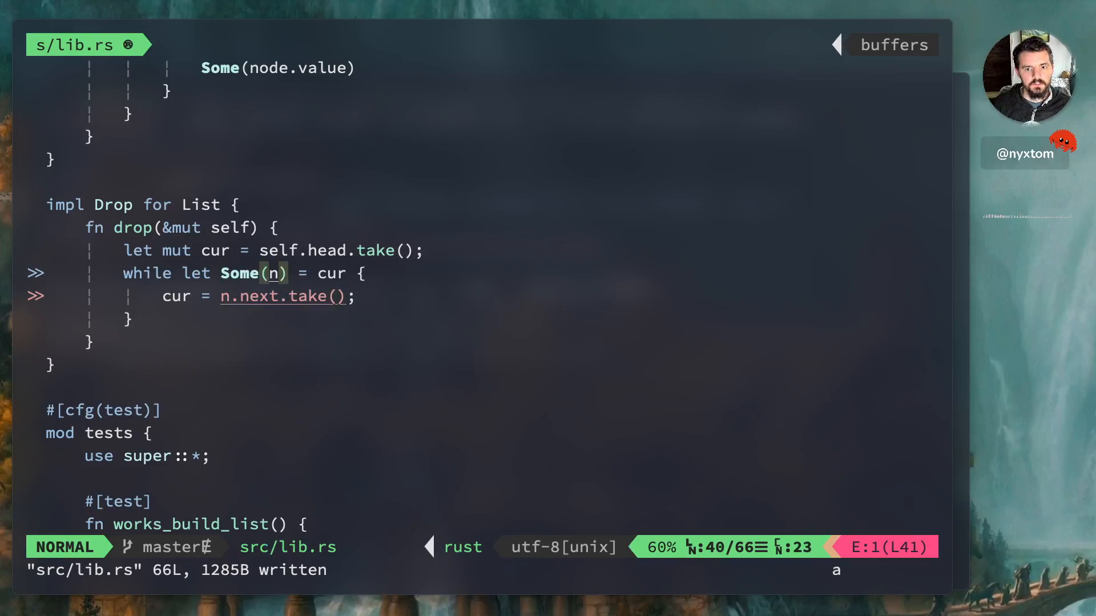
pyautogui.write('mut')
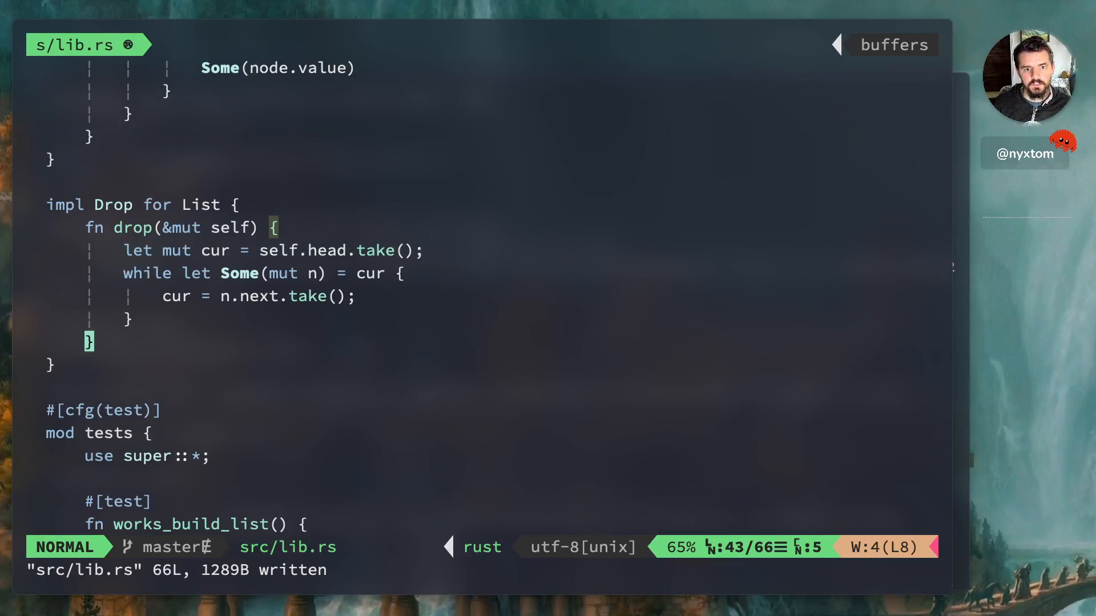
# Read through the std::convert::Into trait documentation and its examples.
pyautogui.press('j')
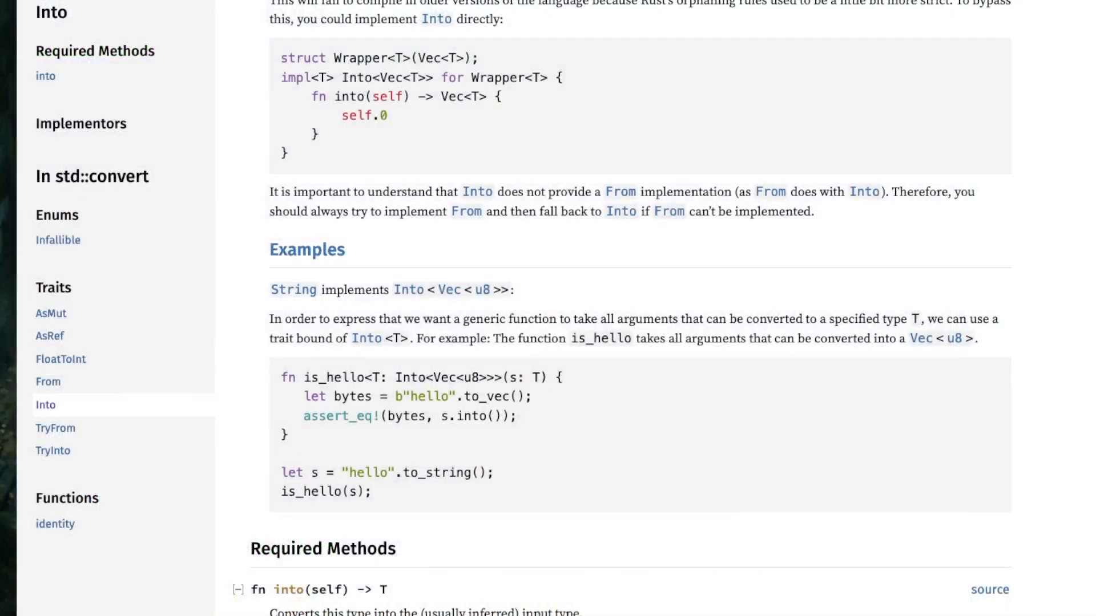
pyautogui.scroll(3)
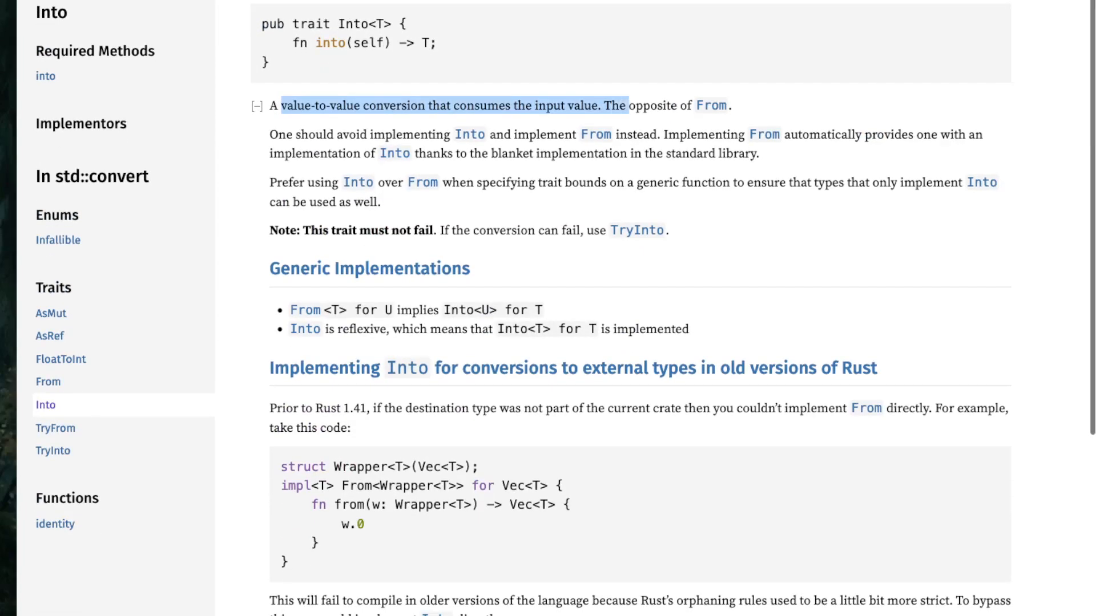
pyautogui.scroll(-3)
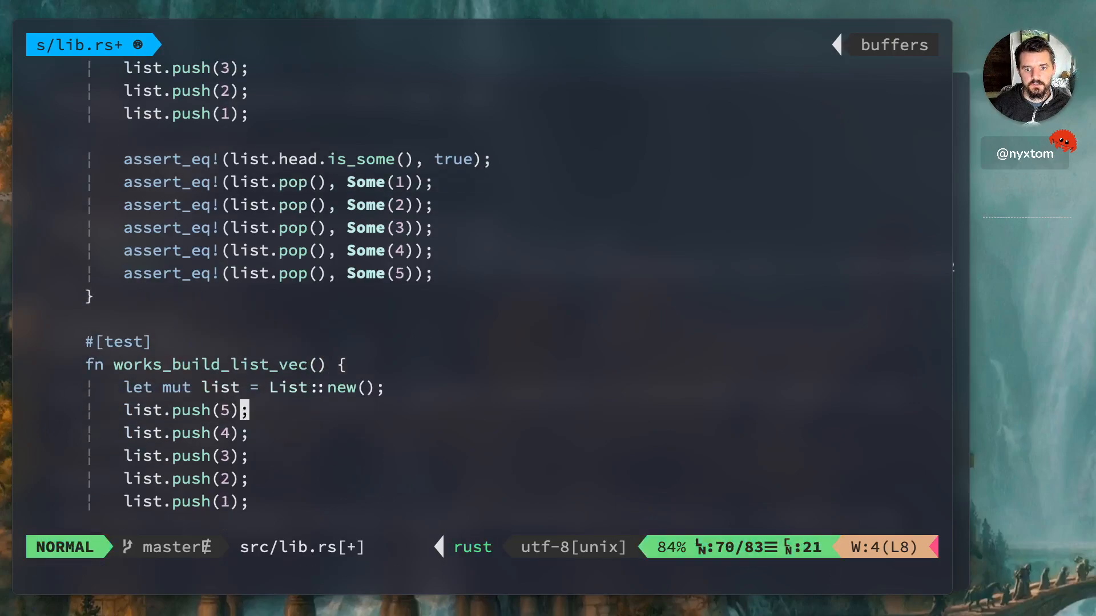
# Add let items: Vec<i32> = list.into(); and assert_eq!(items, vec![1, 2, 3, 4, 5]); to works_build_list_vec.
pyautogui.press('V')
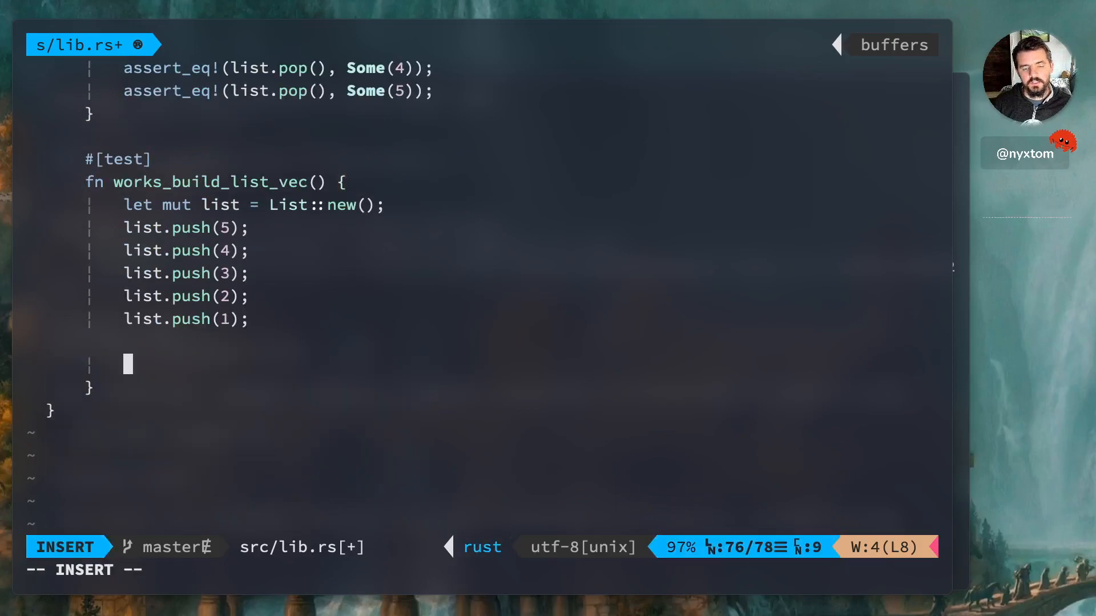
pyautogui.write('let items: Vec<')
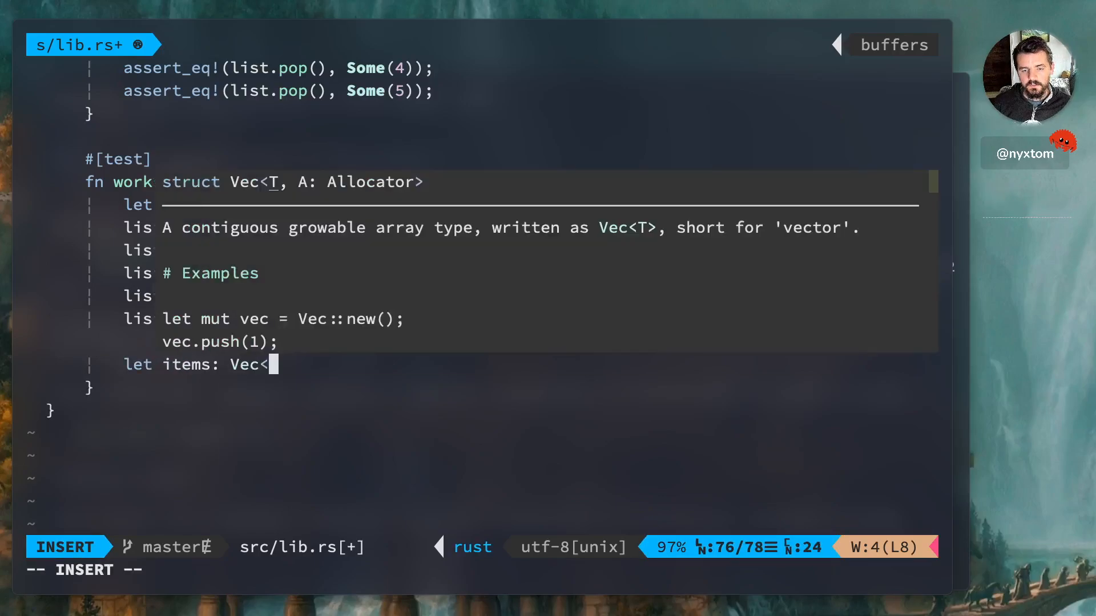
pyautogui.write('i32> = list.into();')
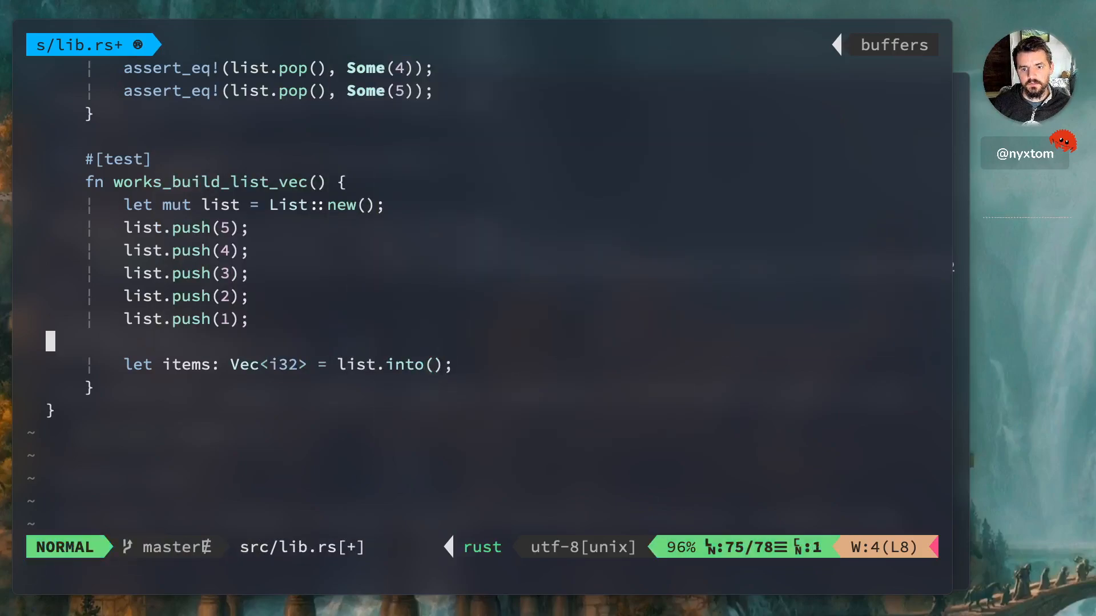
pyautogui.write('assert_eq!(')
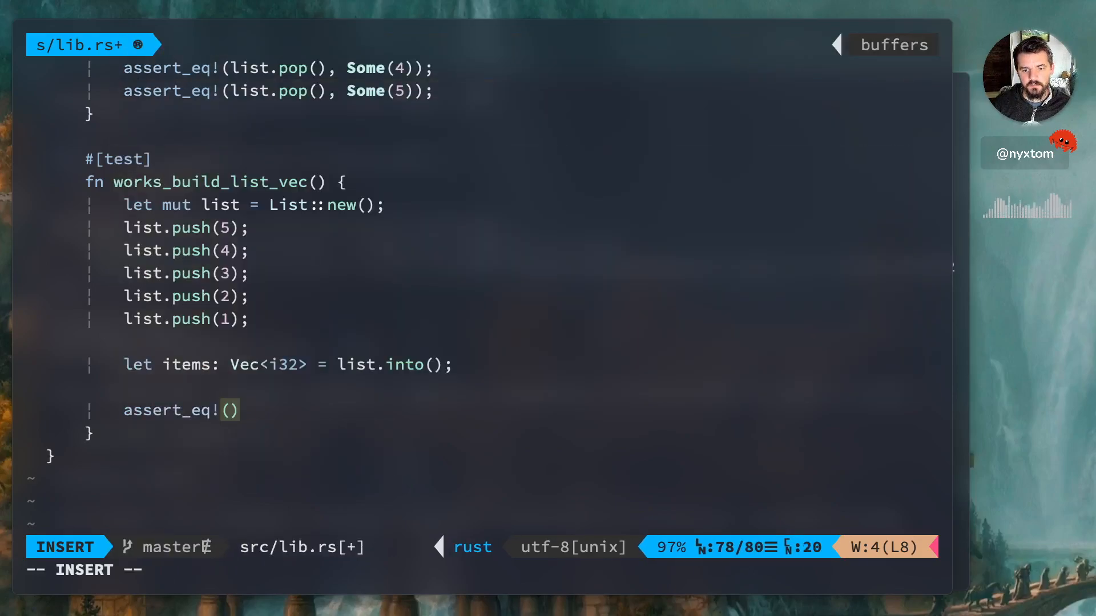
pyautogui.write('items,')
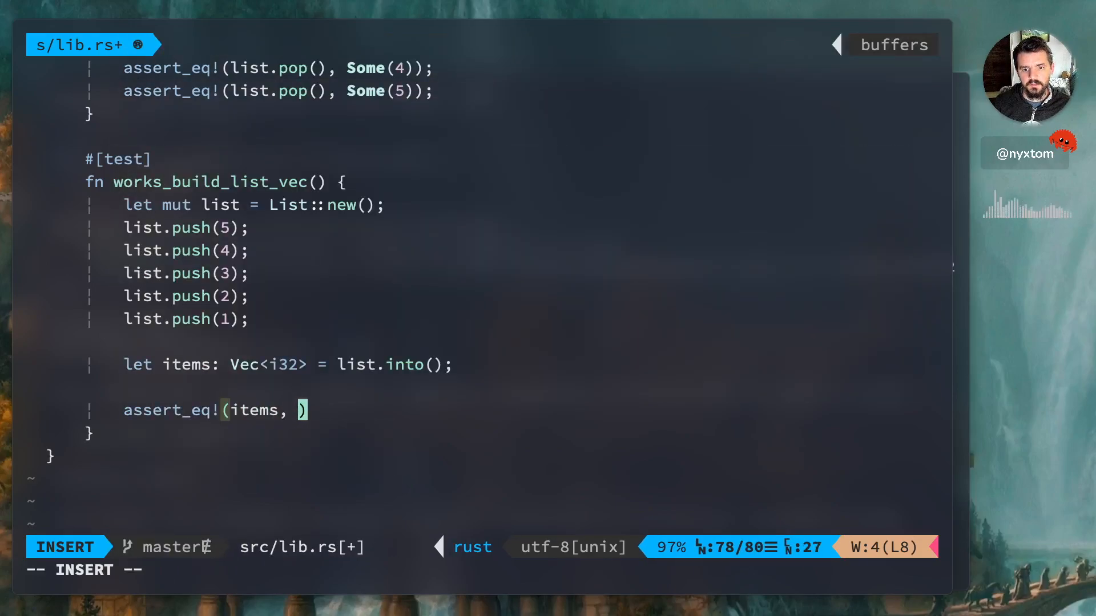
pyautogui.write('vec![1, 2, 3, 4, 5')
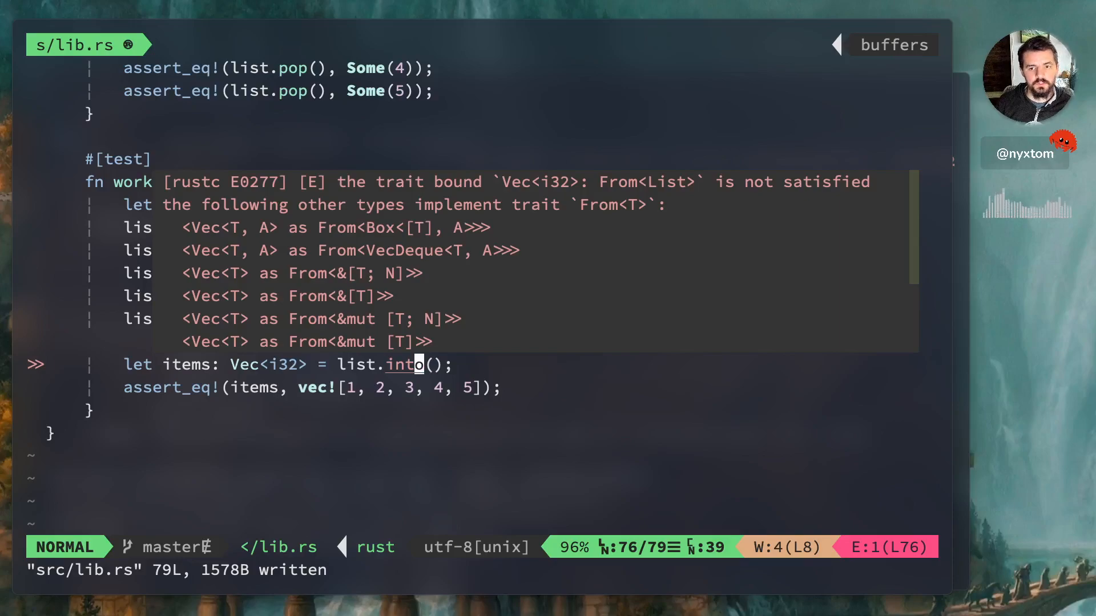
pyautogui.press('k')
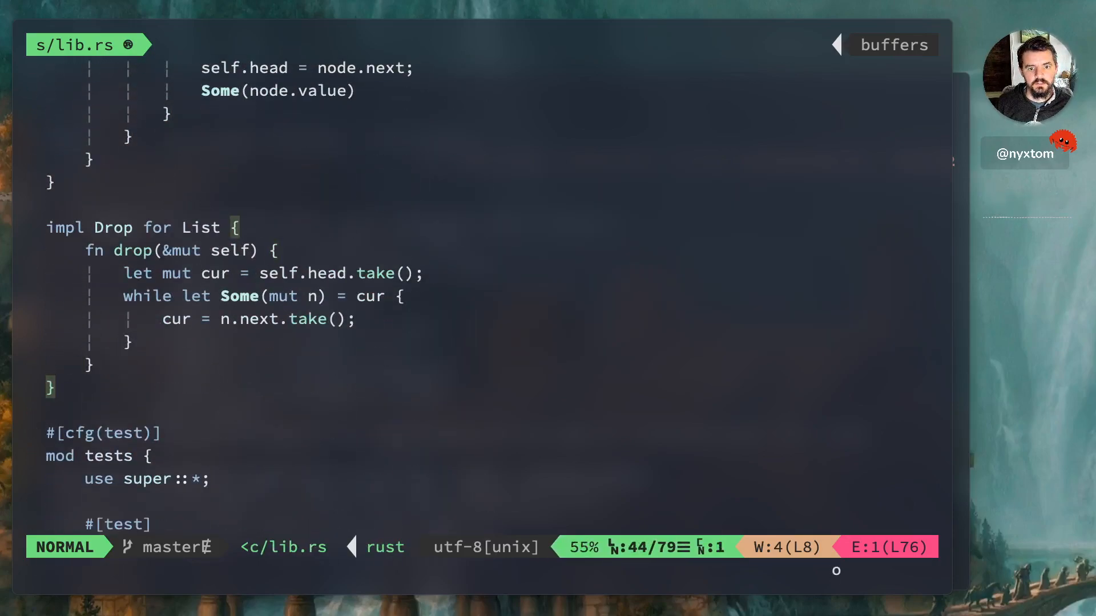
# Begin impl Into<Vec<i32>> for List with into(self) declaring let mut current_head = self.head.
pyautogui.write('impl Into<')
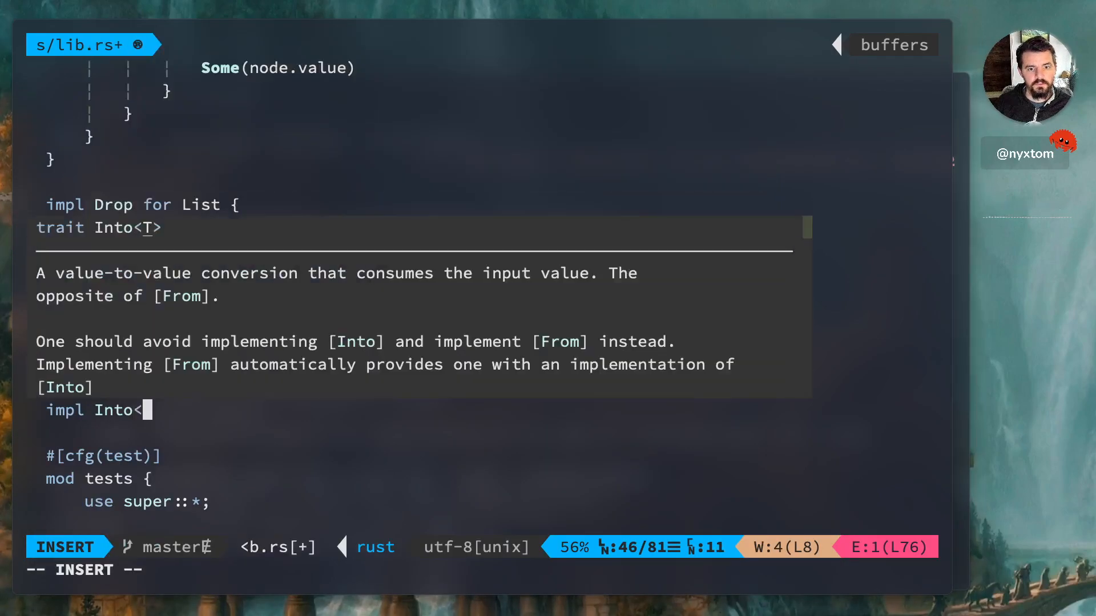
pyautogui.write('Vec<i32')
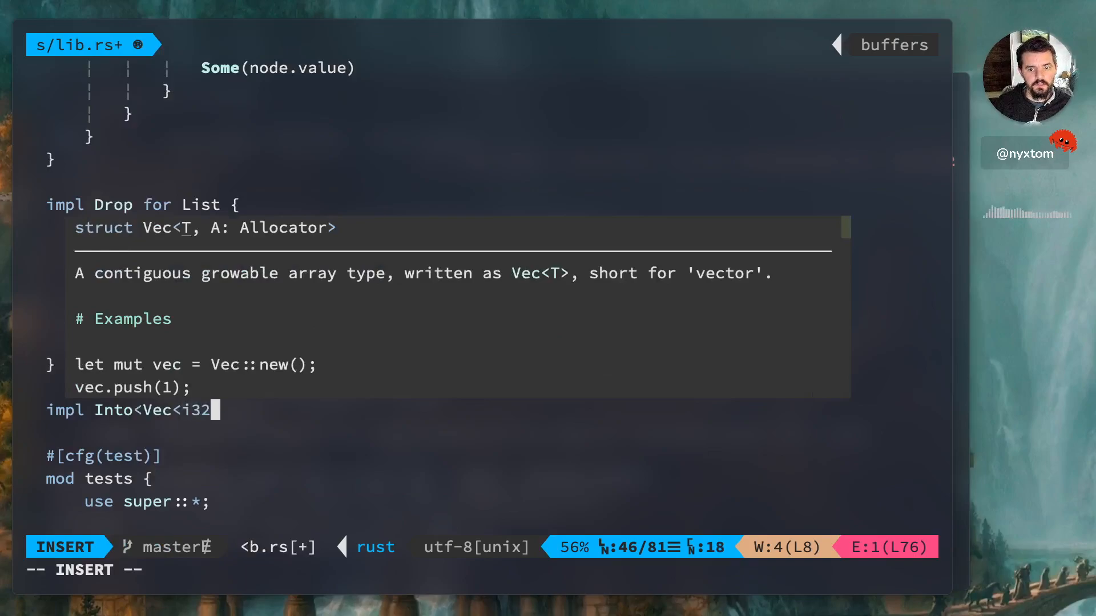
pyautogui.write('> fro')
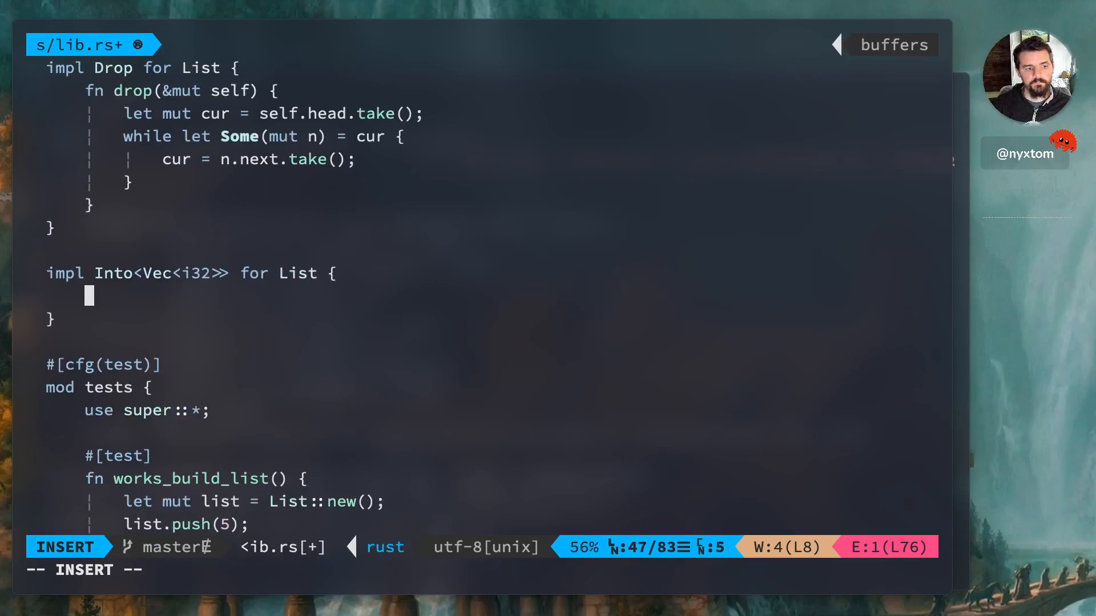
pyautogui.write('let mut')
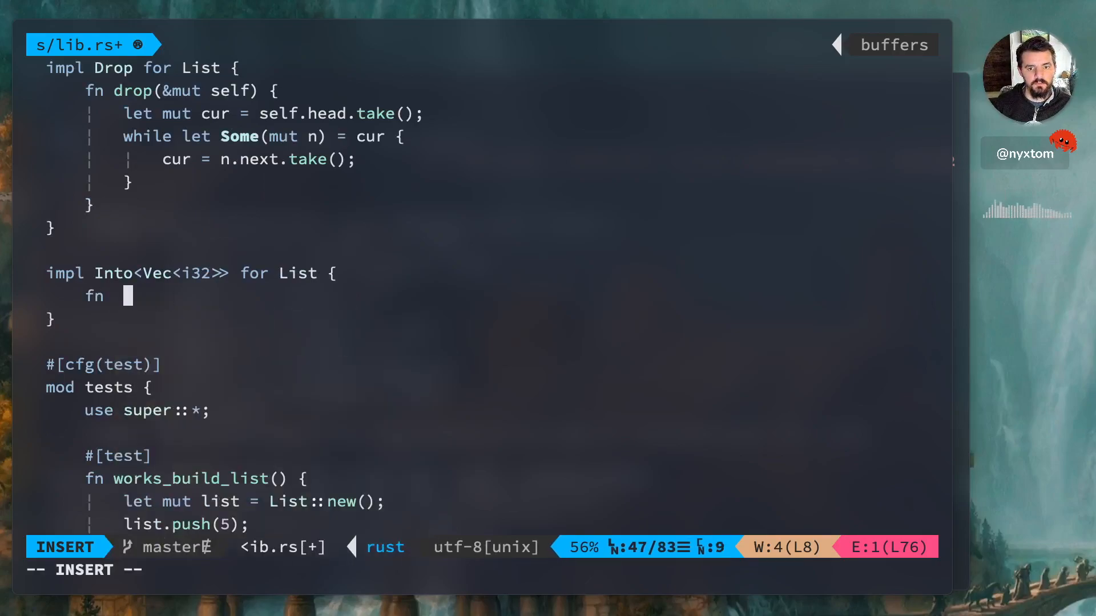
pyautogui.write('into(self) -> Vec<i32> {')
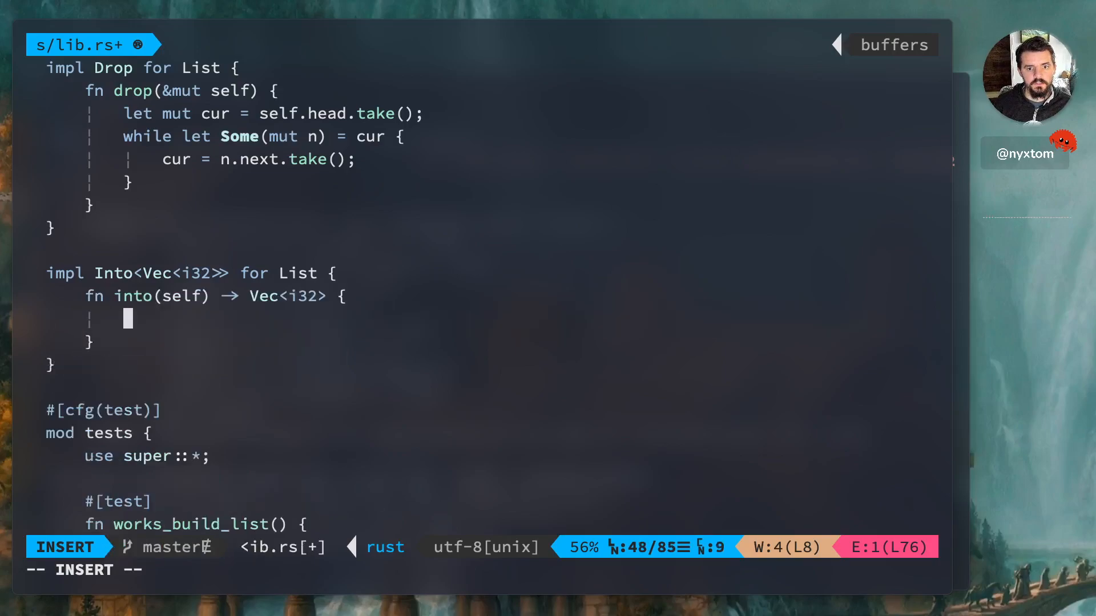
pyautogui.write('let mut current')
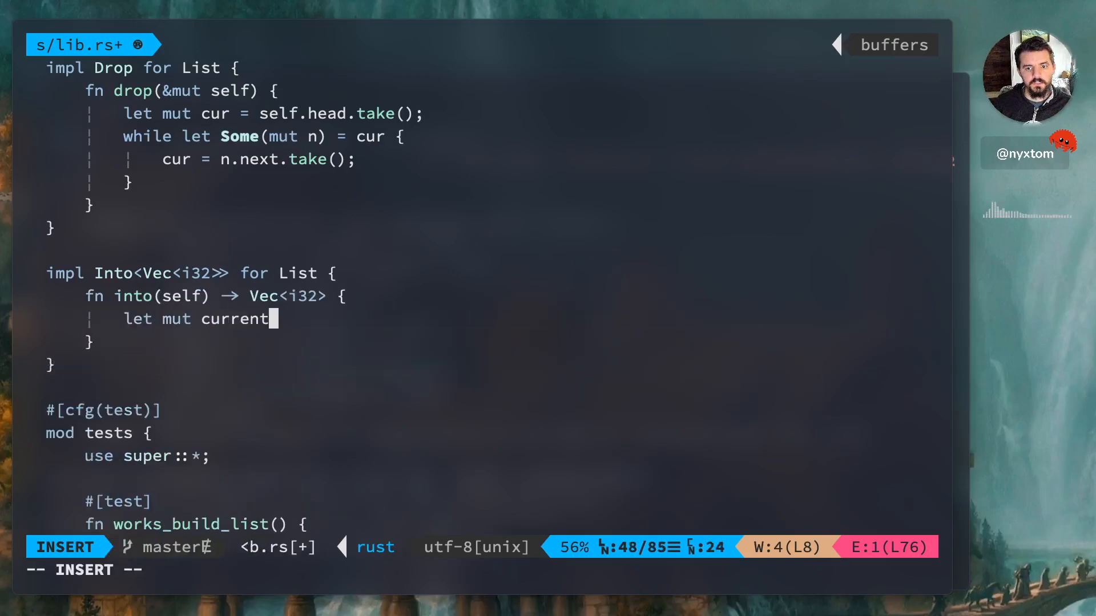
pyautogui.write('_head = self')
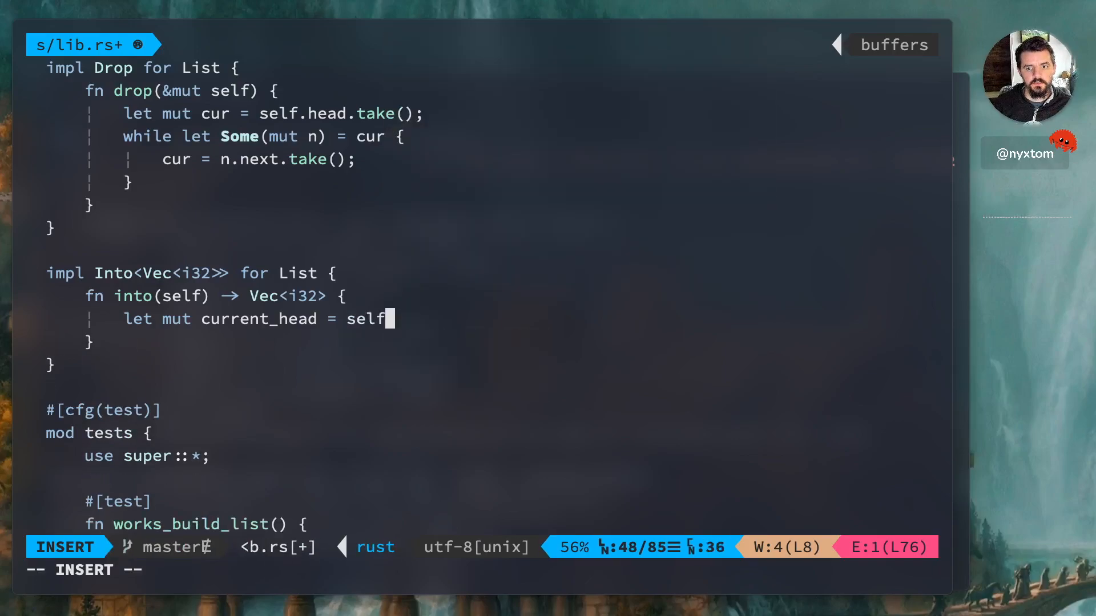
pyautogui.write('.head;')
pyautogui.write('let mut')
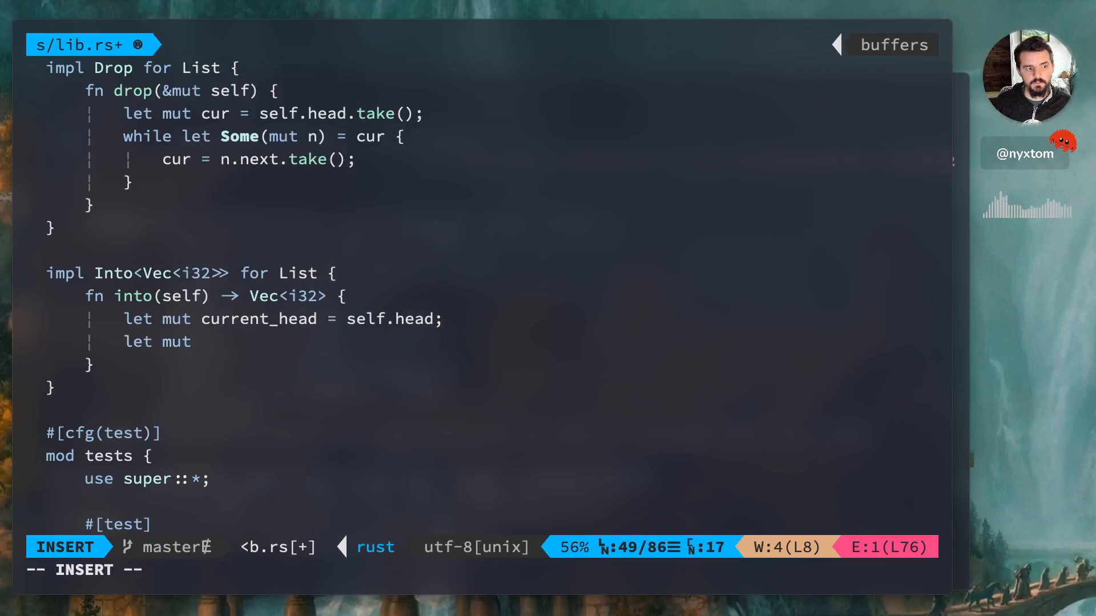
# Create the items vector and a while let Some loop pushing current_node.value and advancing to current_node.next.
pyautogui.write('items: Vec<i32> = Vec::new();')
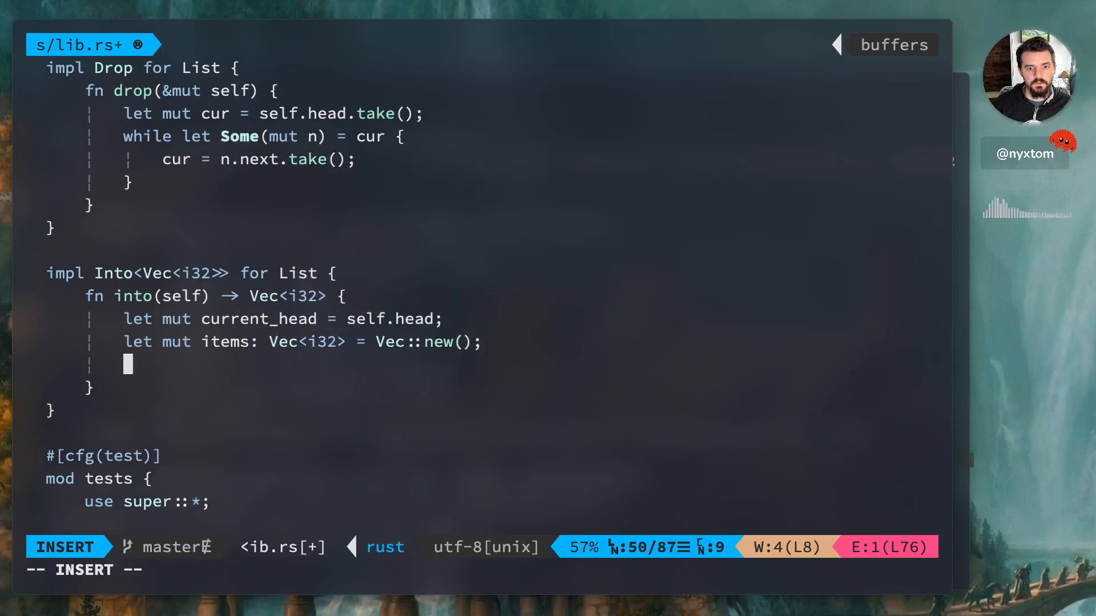
pyautogui.write('while let S')
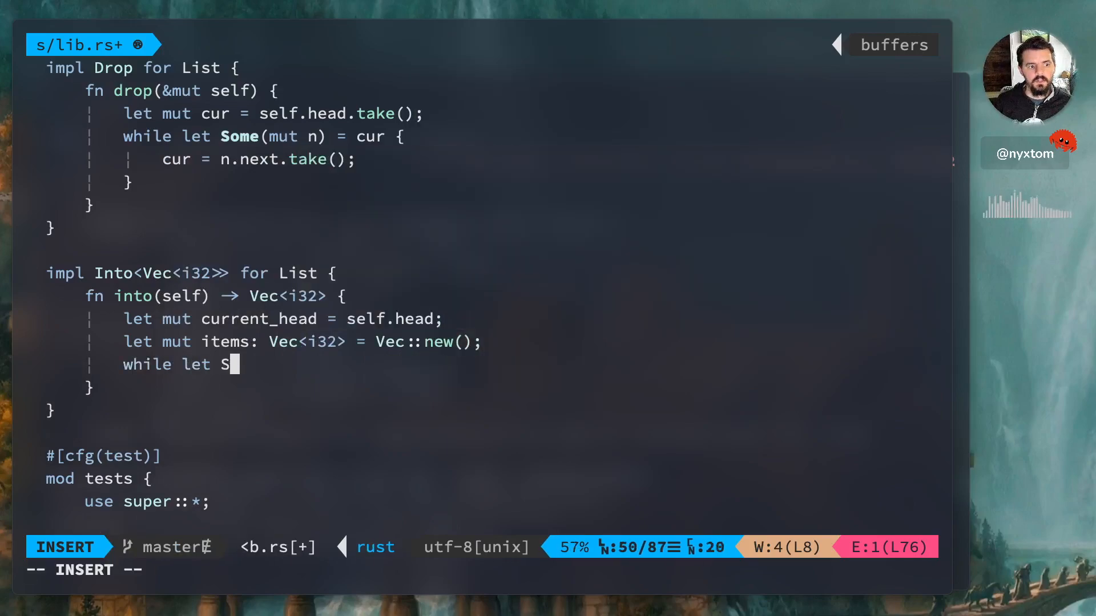
pyautogui.write('ome(cure')
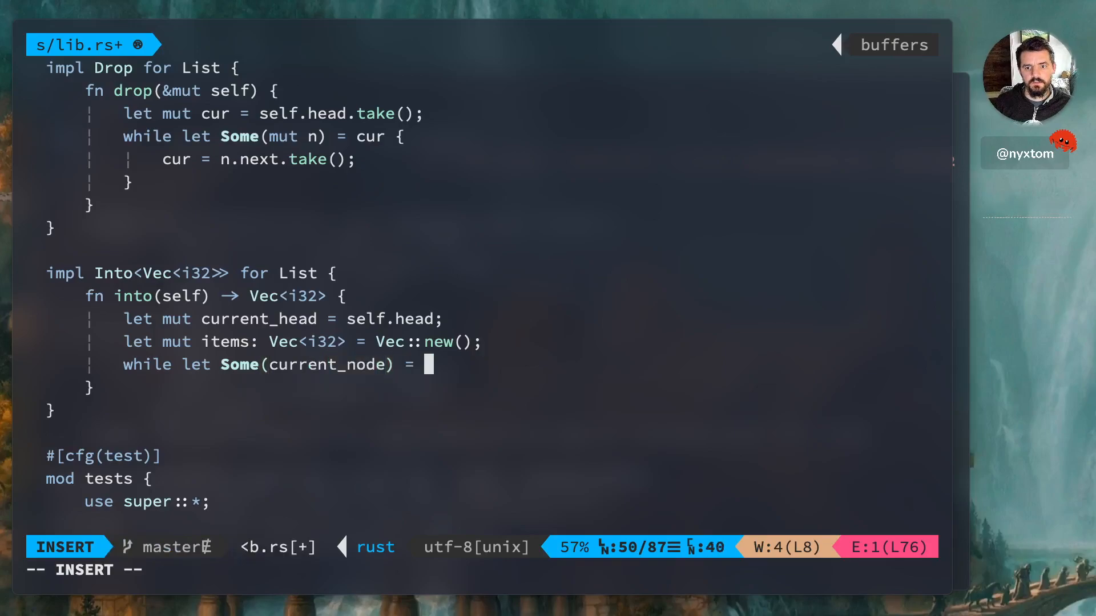
pyautogui.write('c')
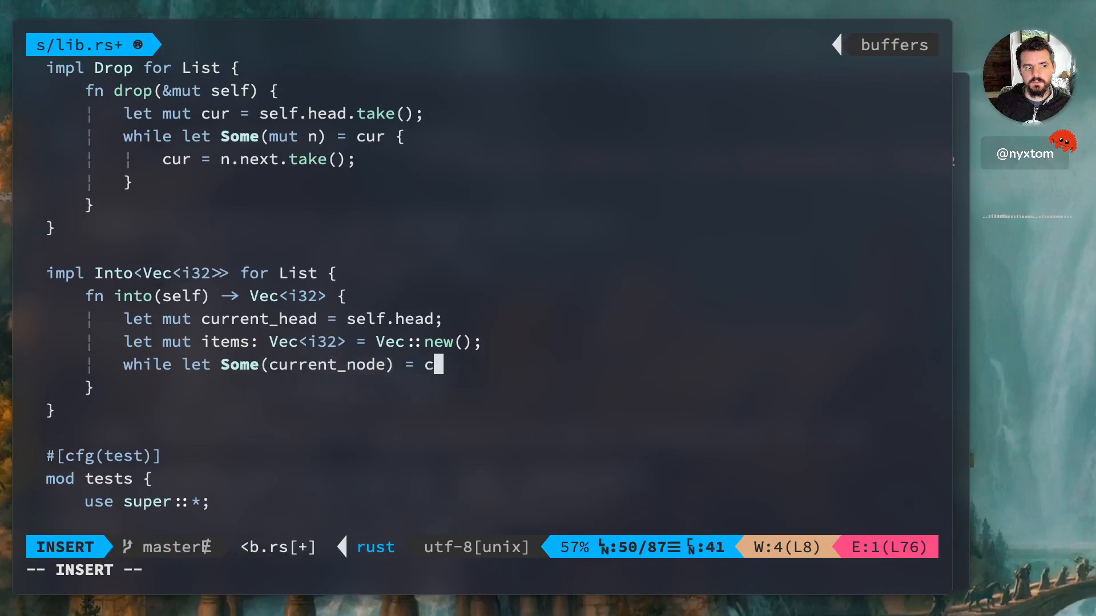
pyautogui.write('urrent_head')
pyautogui.write('items.push(')
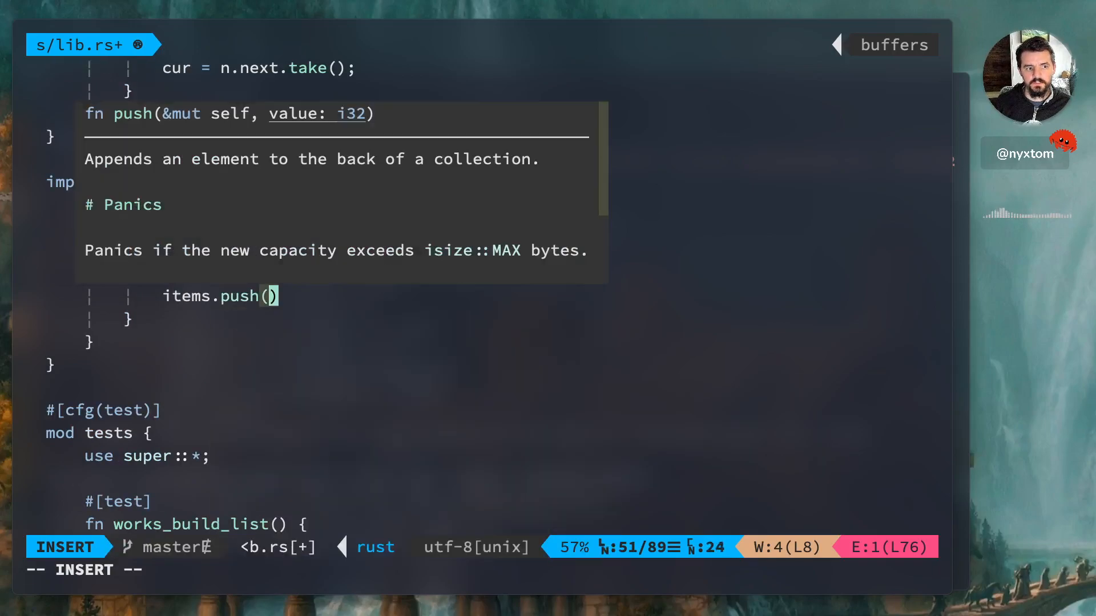
pyautogui.write('current_node.value')
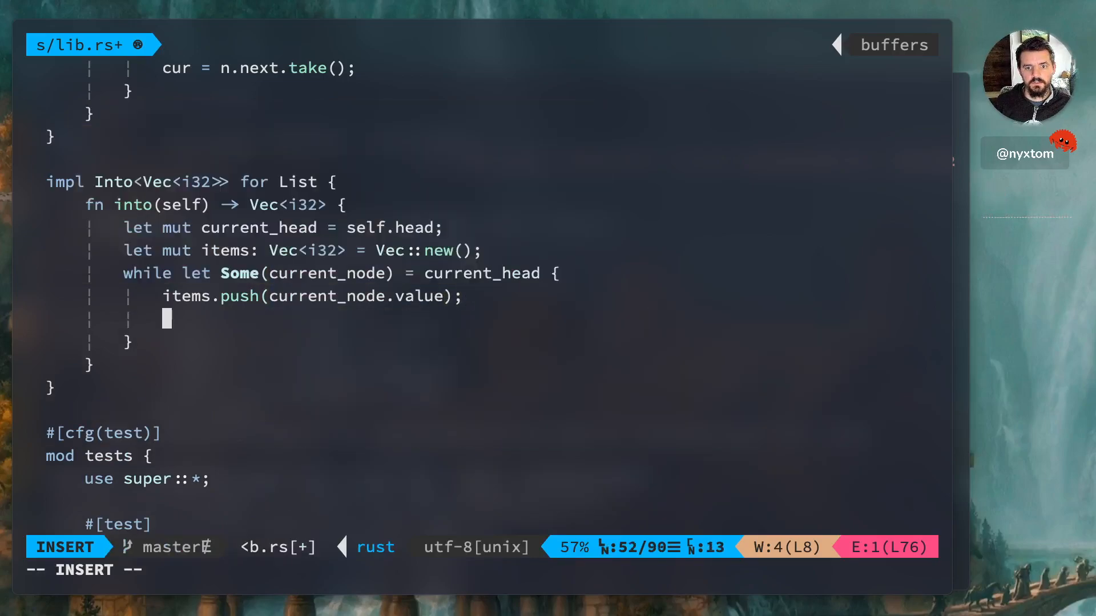
pyautogui.write('current_head =')
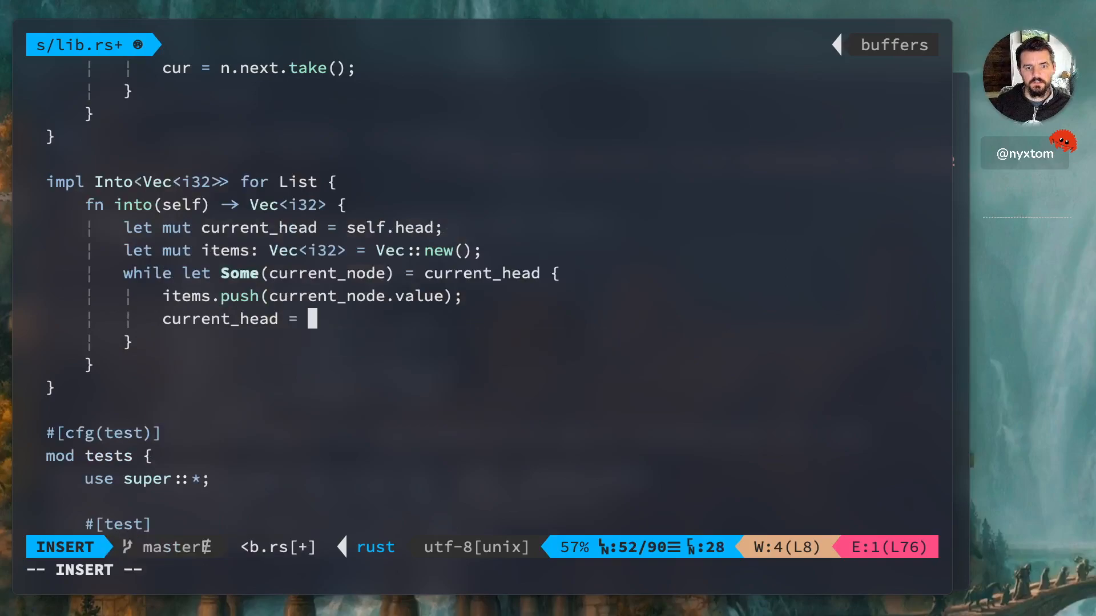
pyautogui.write('current_node.next')
pyautogui.click(483, 570)
pyautogui.write(':w')
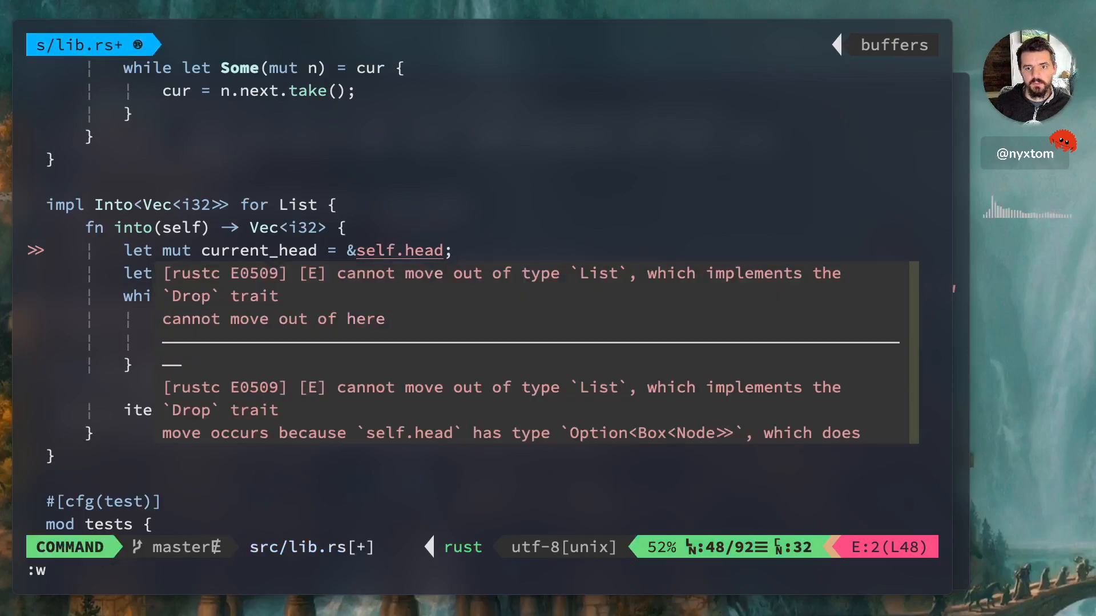
# Borrow &self.head and &current_node.next, return items, and save src/lib.rs without errors.
pyautogui.press('Return')
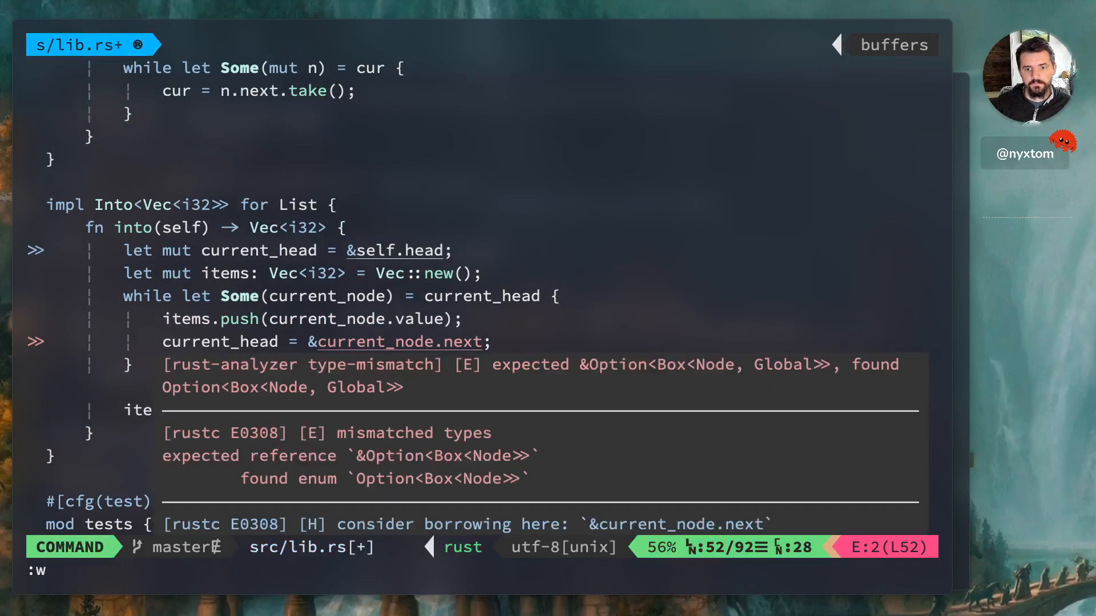
pyautogui.press('Return')
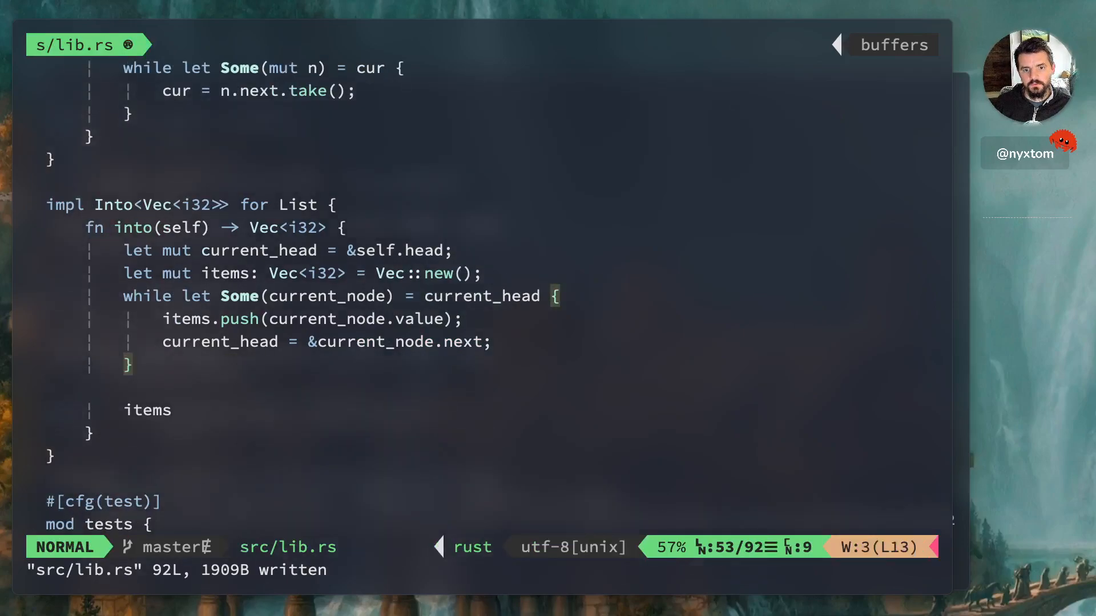
pyautogui.scroll(-3)
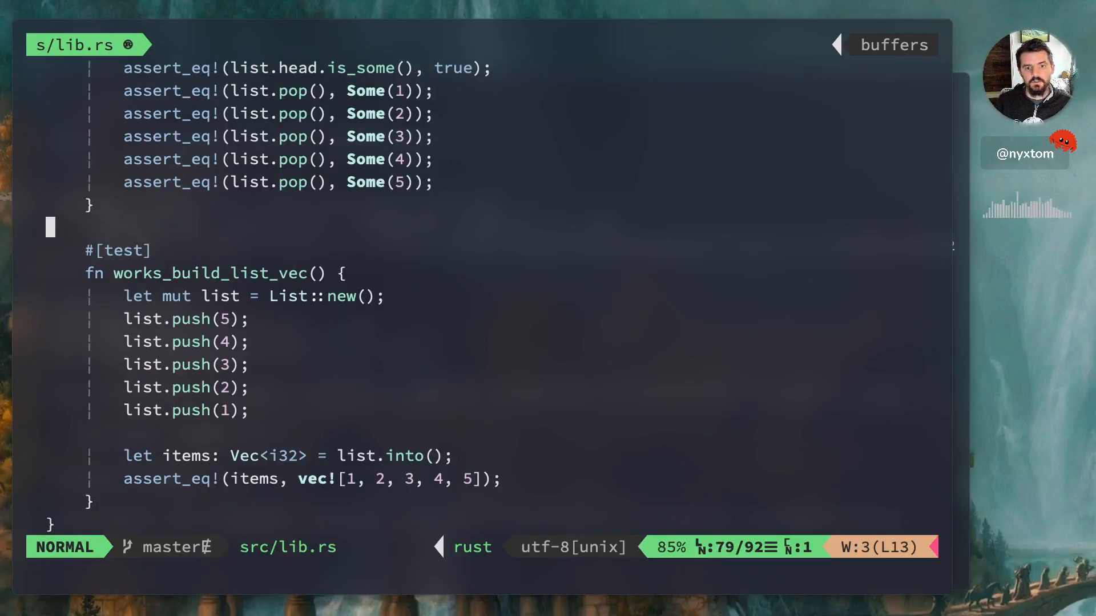
pyautogui.scroll(3)
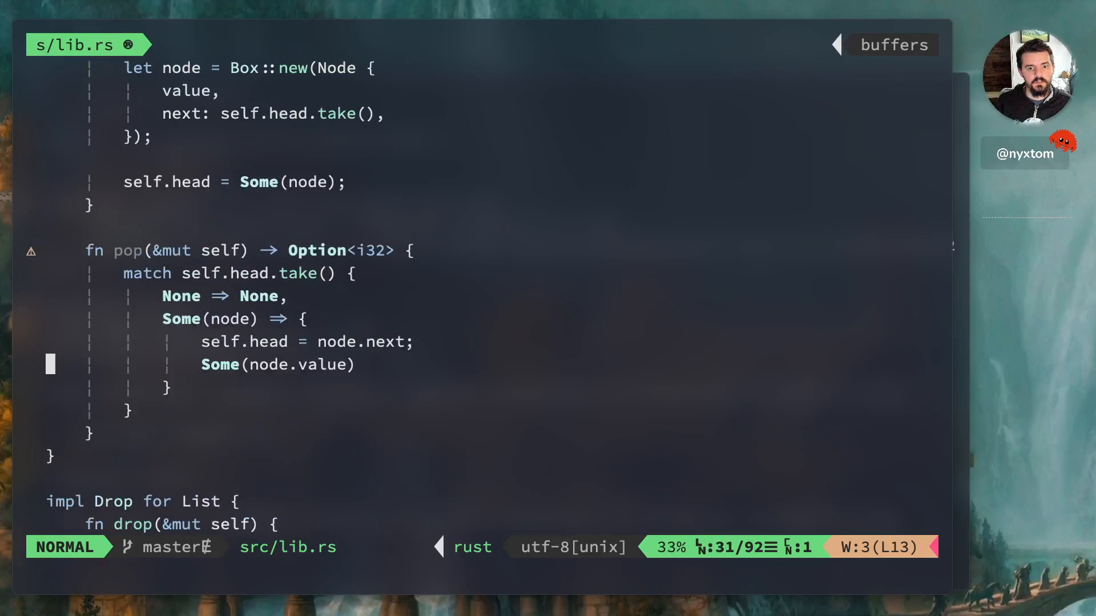
# Declare fn reverse(&mut self) below pop, beginning its body with let mut current_head.
pyautogui.write('fn rev')
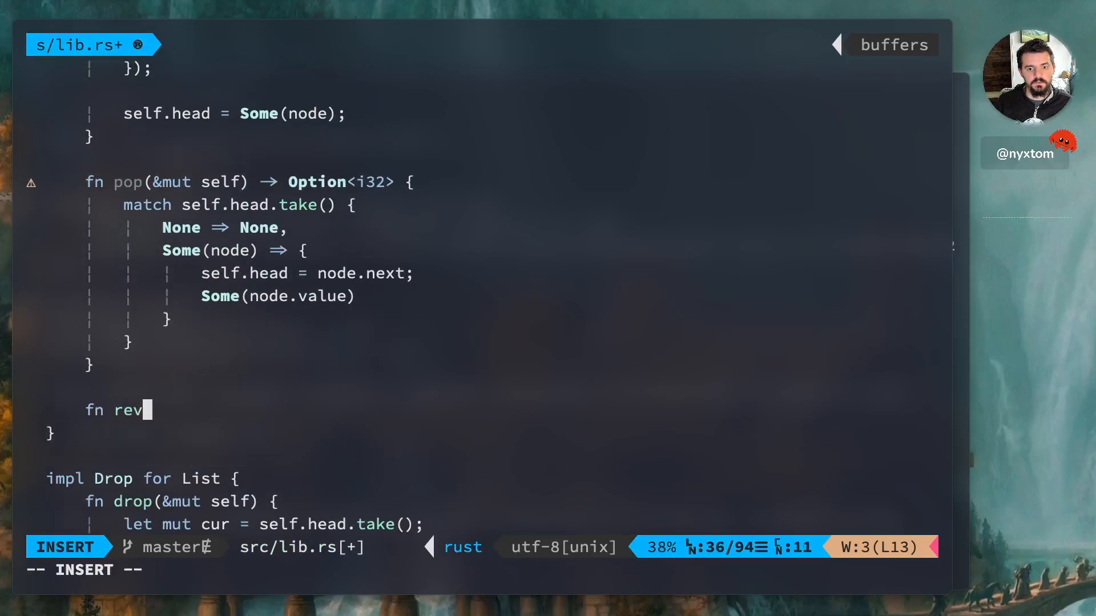
pyautogui.write('erse(&m')
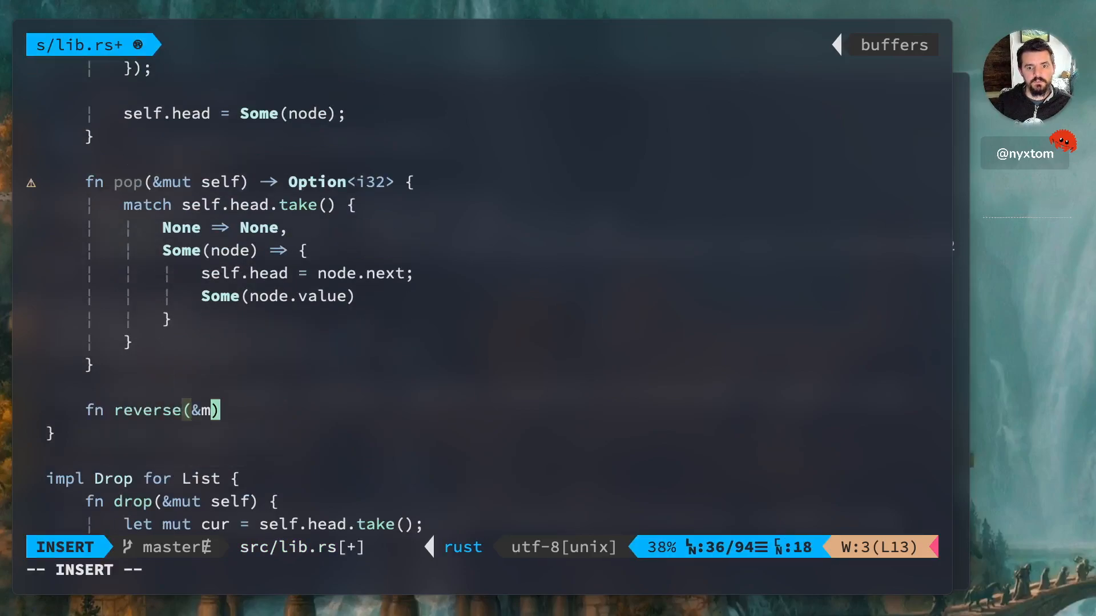
pyautogui.write('ut self)')
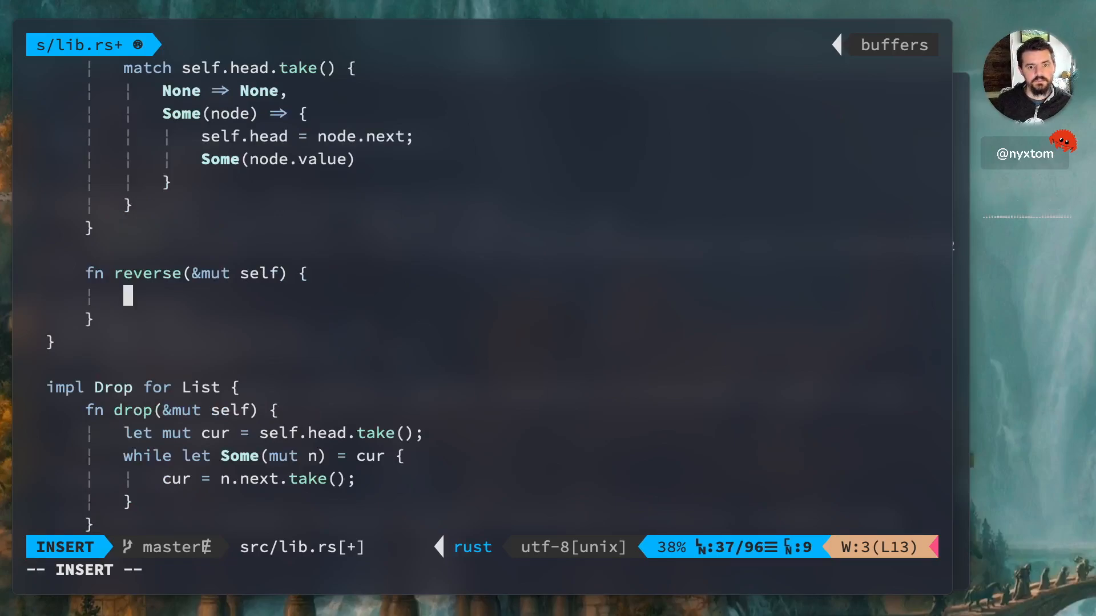
pyautogui.write('let')
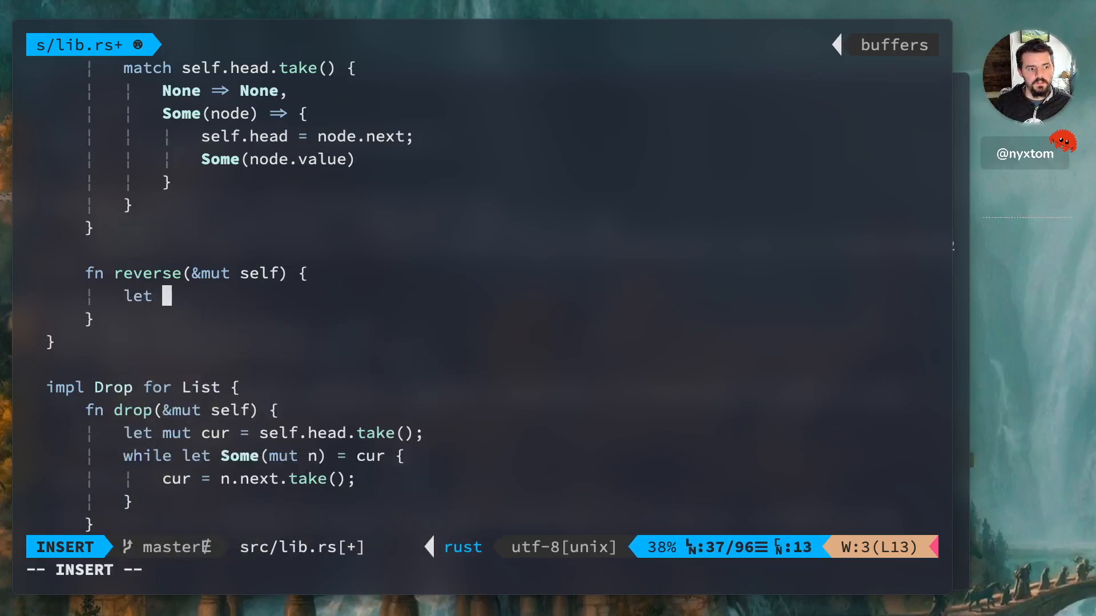
pyautogui.write('mut current_head =')
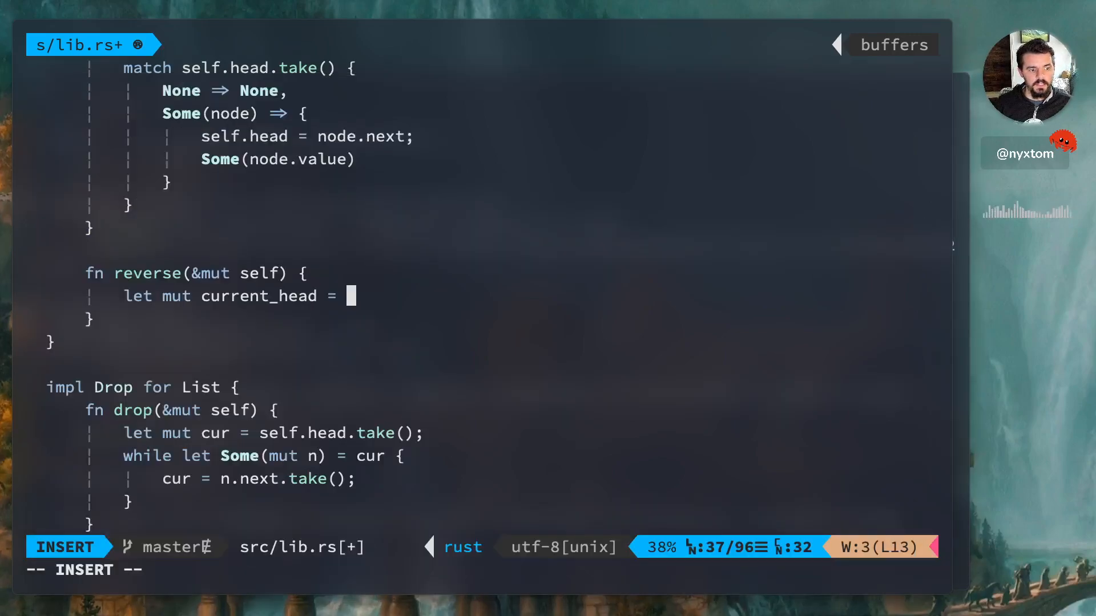
# Take self.head into current_head and start a while let Some loop capturing current_next via current_node.next.take().
pyautogui.write('sel')
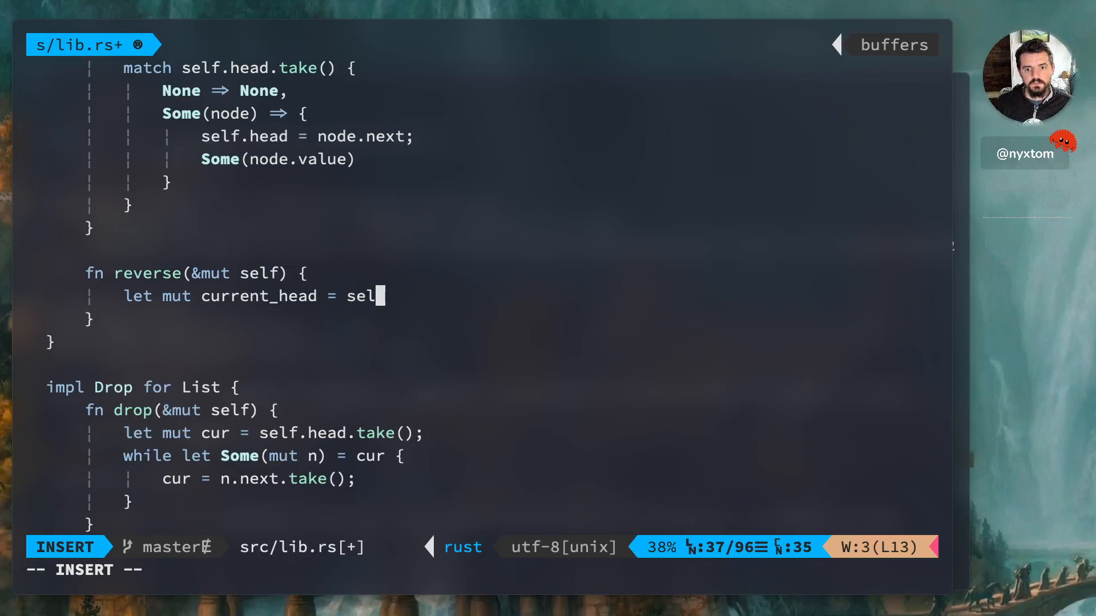
pyautogui.write('f.head.take();')
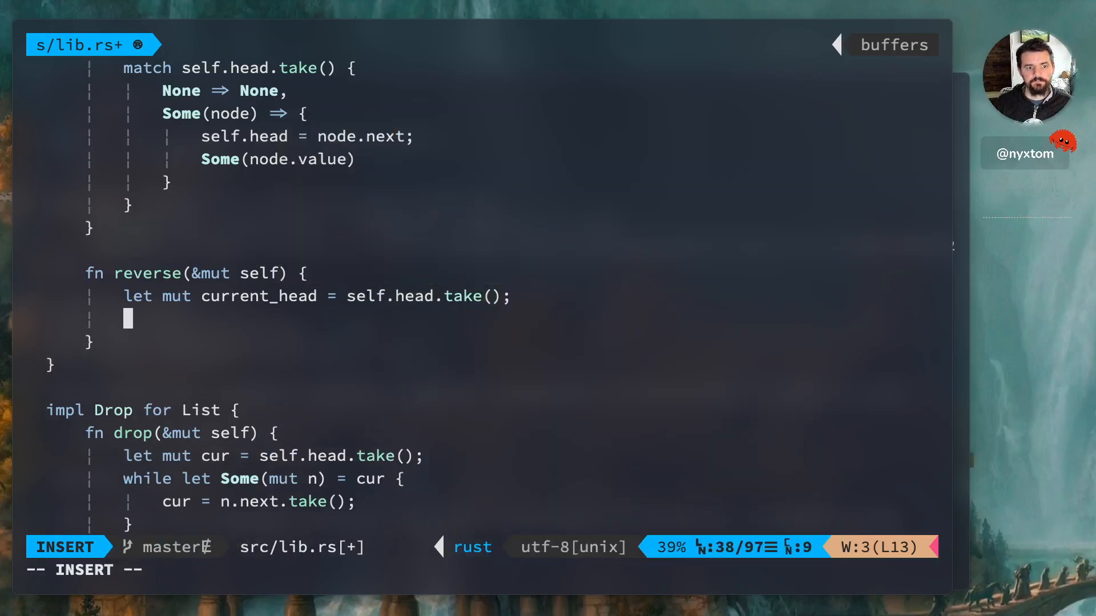
pyautogui.write('let mut')
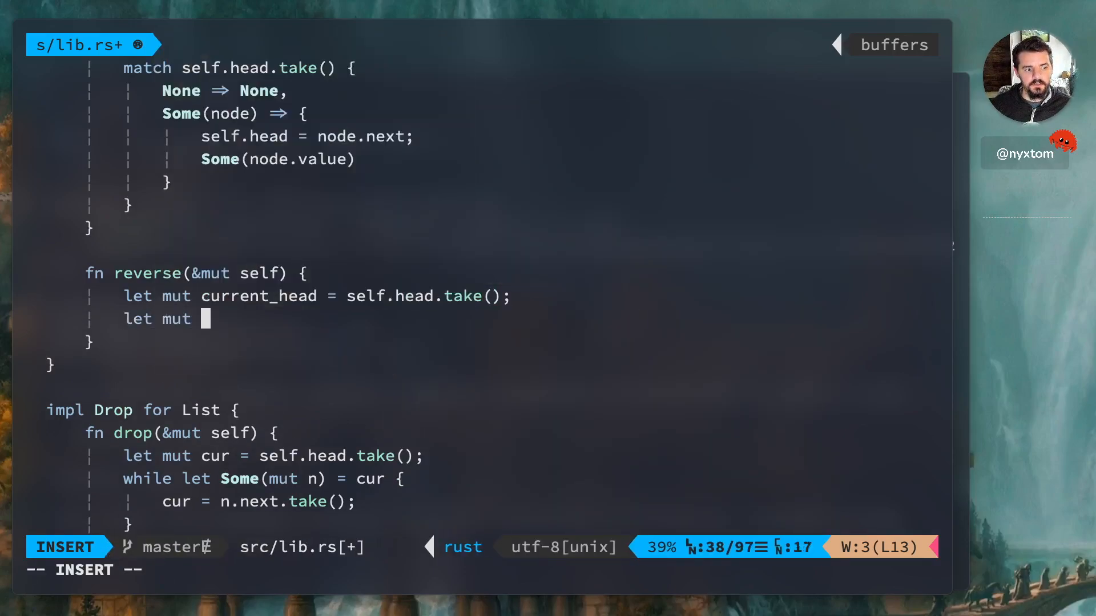
pyautogui.press('BackSpace')
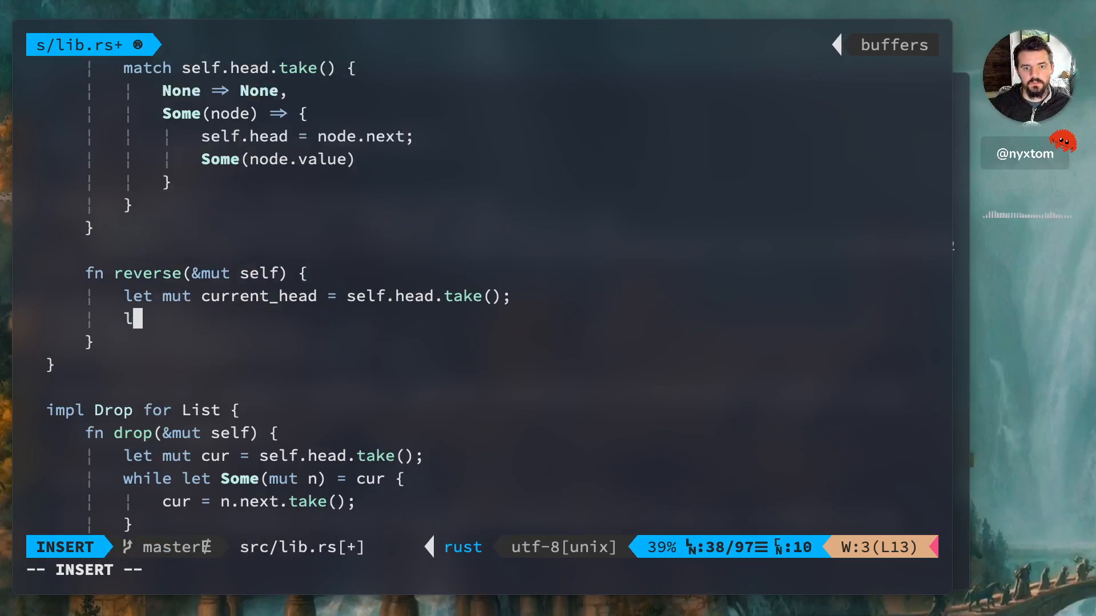
pyautogui.write('while let Some')
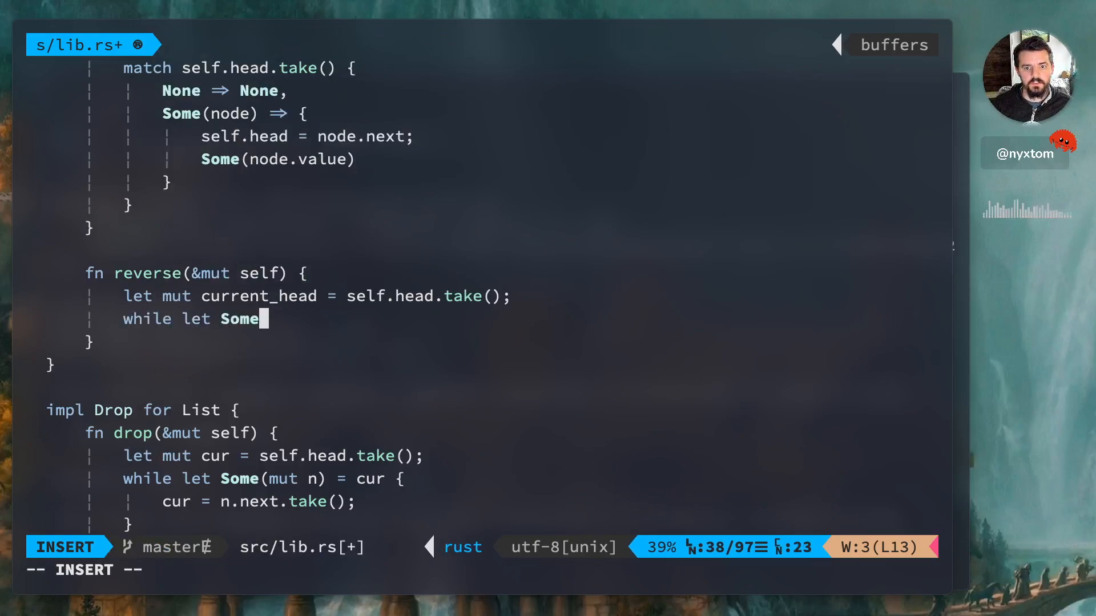
pyautogui.write('(mut current_node) = curr')
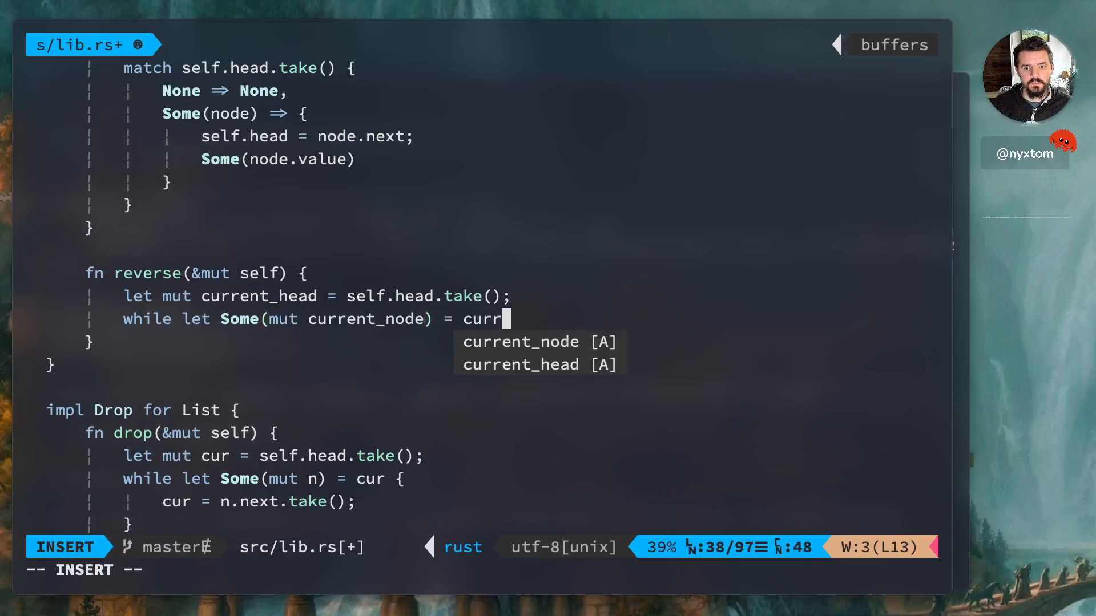
pyautogui.write('ent+')
pyautogui.write('let current_next = cu')
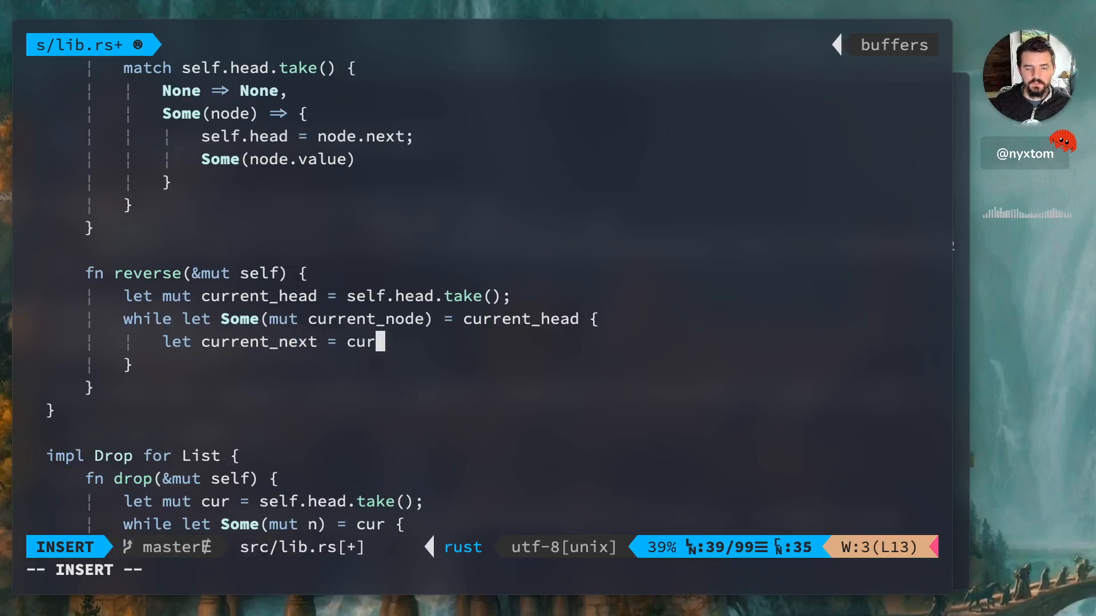
pyautogui.write('rent_node.next.')
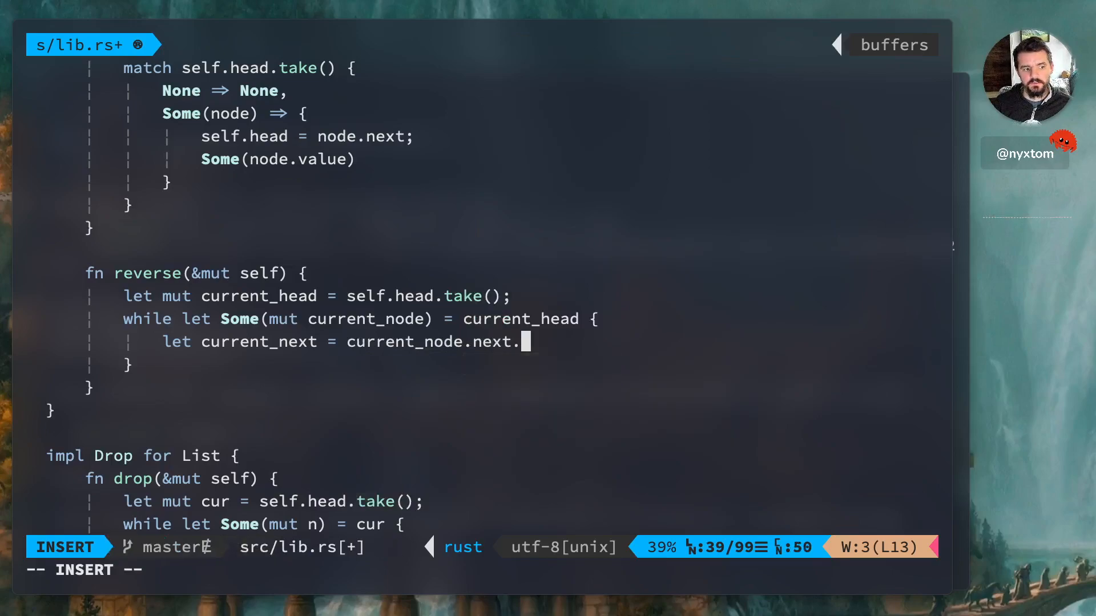
pyautogui.write('take();')
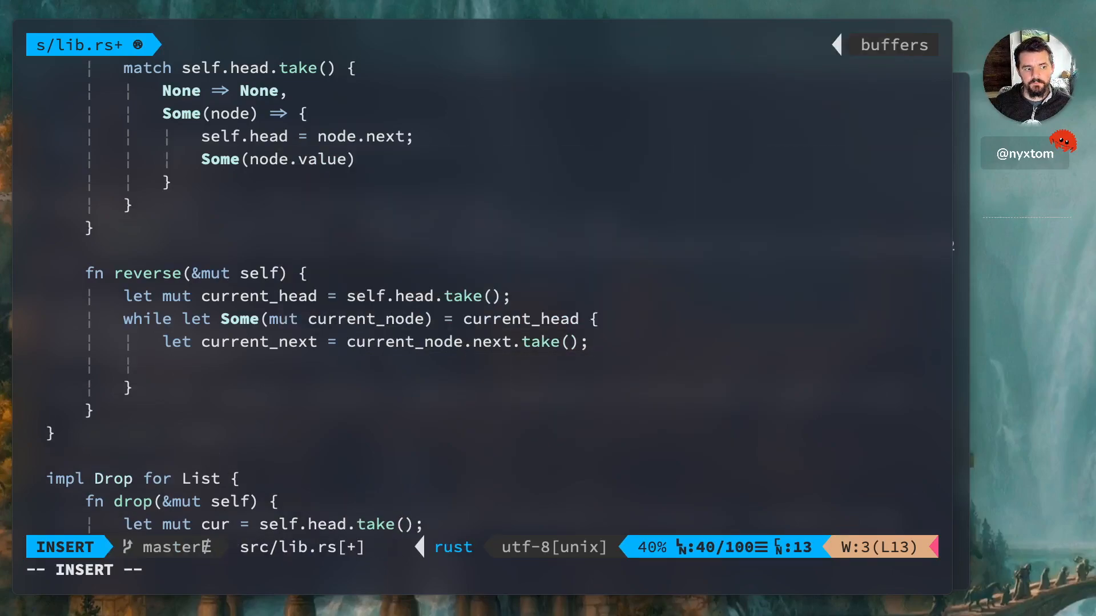
# Relink each node with current_node.next = self.head.take(), self.head = Some(current_node), current_head = current_next.
pyautogui.write('current_node.')
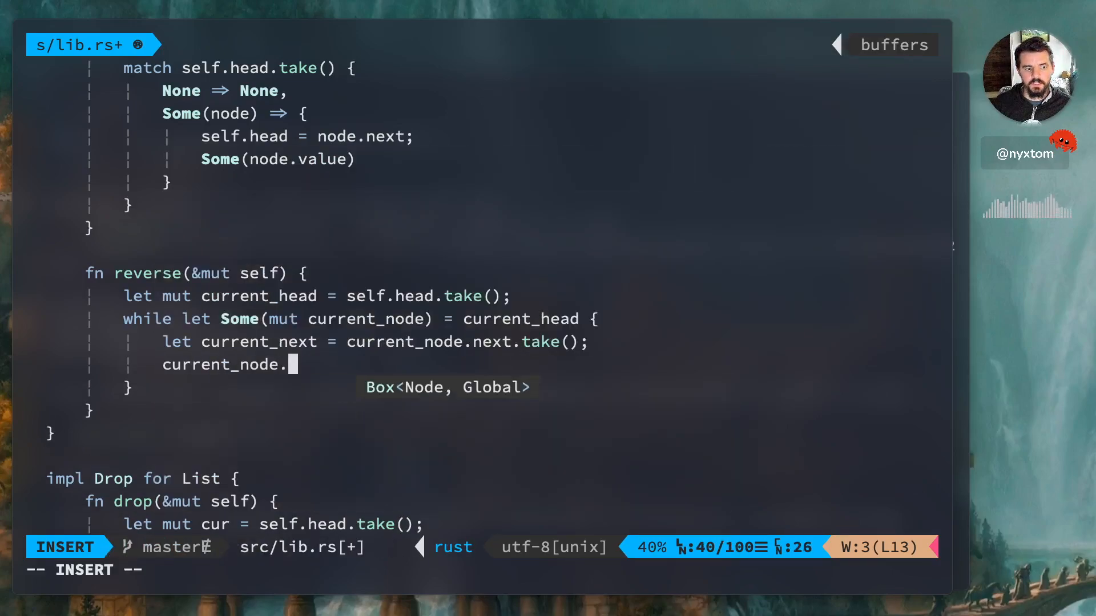
pyautogui.write('next =')
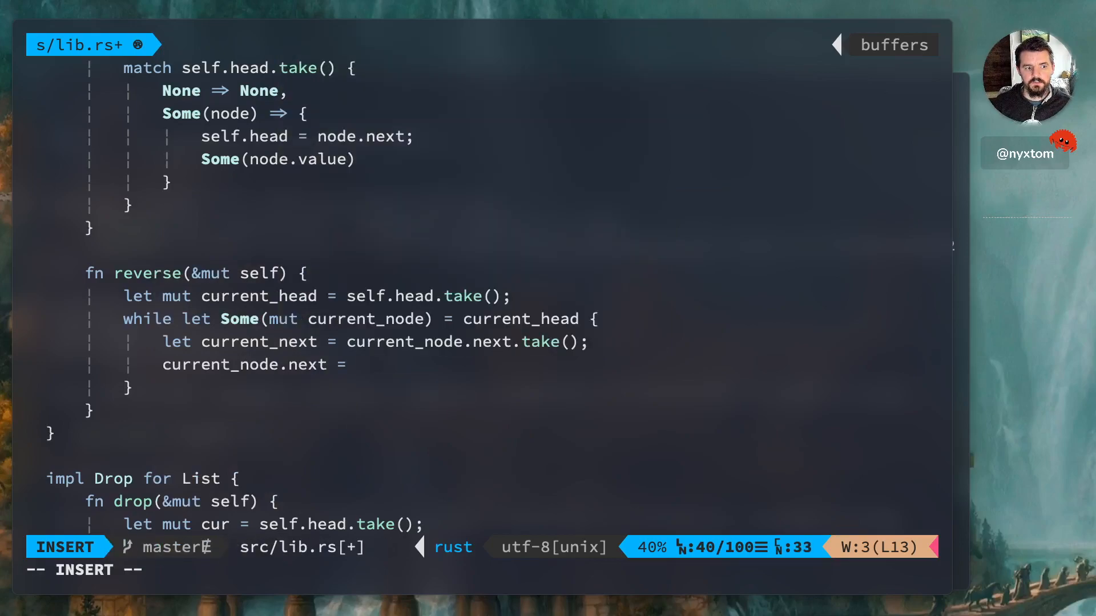
pyautogui.write('self.head.take();')
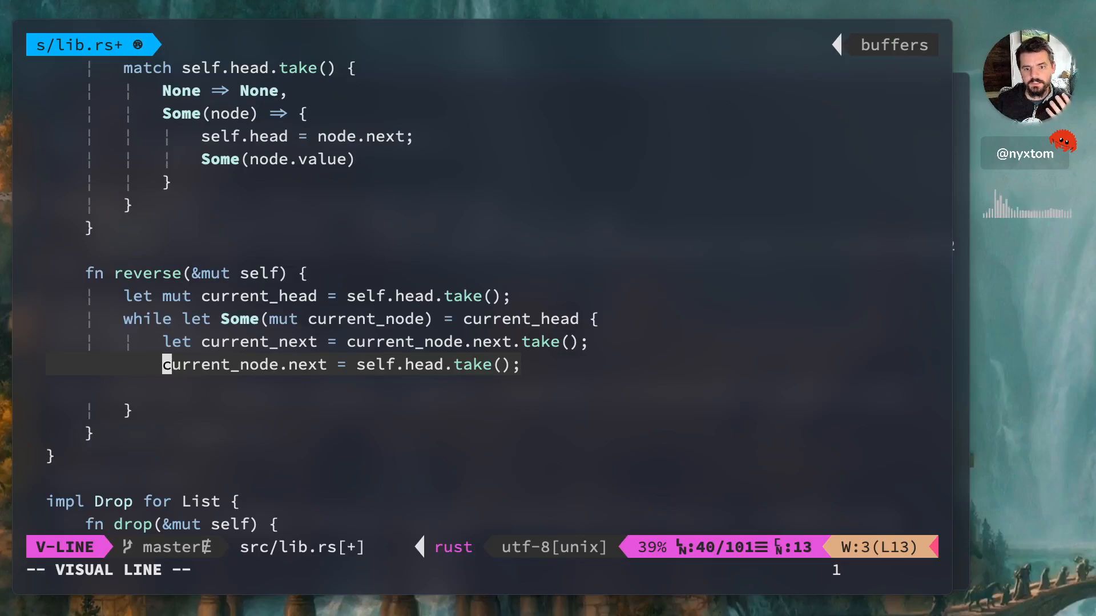
pyautogui.press('Escape')
pyautogui.write('self.head =')
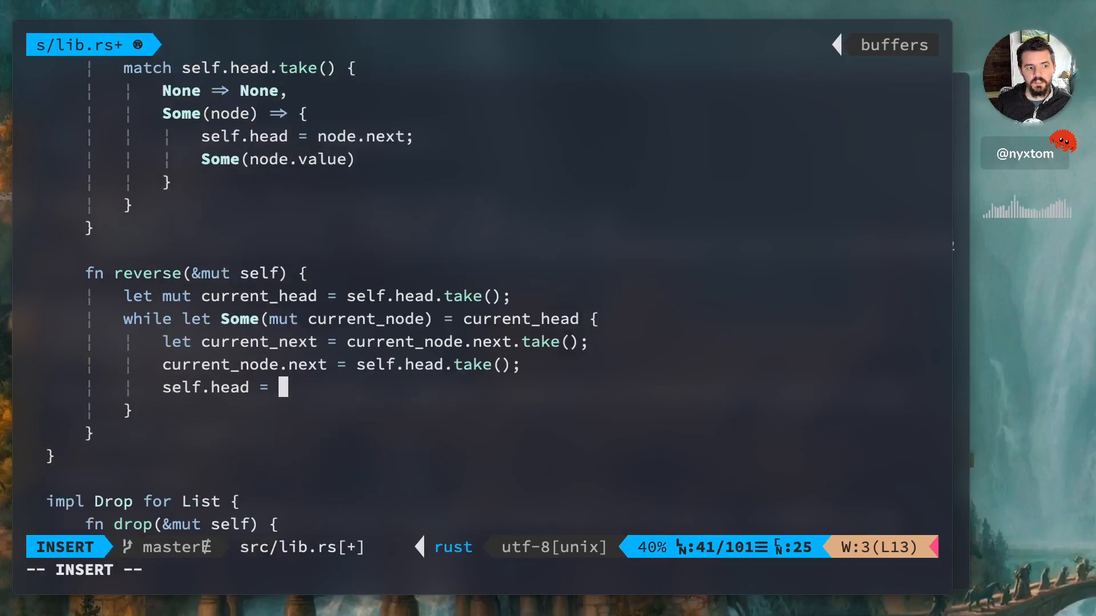
pyautogui.write('Some(current_no')
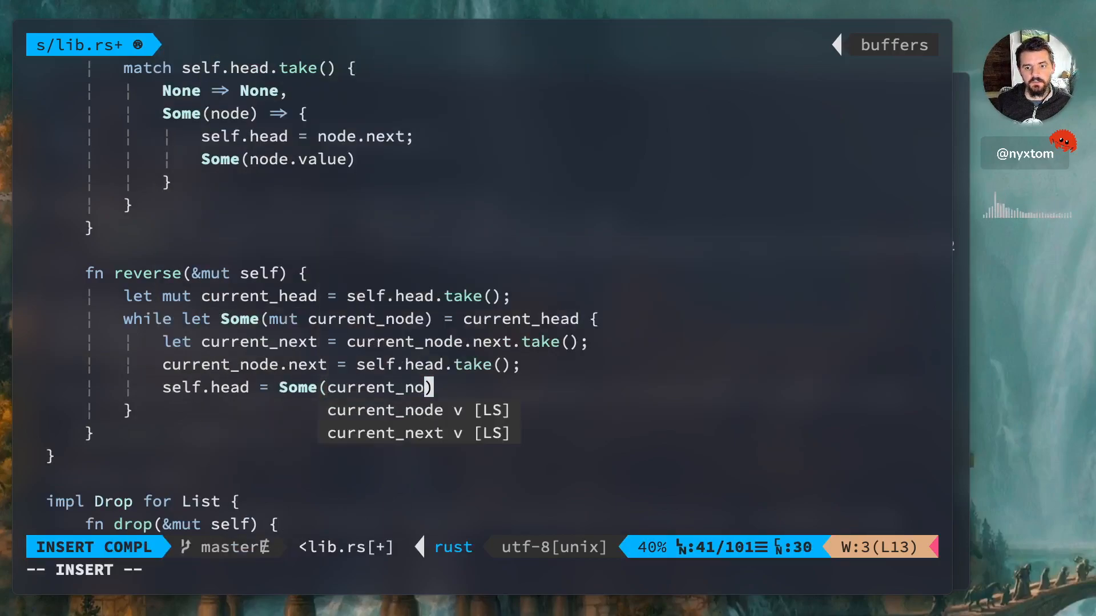
pyautogui.write('current_head = current_next;')
pyautogui.click(483, 569)
pyautogui.write(':w')
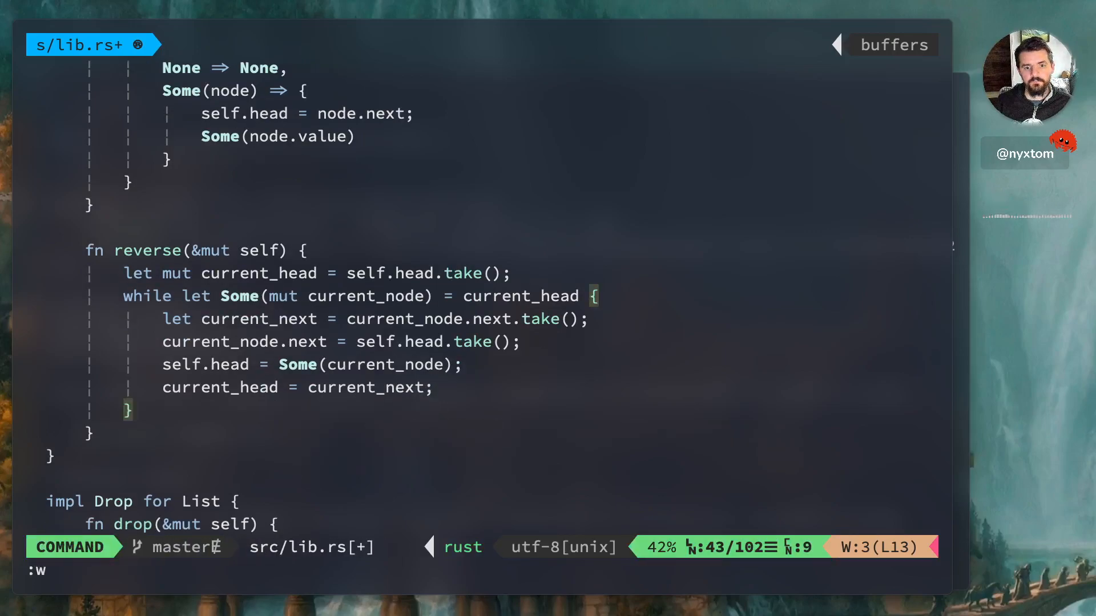
# Duplicate the vec test as works_build_list_vec_reverse calling list.reverse() before the conversion, and save.
pyautogui.press('Return')
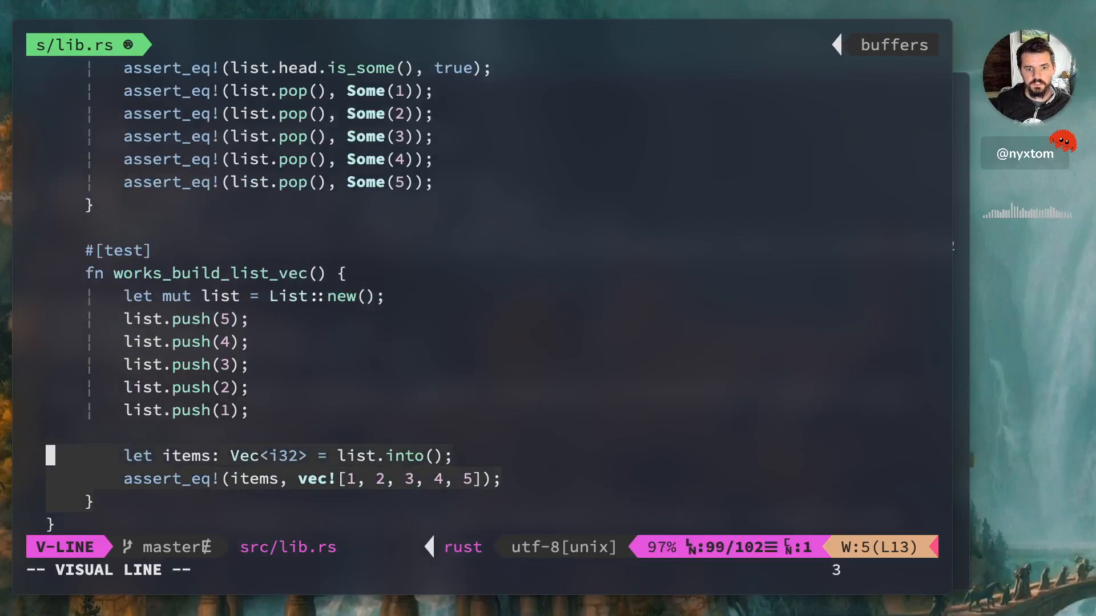
pyautogui.press('y')
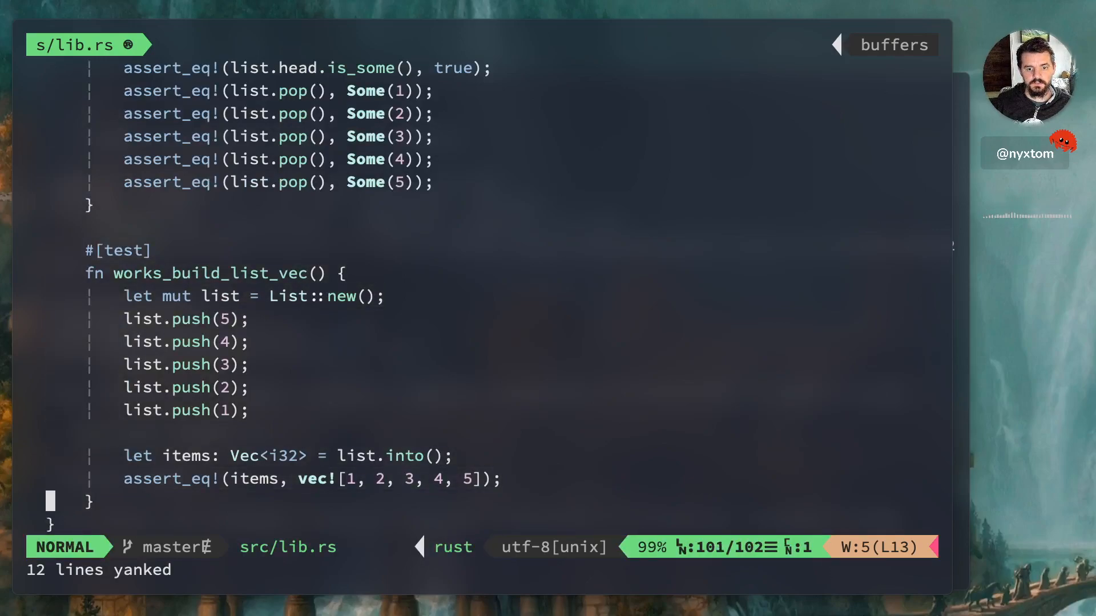
pyautogui.press('p')
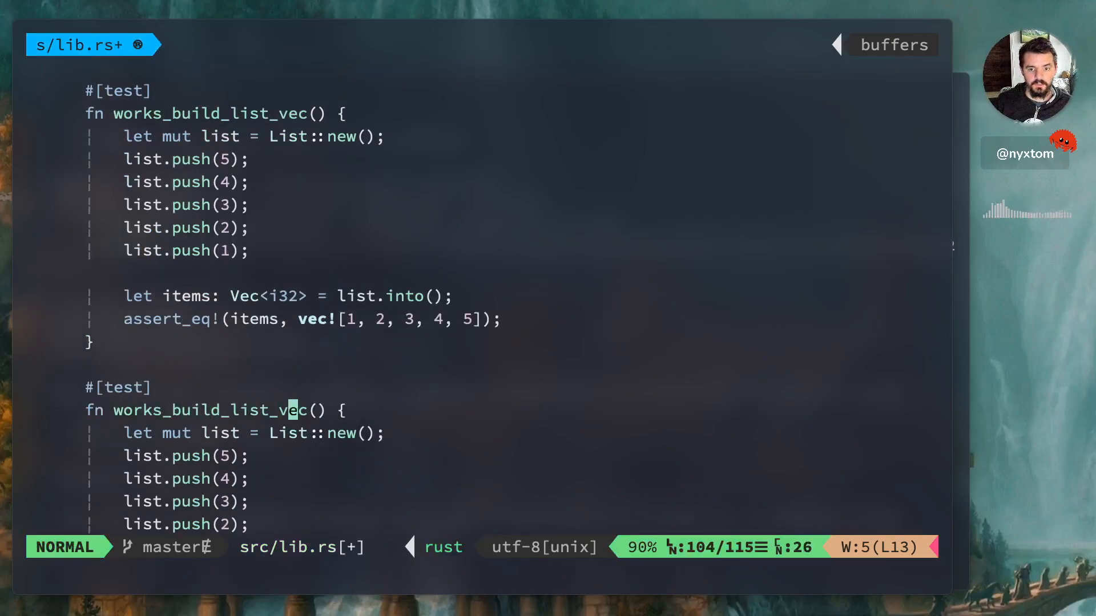
pyautogui.write('_reverse')
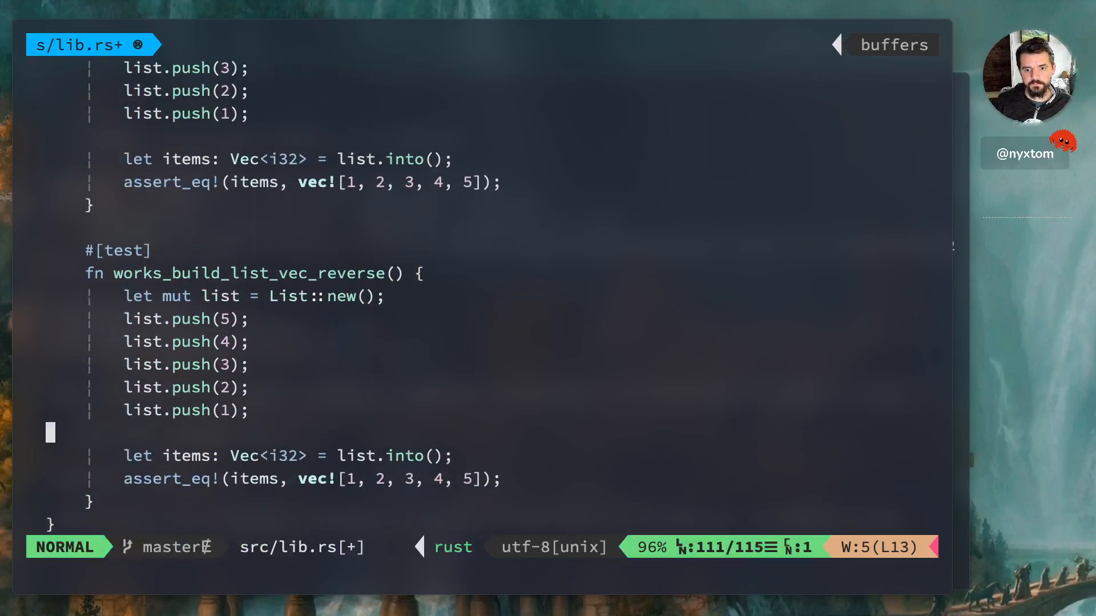
pyautogui.write('list')
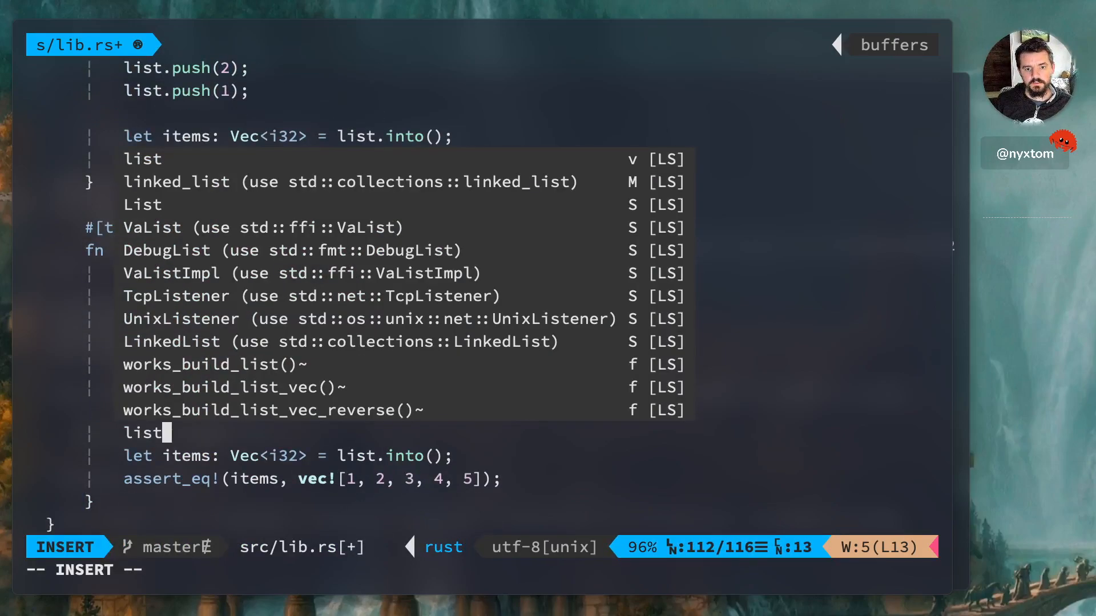
pyautogui.press('Escape')
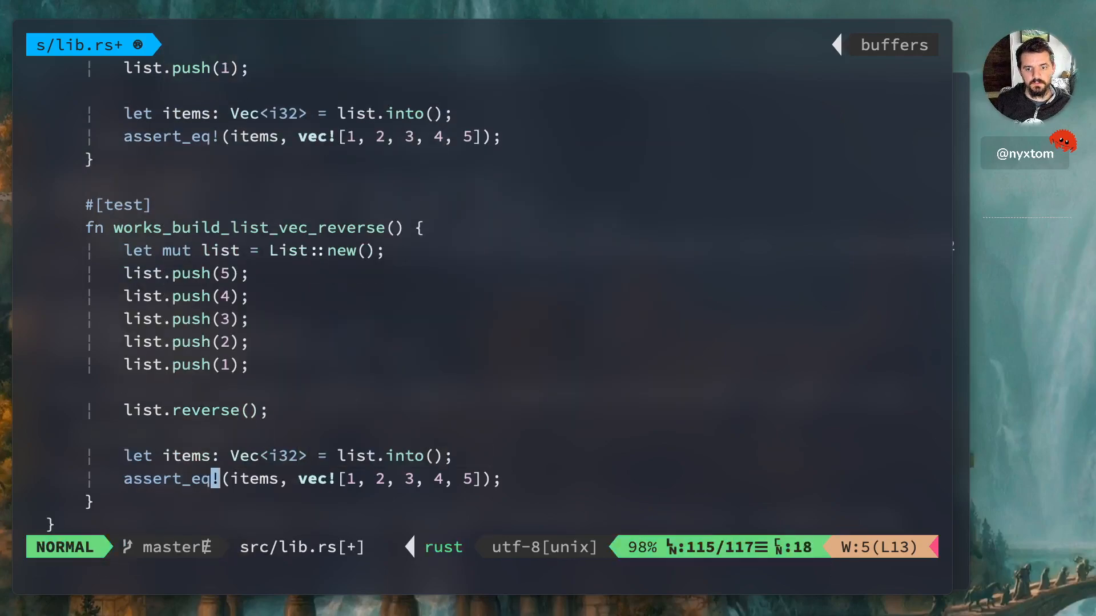
pyautogui.write(':w')
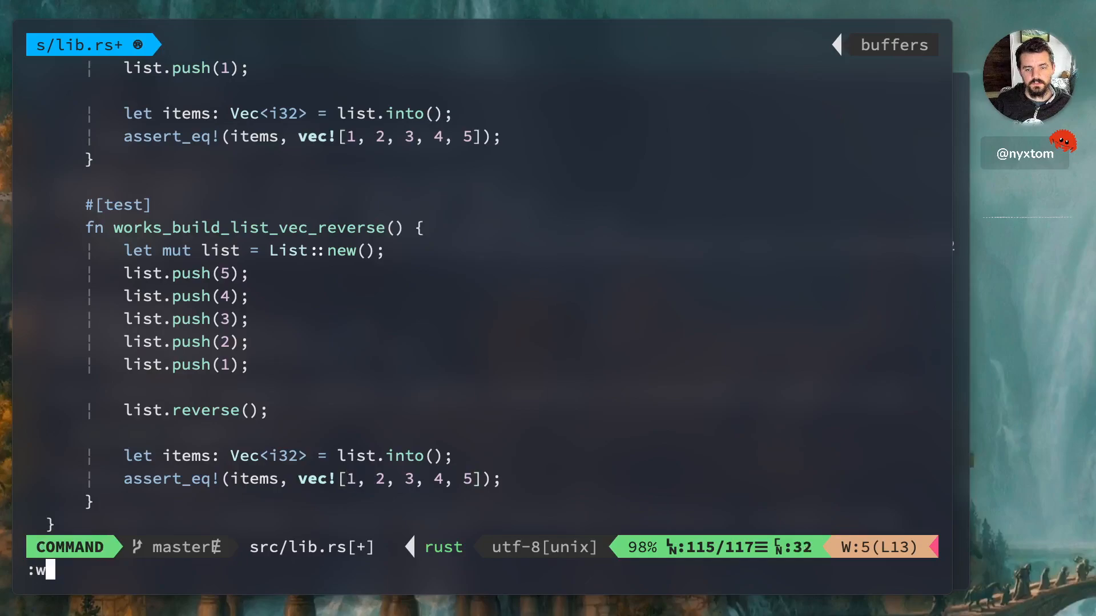
# Change the reverse test's expected vector to vec![5, 4, 3, 2, 1] and save src/lib.rs.
pyautogui.press('Return')
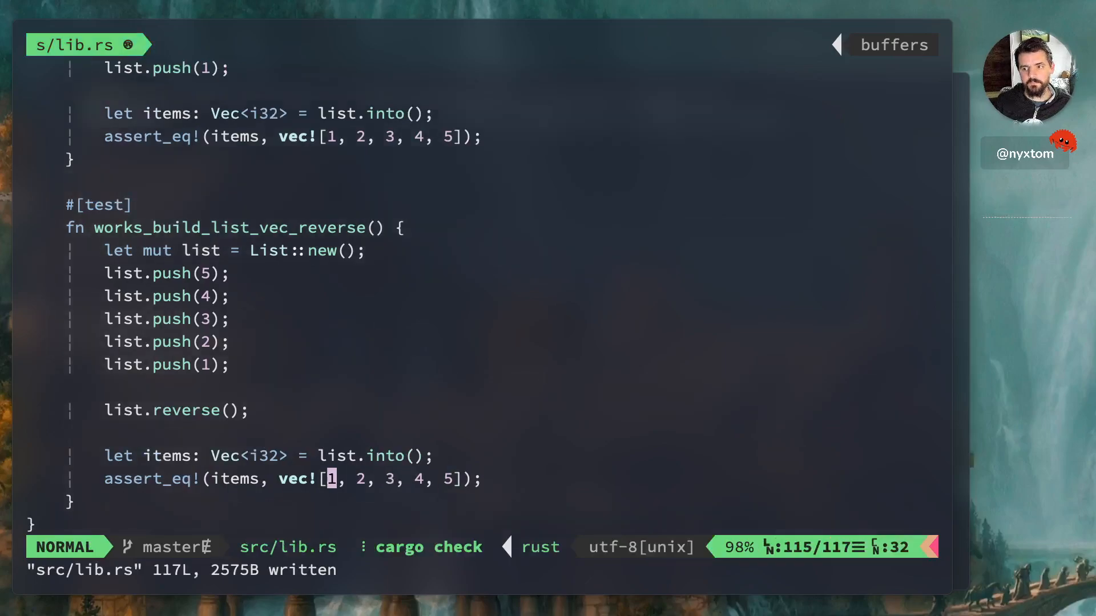
pyautogui.press('Return')
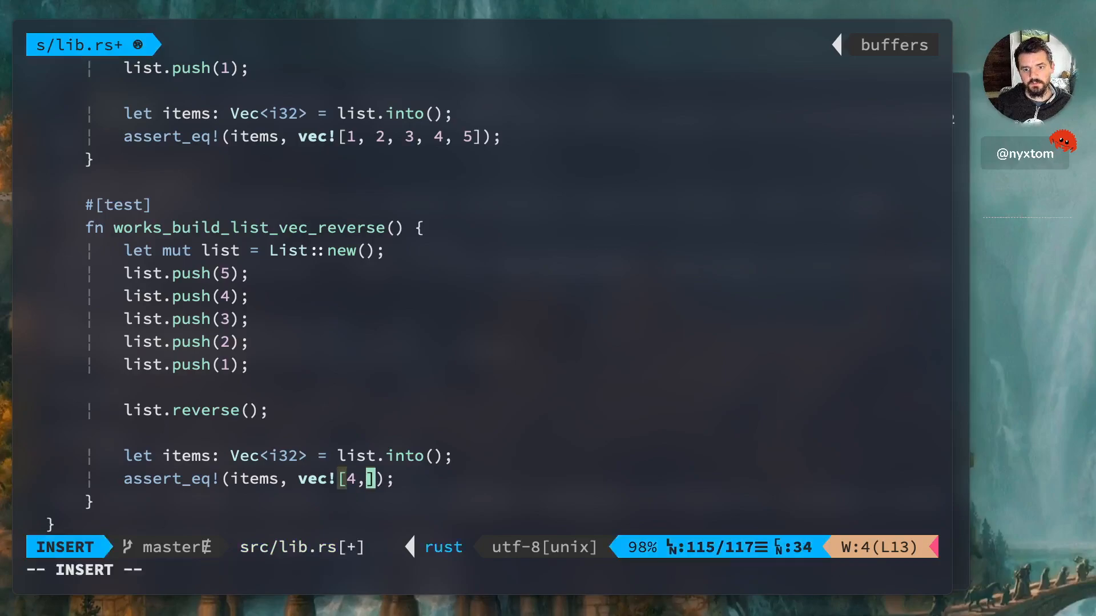
pyautogui.write('5,4,3,2,')
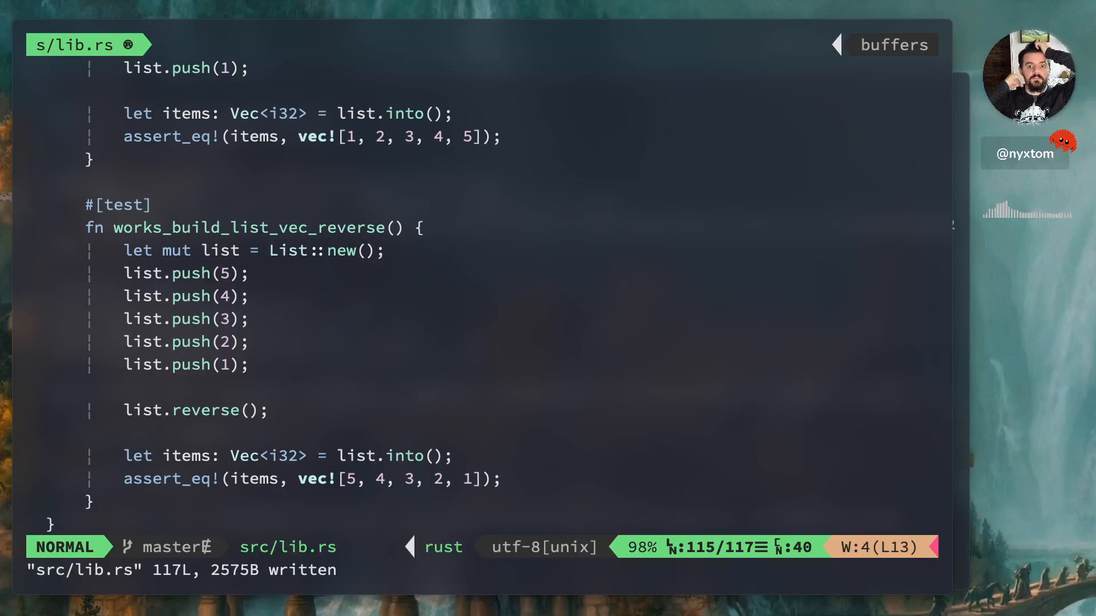
pyautogui.press('gg')
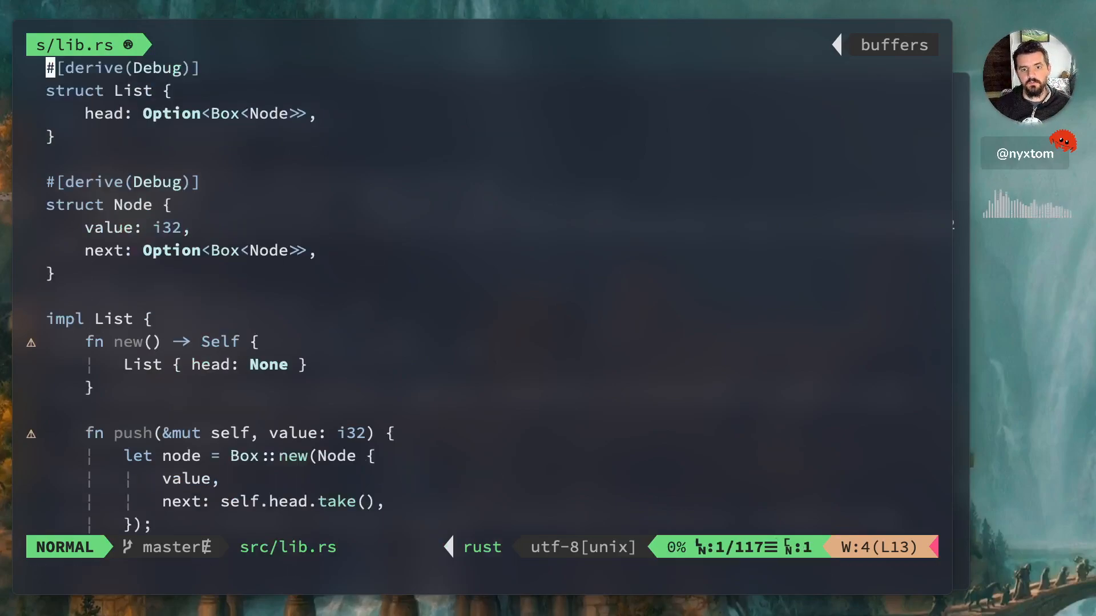
pyautogui.press('j')
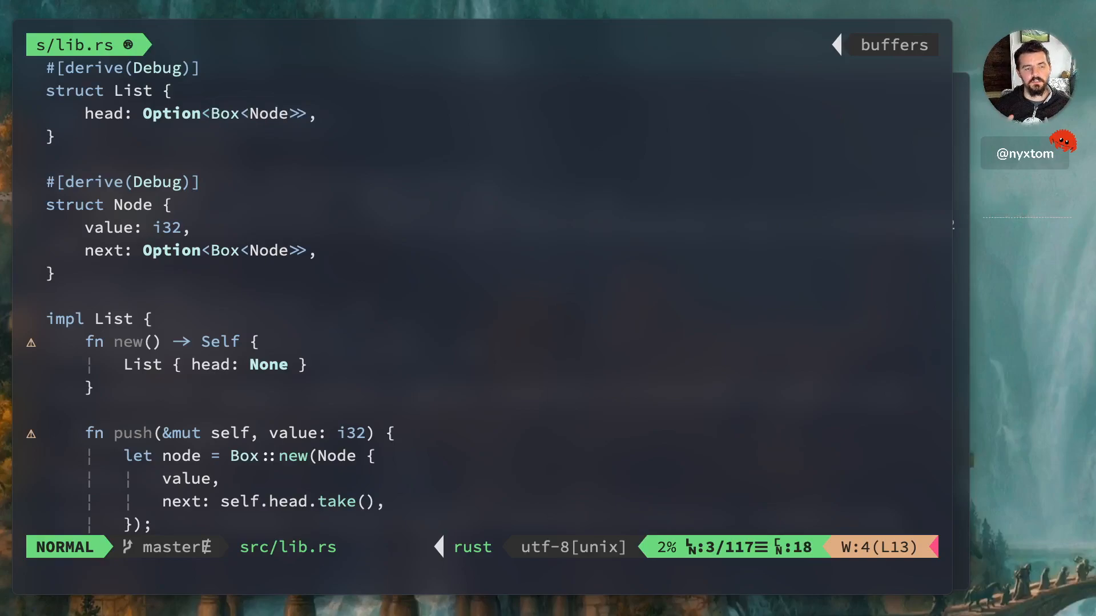
pyautogui.press('j')
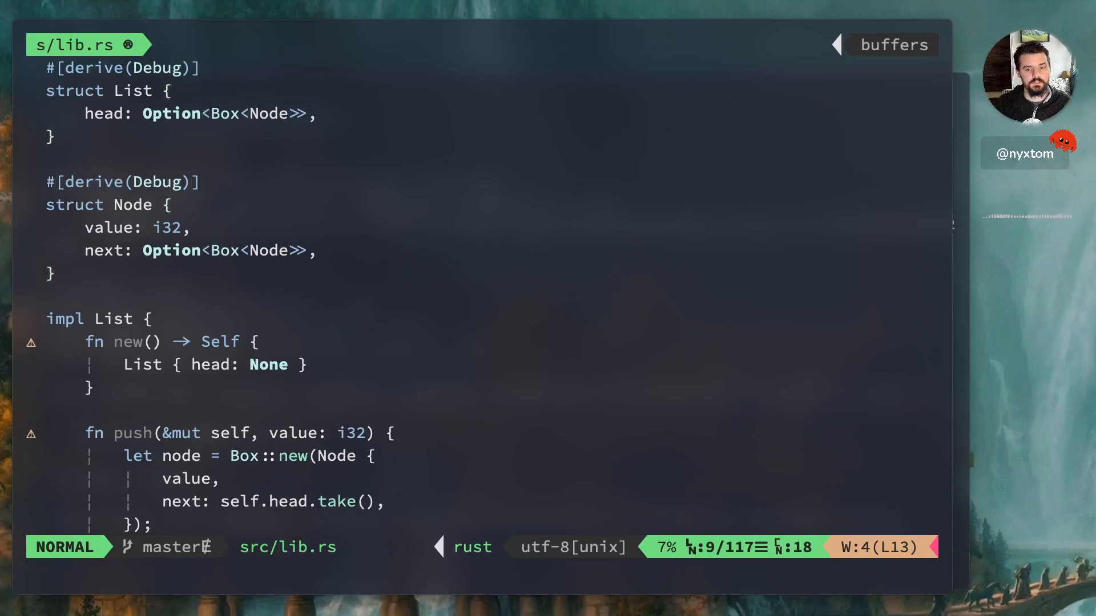
pyautogui.scroll(-3)
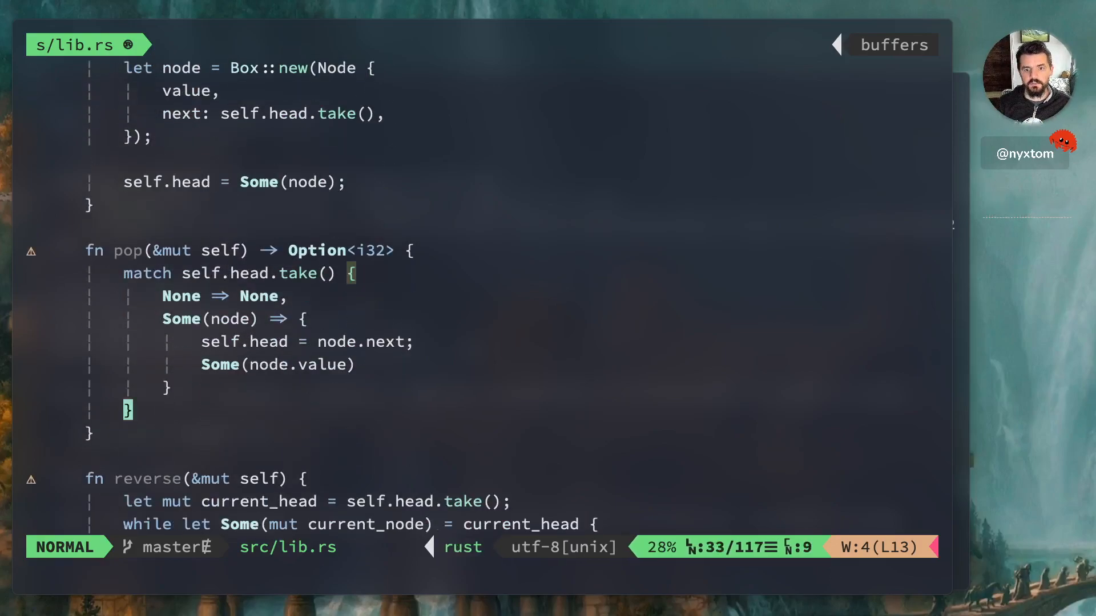
pyautogui.scroll(-3)
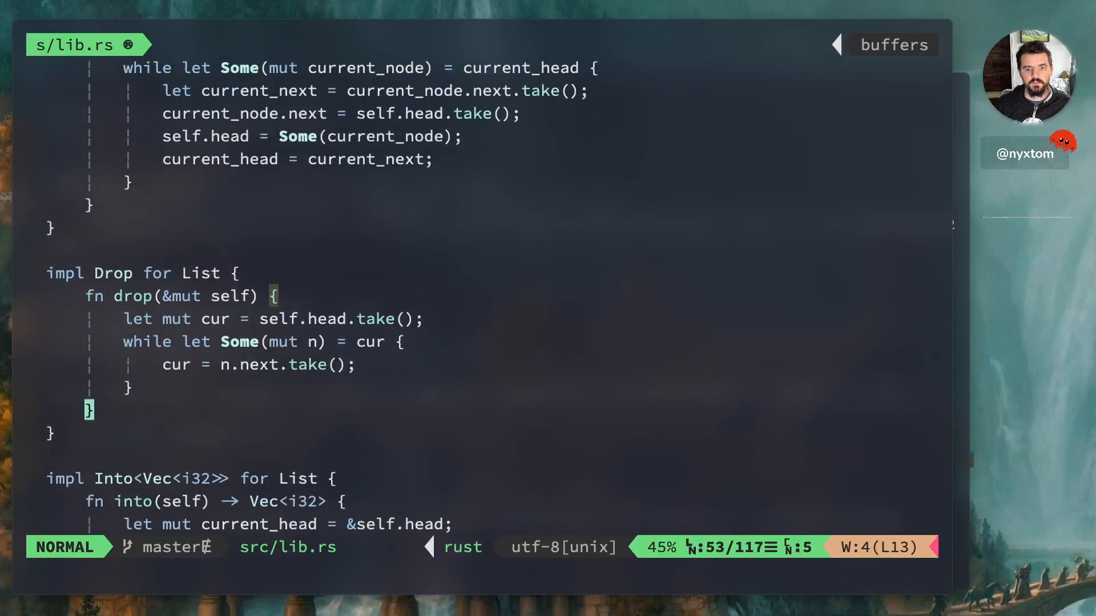
pyautogui.scroll(-3)
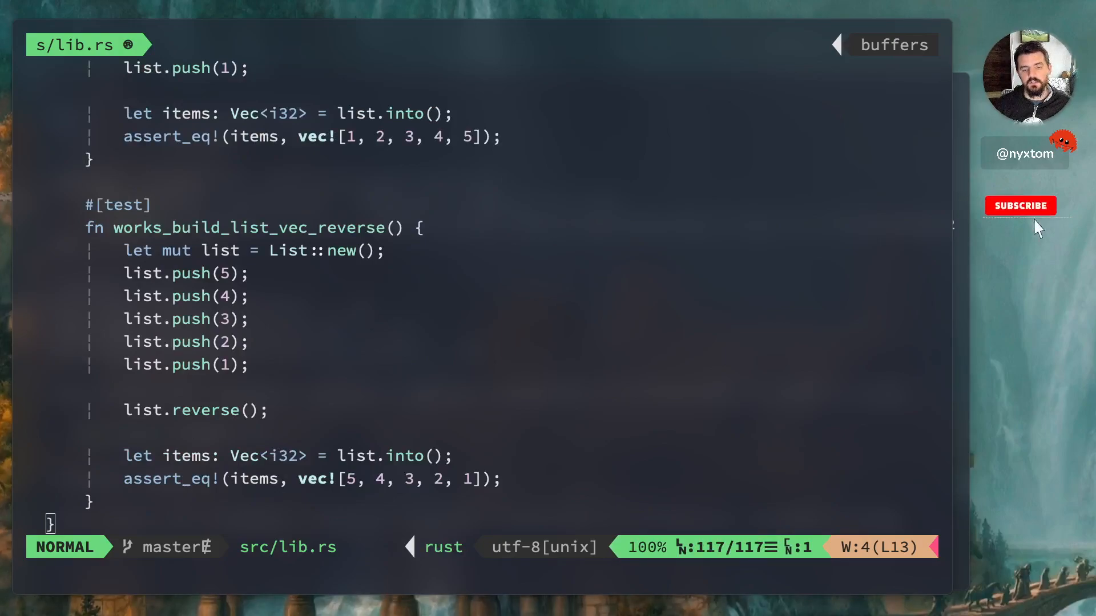
pyautogui.click(1019, 206)
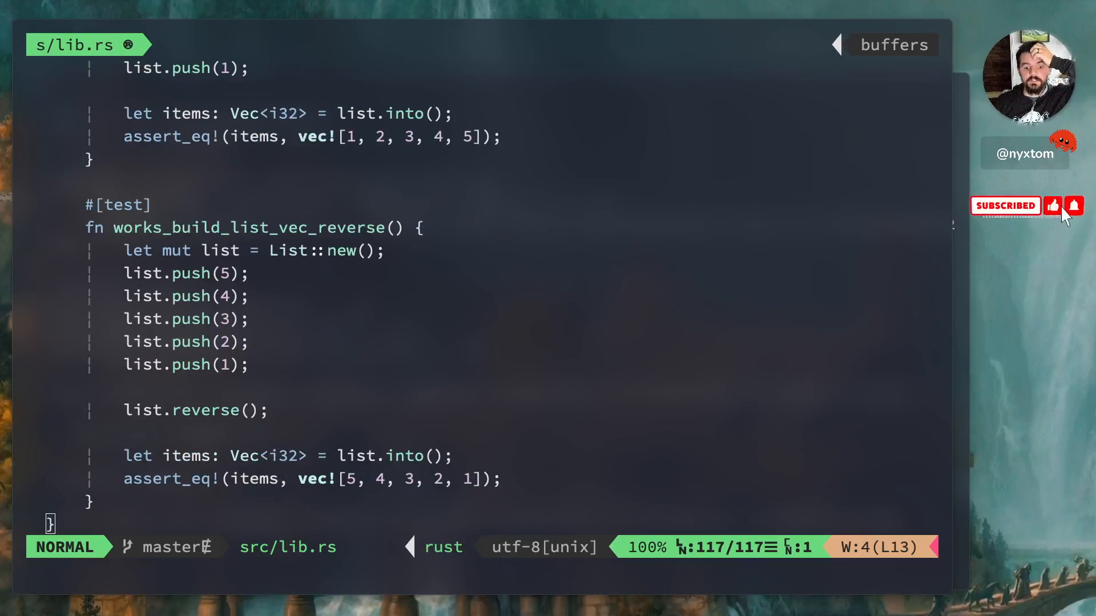